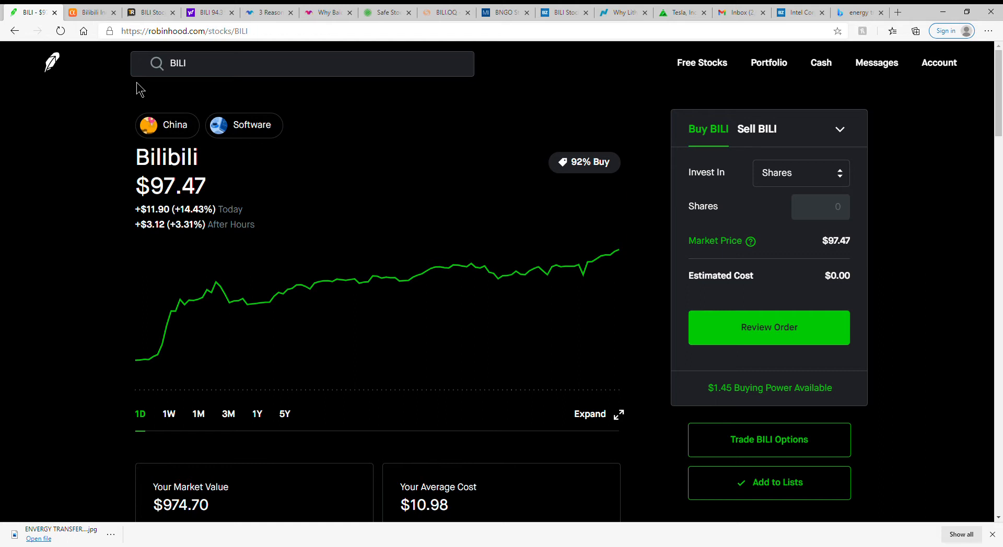
mouse_move(140, 56)
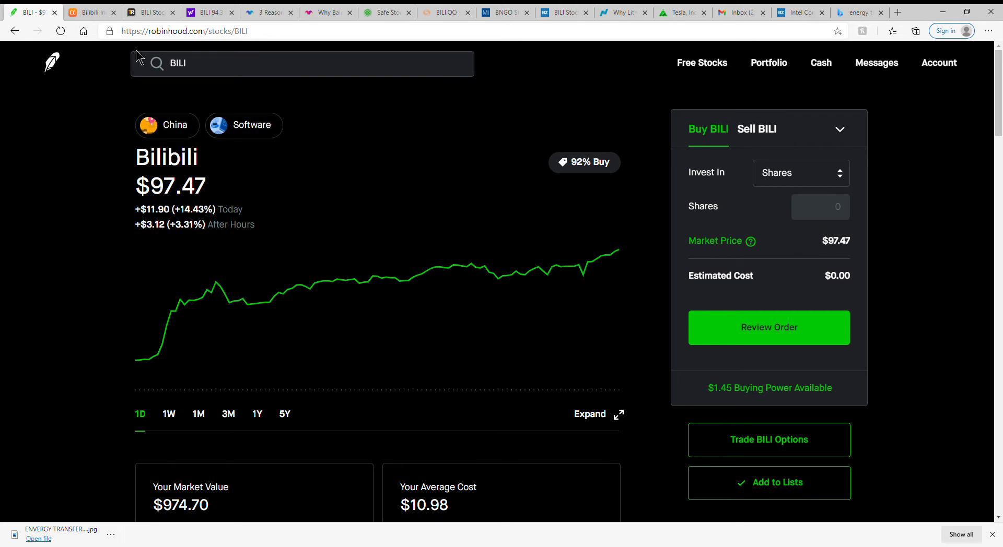
mouse_move(90, 260)
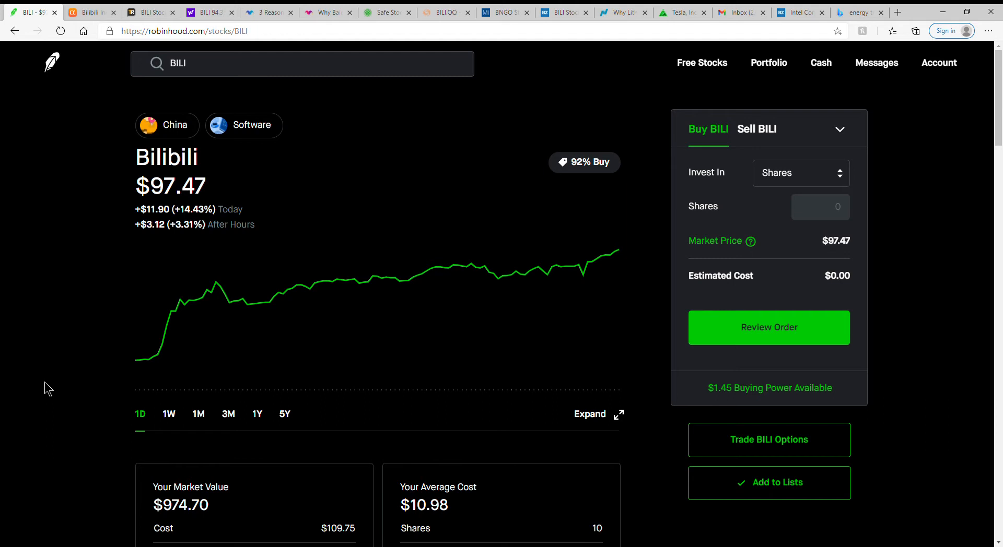
mouse_move(55, 416)
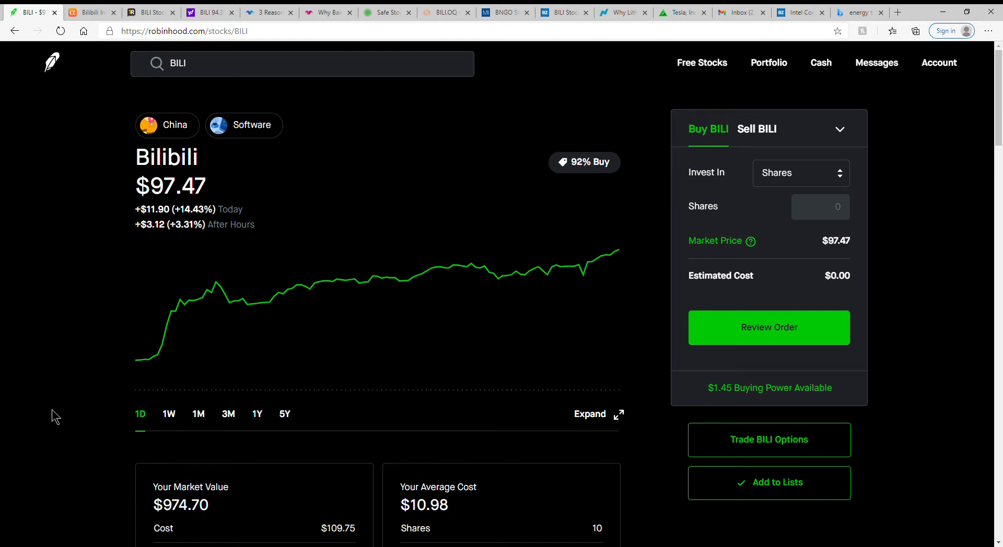
mouse_move(75, 430)
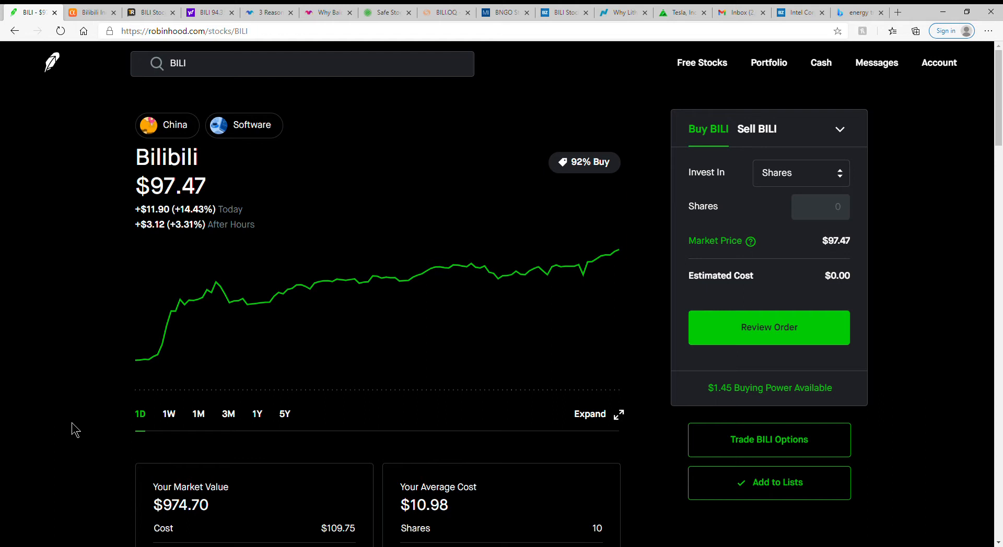
Step: Scroll to Bilibili's position summary (10 shares, $10.98 average cost) and the About section
scroll("down", 3)
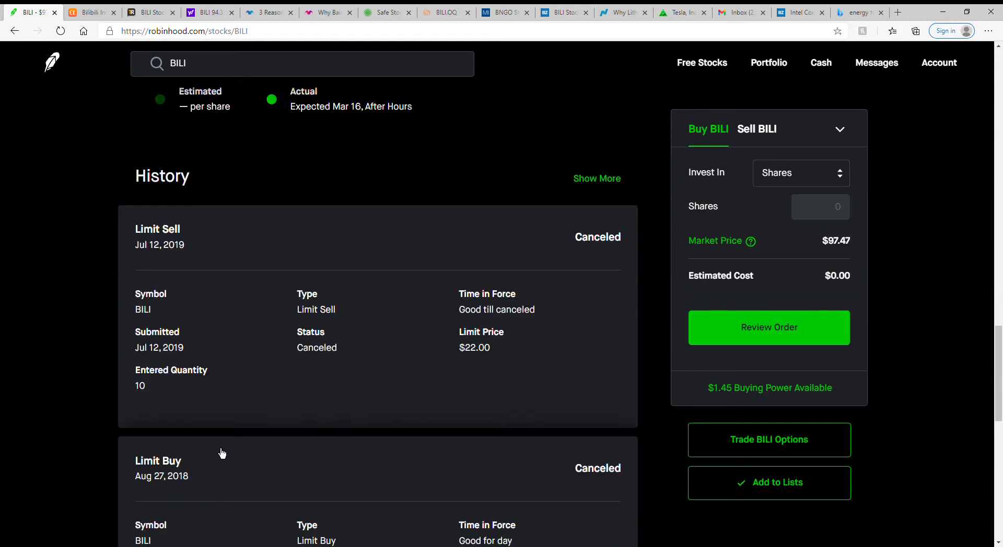
scroll("down", 3)
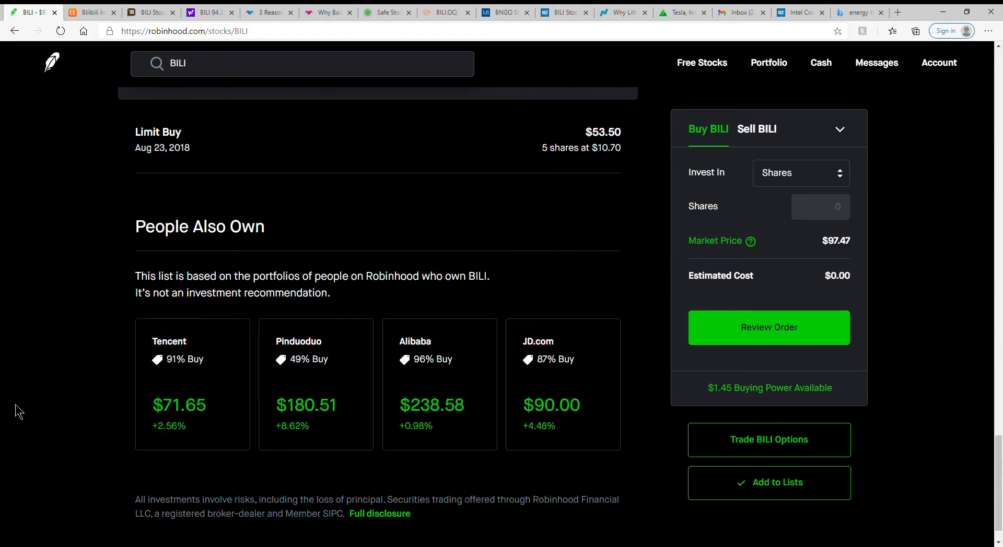
mouse_move(11, 379)
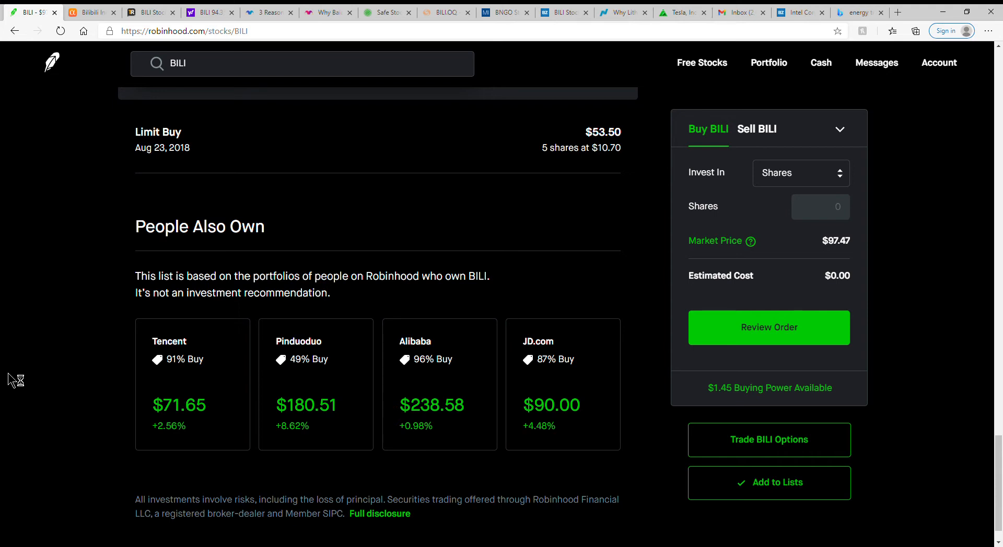
mouse_move(9, 377)
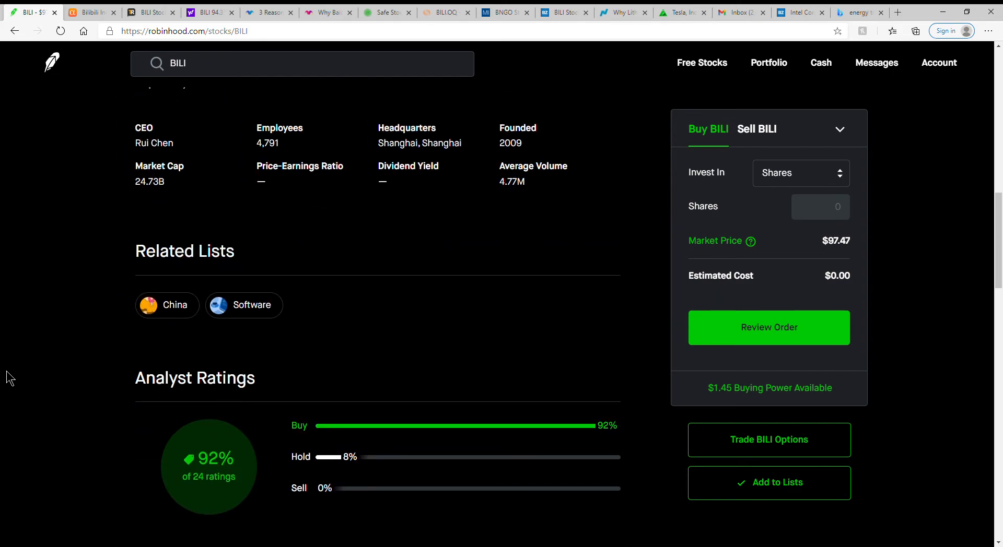
scroll("up", 3)
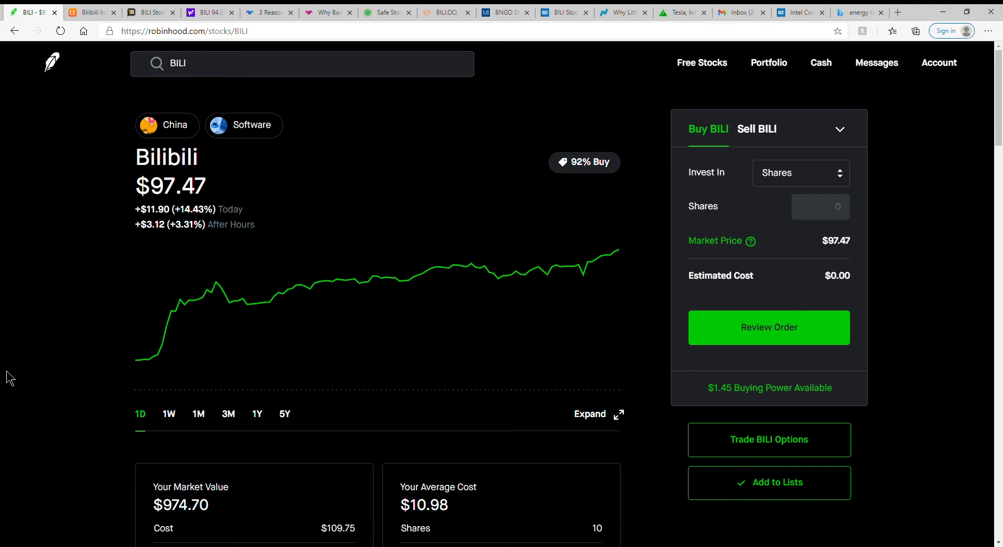
mouse_move(100, 233)
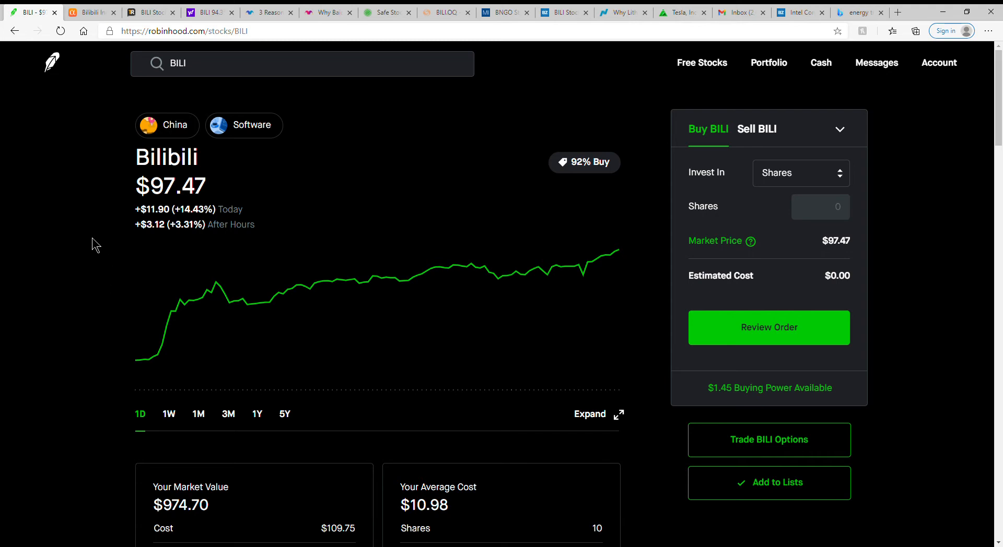
mouse_move(137, 361)
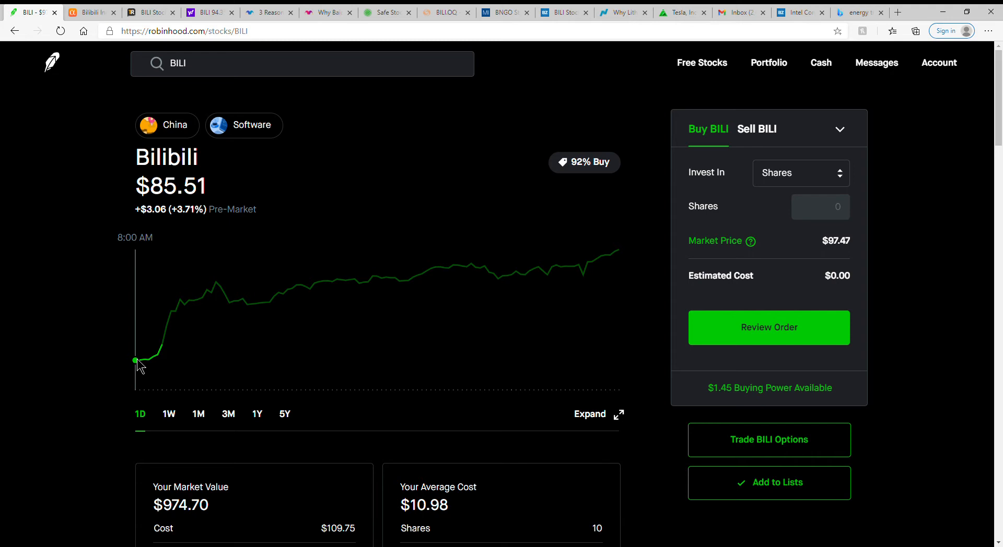
mouse_move(88, 391)
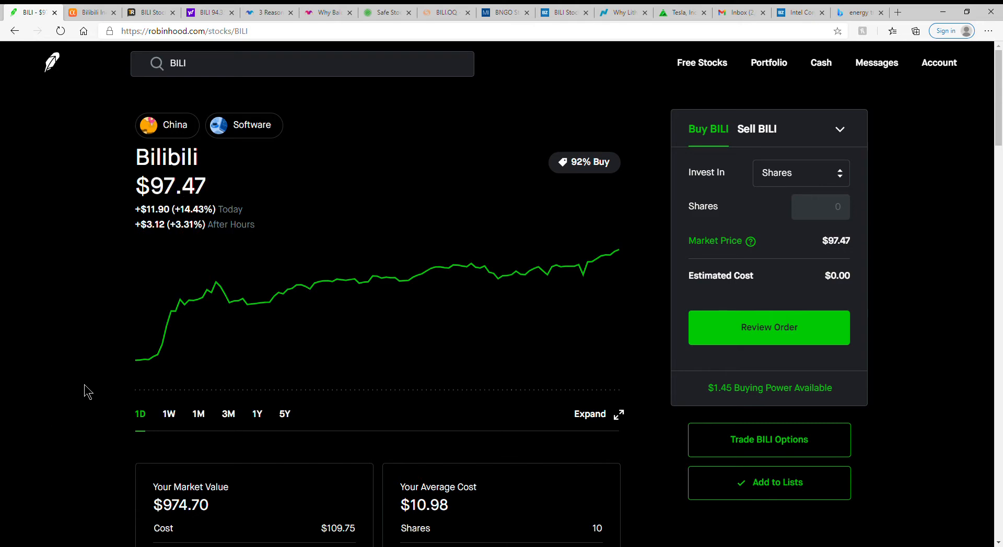
scroll("down", 3)
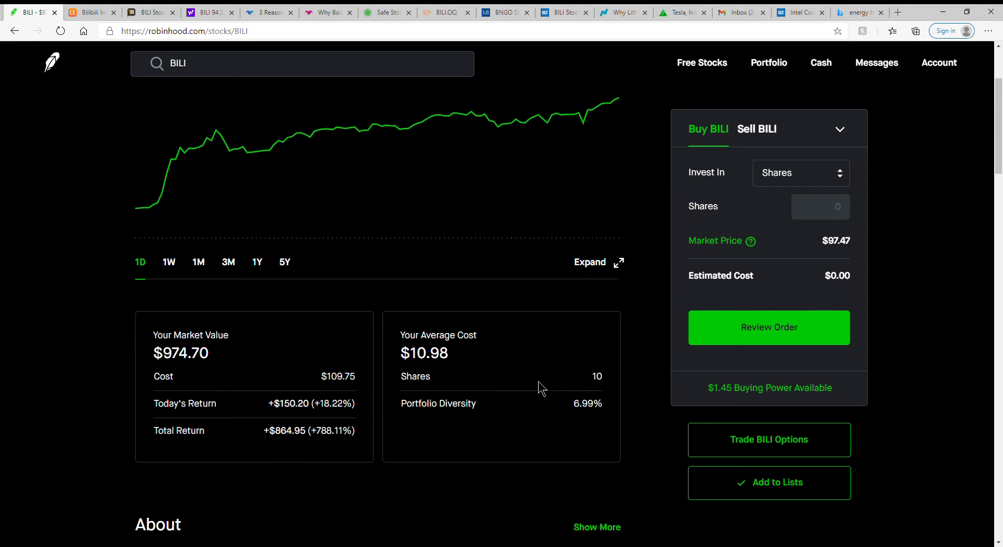
mouse_move(417, 363)
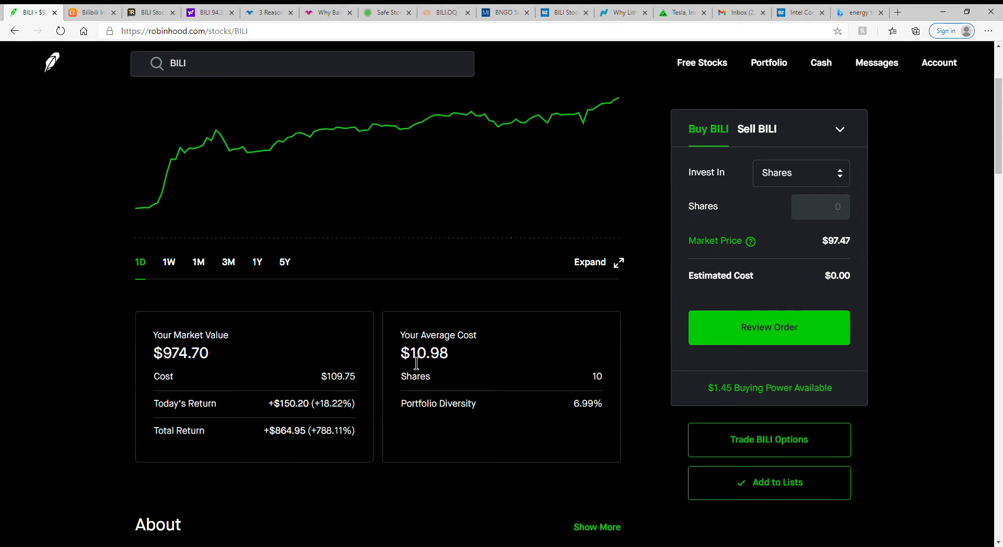
double_click(425, 353)
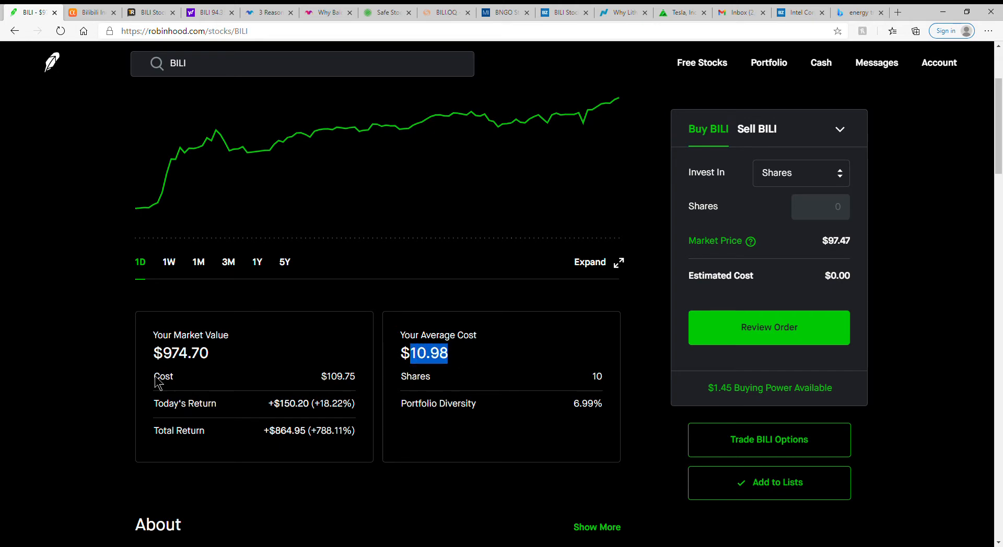
scroll("up", 3)
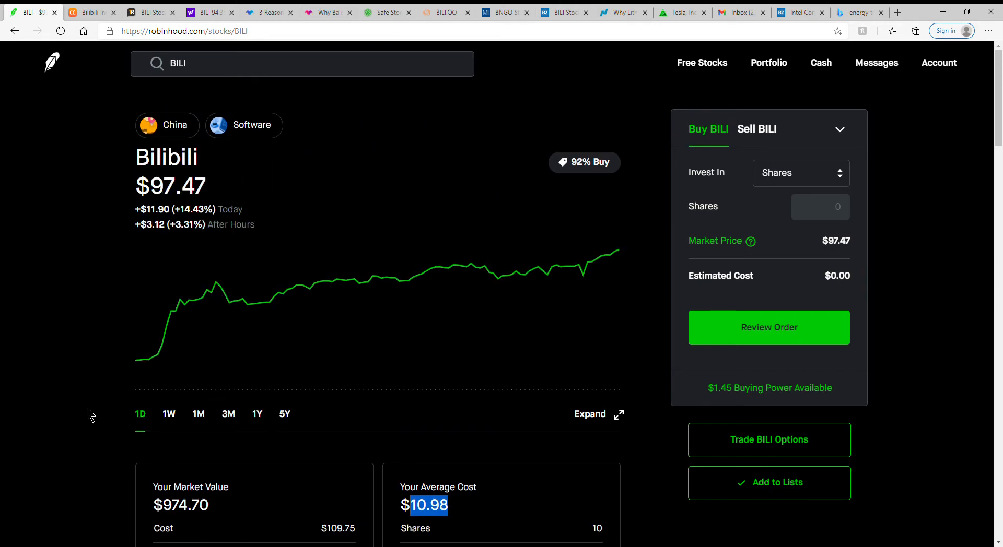
scroll("down", 3)
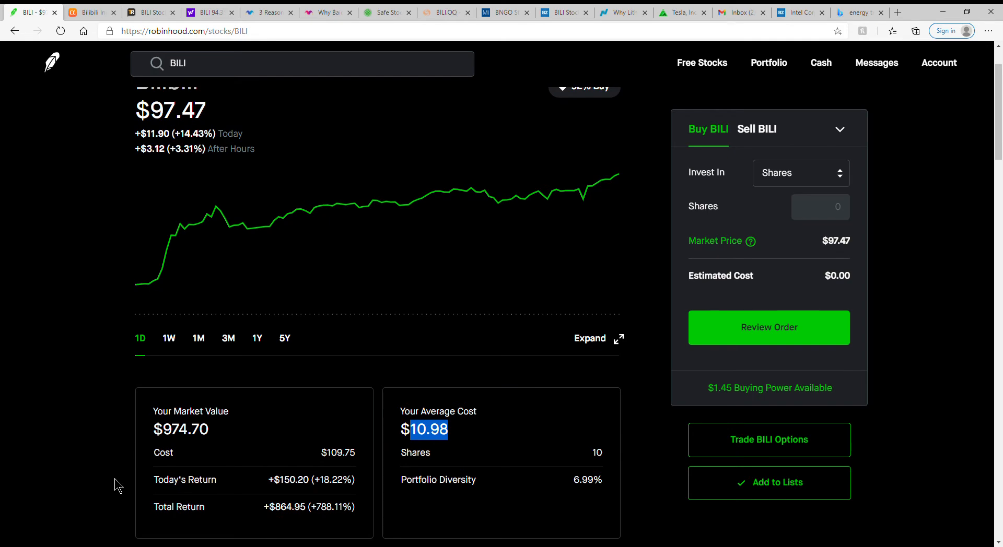
scroll("down", 3)
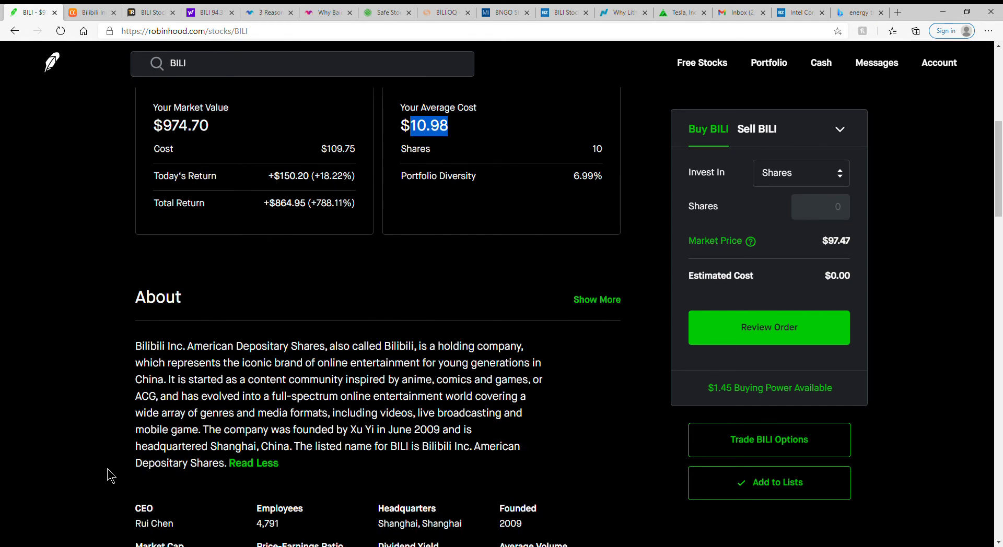
mouse_move(94, 453)
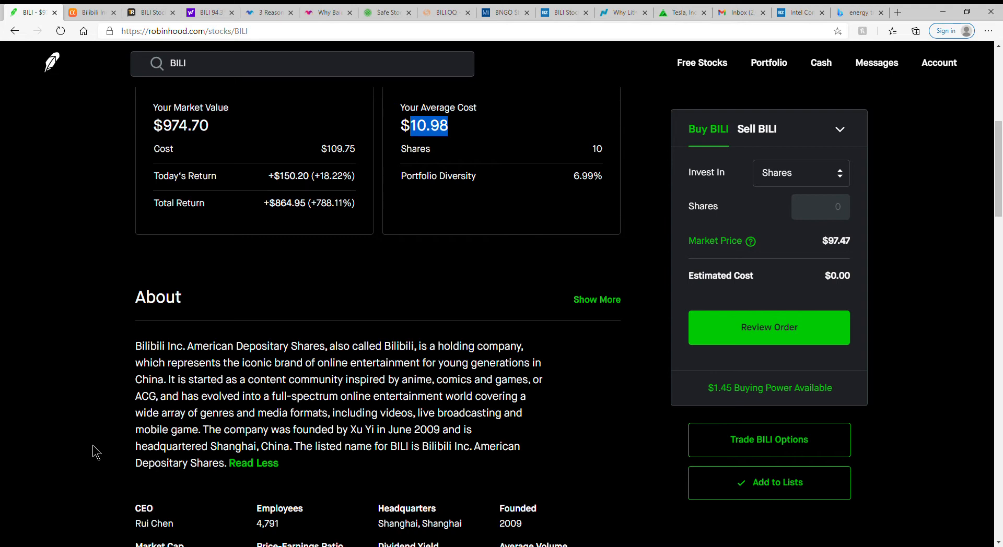
mouse_move(167, 436)
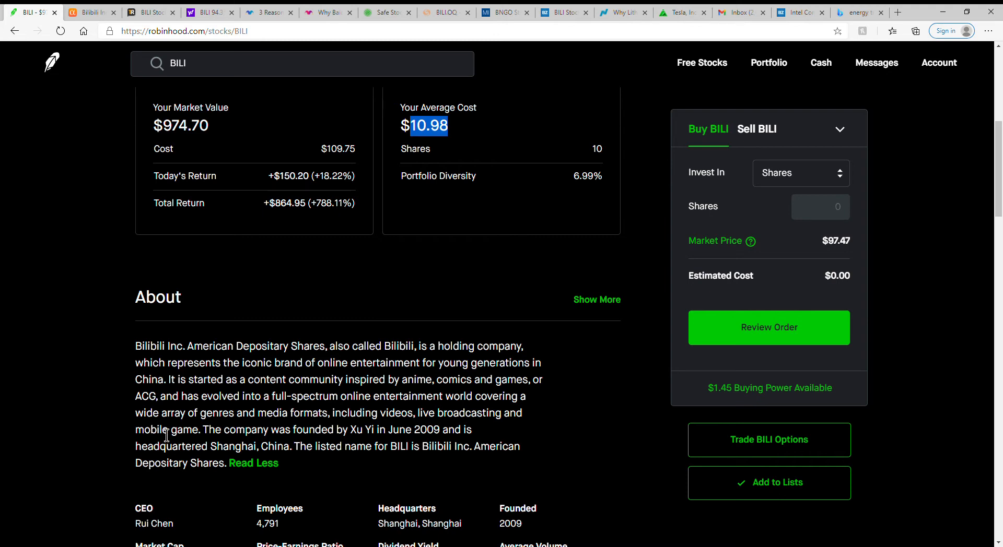
mouse_move(237, 198)
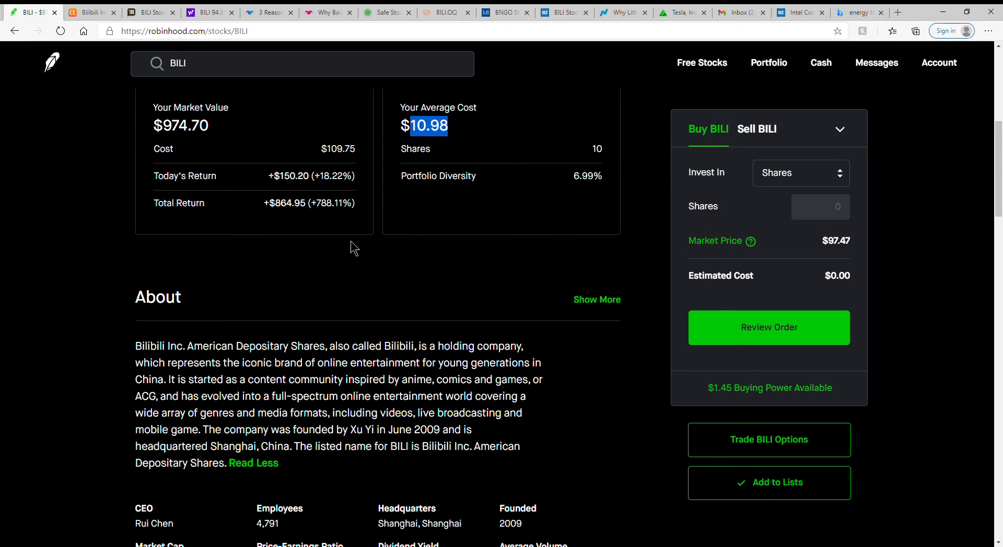
mouse_move(194, 293)
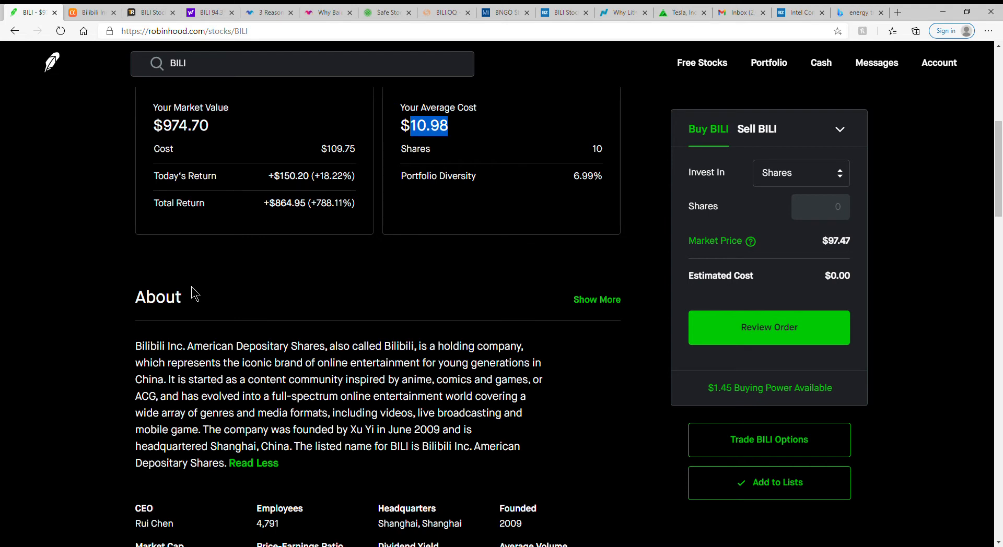
mouse_move(311, 305)
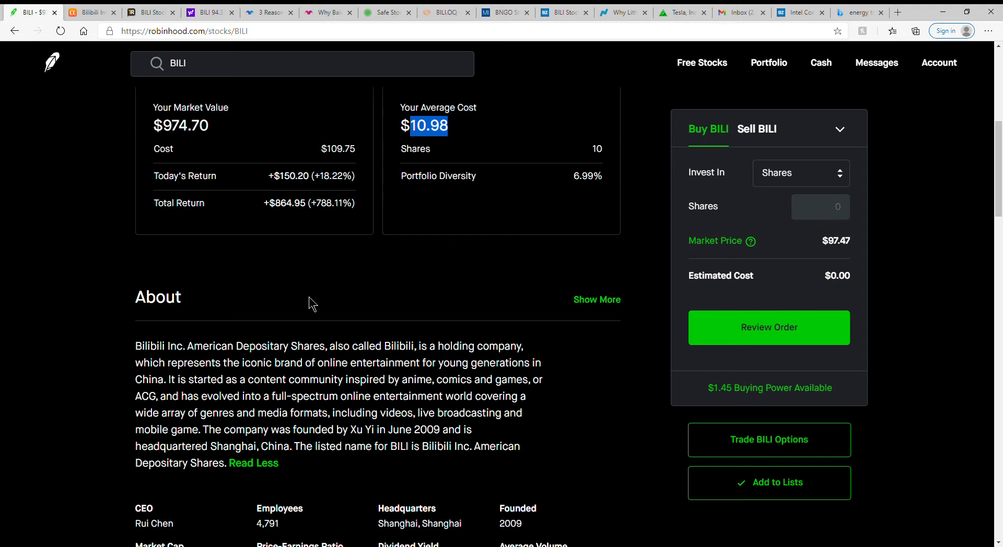
scroll("down", 3)
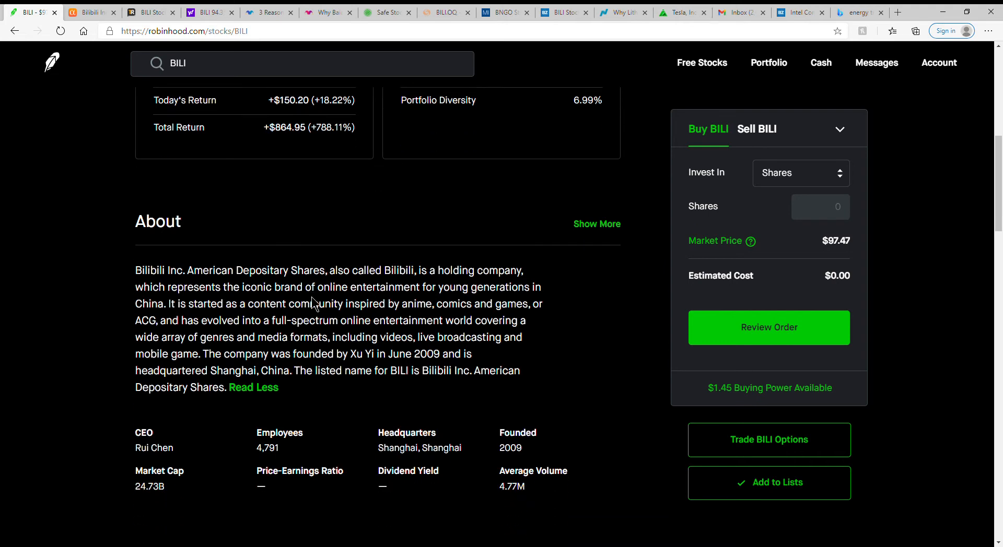
mouse_move(542, 336)
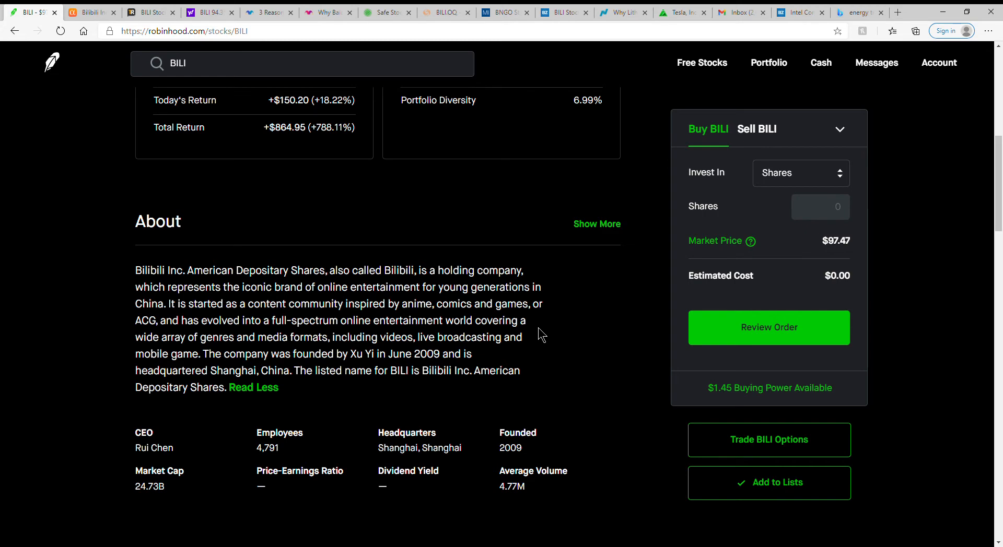
double_click(420, 354)
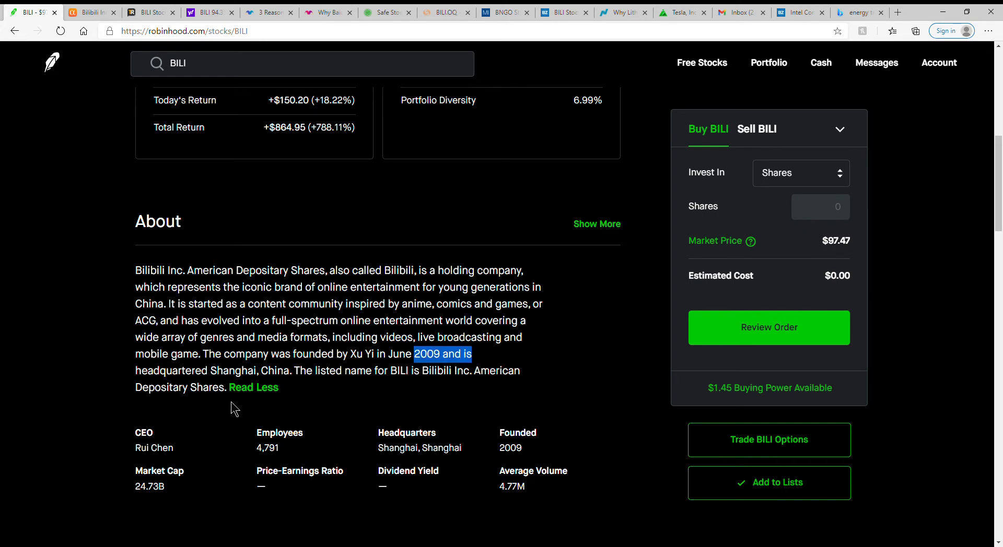
scroll("down", 3)
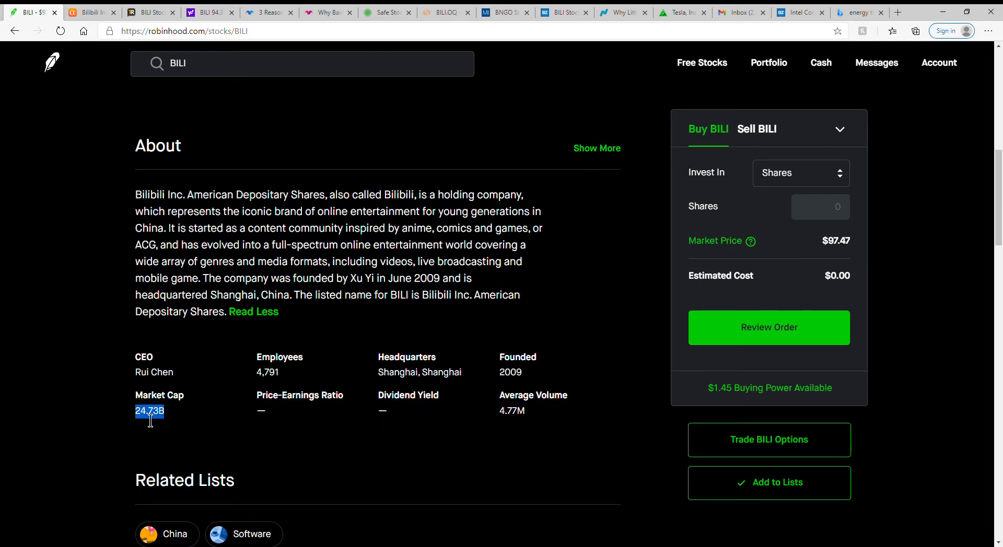
mouse_move(230, 428)
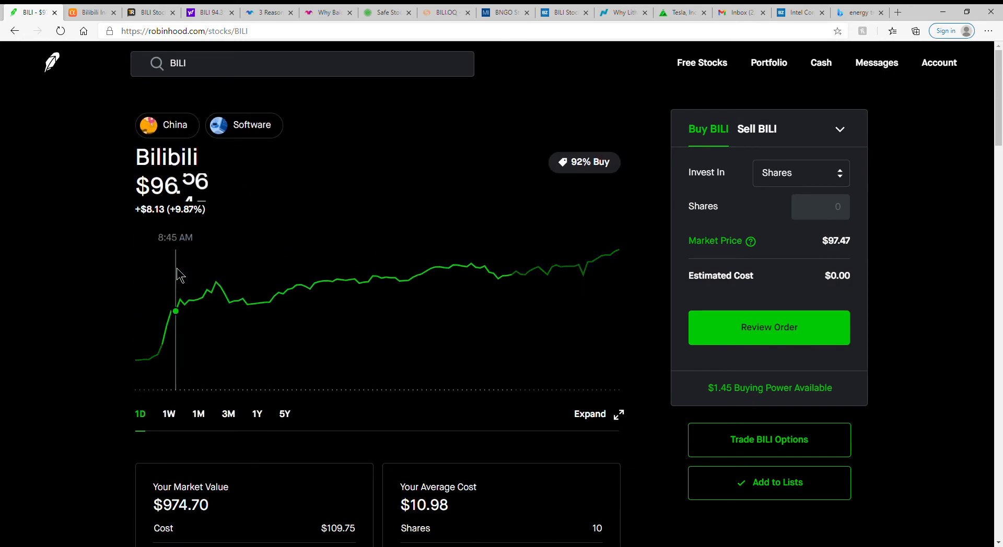
scroll("down", 3)
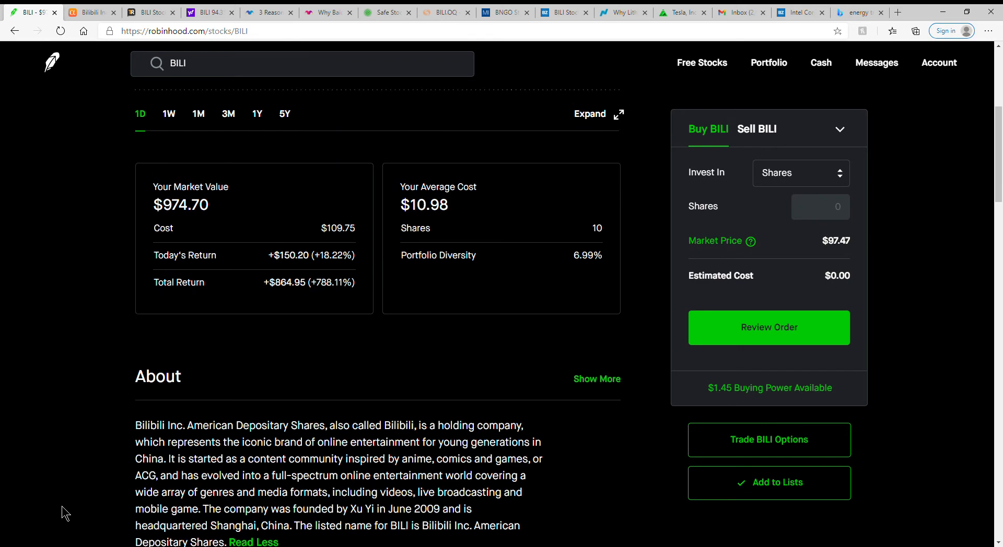
scroll("down", 3)
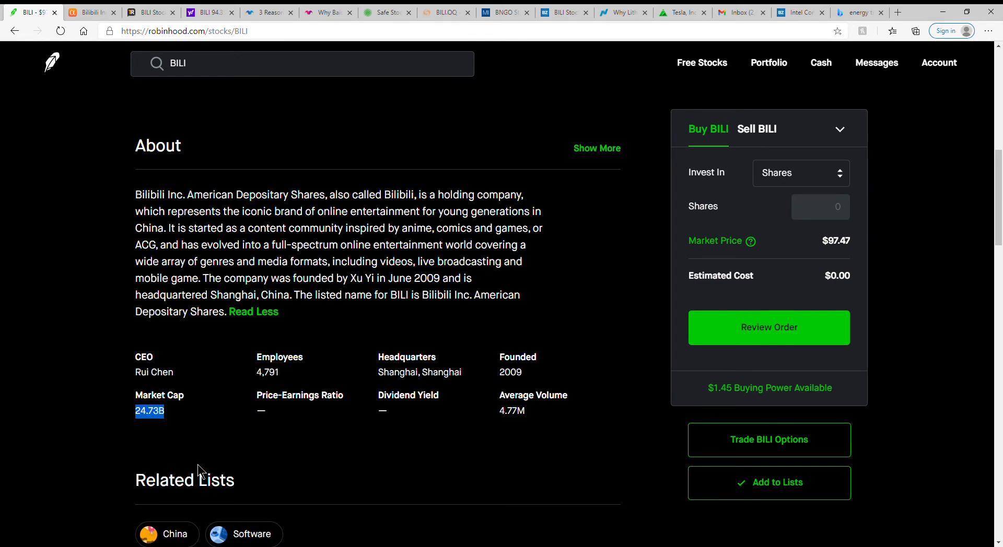
mouse_move(469, 440)
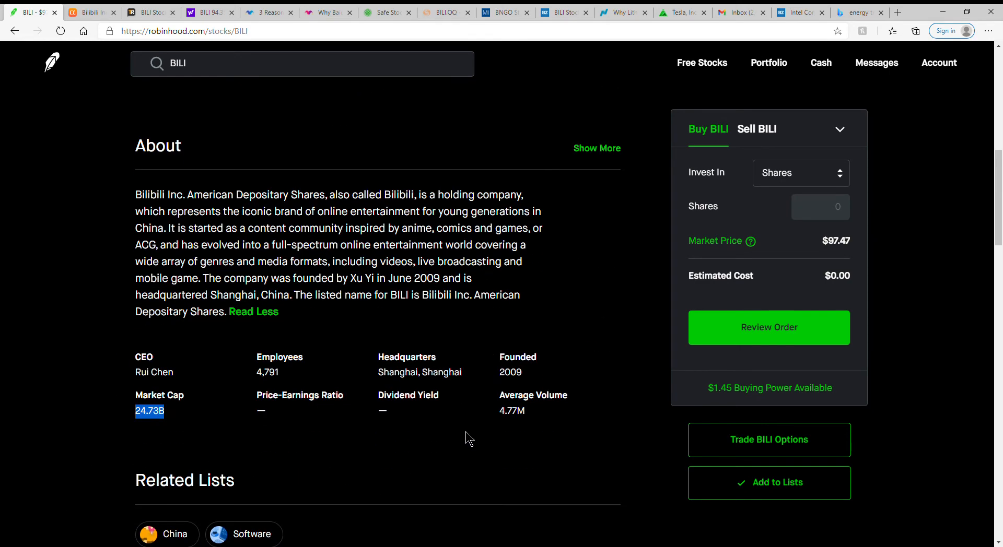
mouse_move(490, 410)
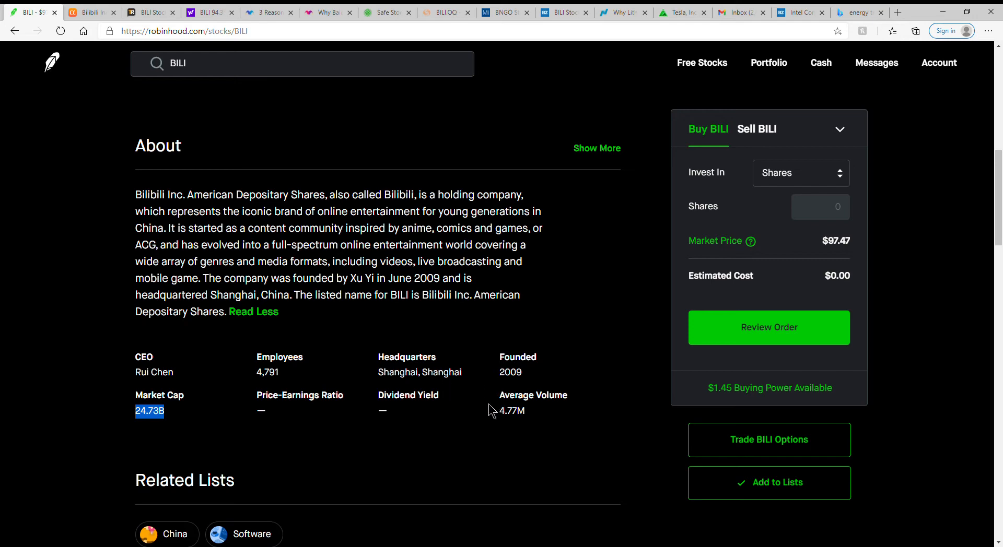
scroll("down", 3)
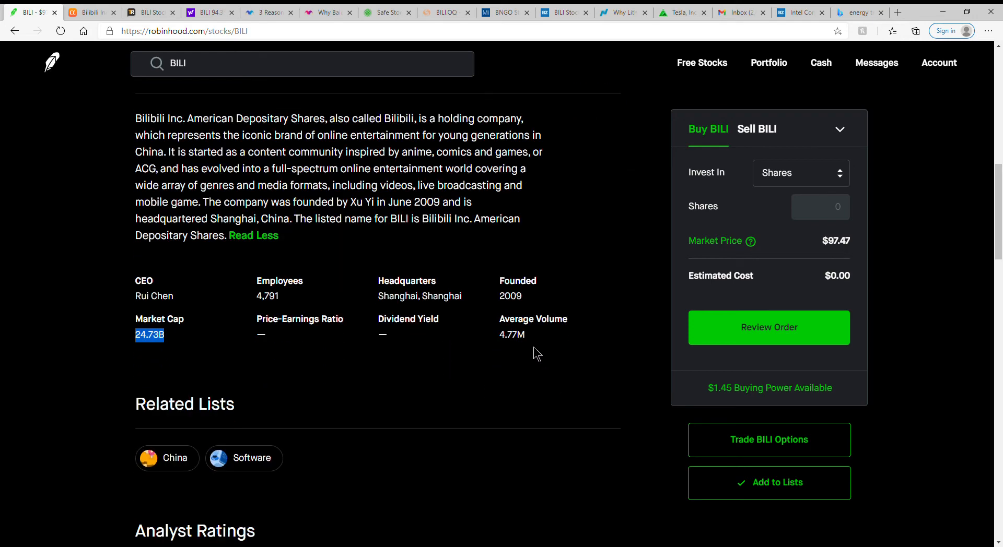
scroll("down", 3)
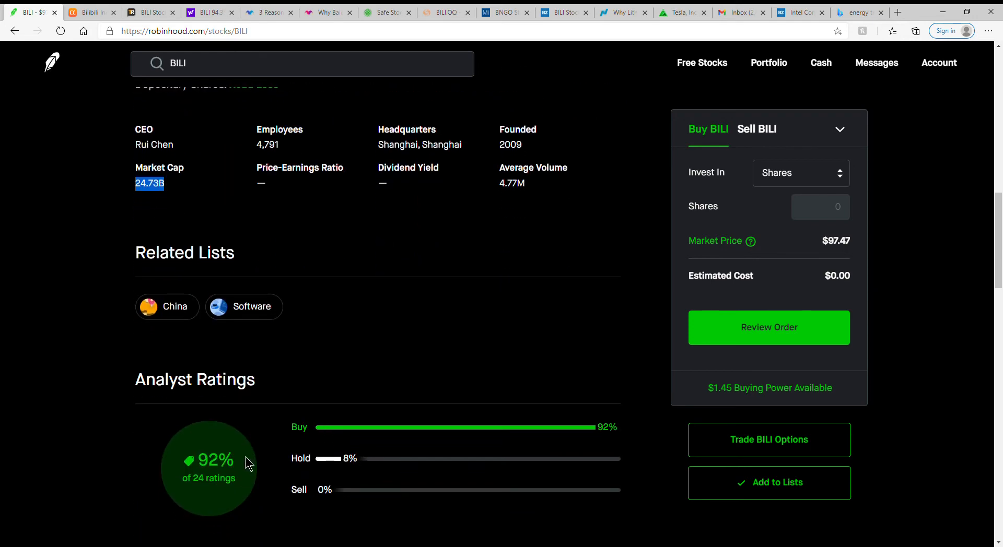
scroll("down", 3)
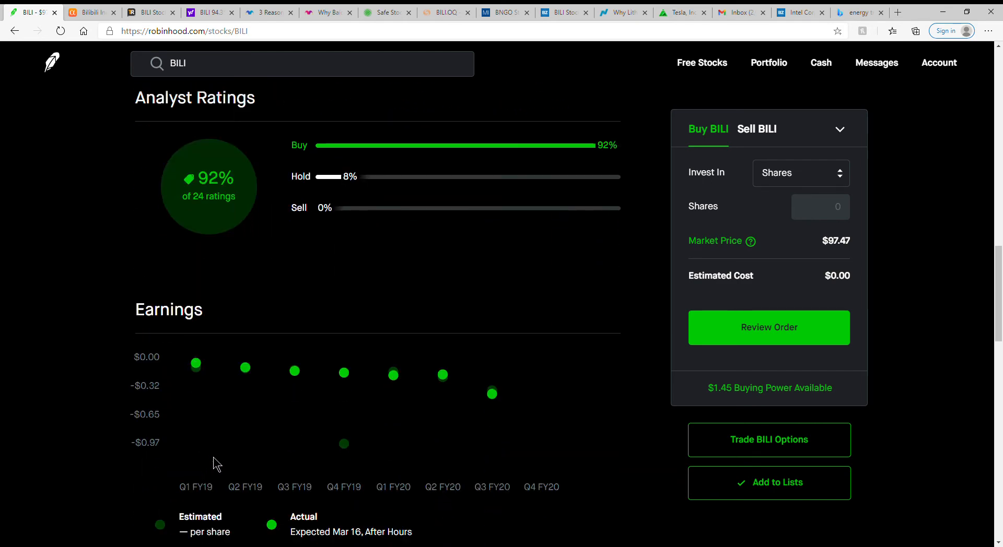
scroll("down", 3)
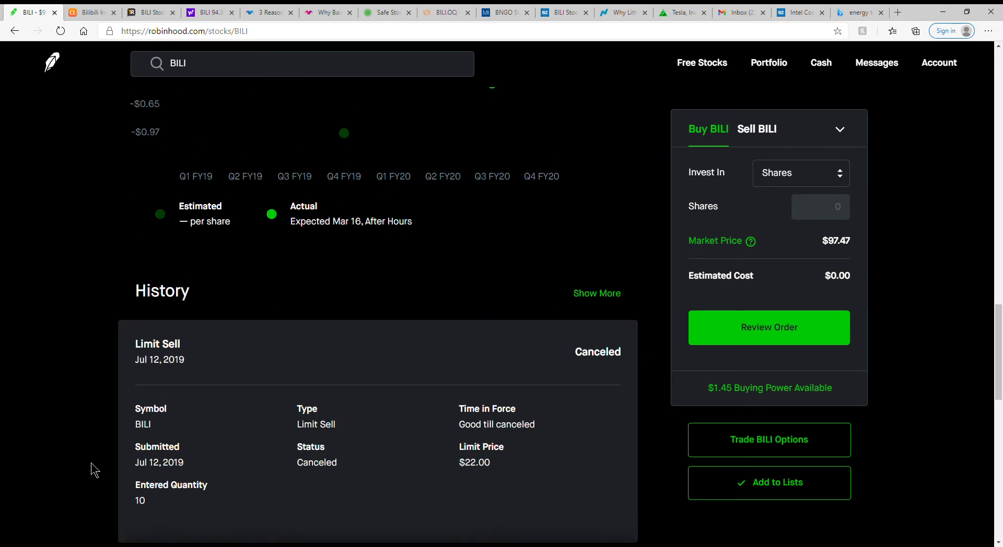
scroll("down", 3)
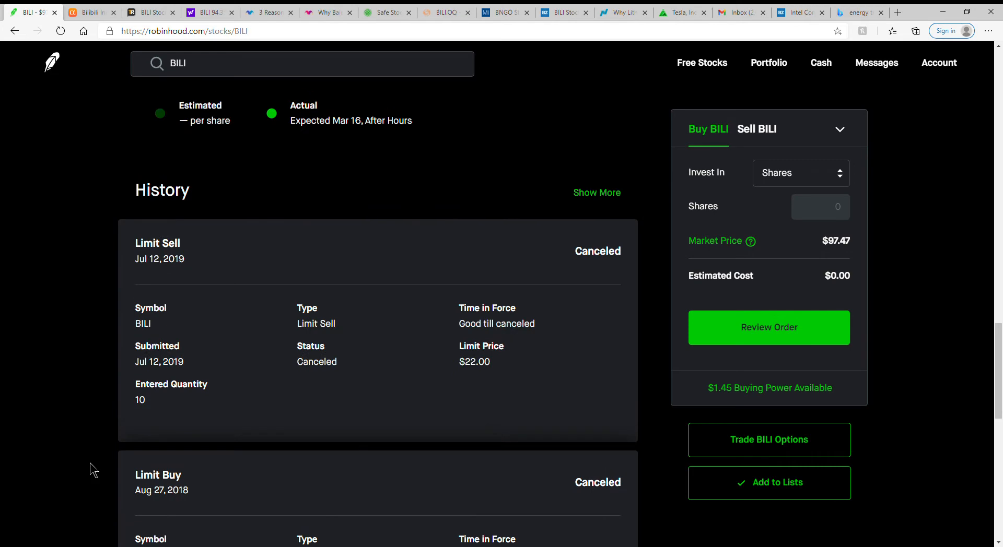
scroll("down", 3)
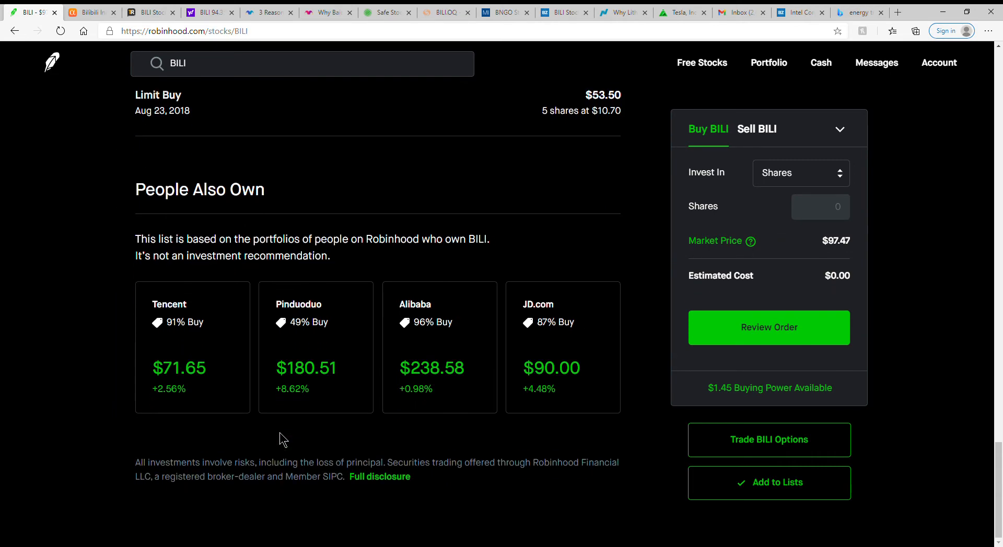
scroll("up", 3)
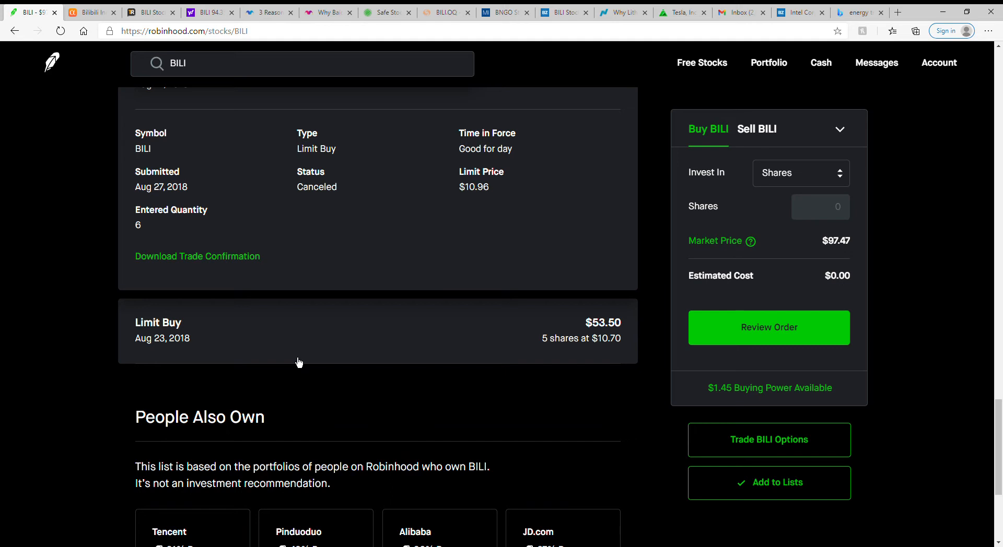
mouse_move(609, 350)
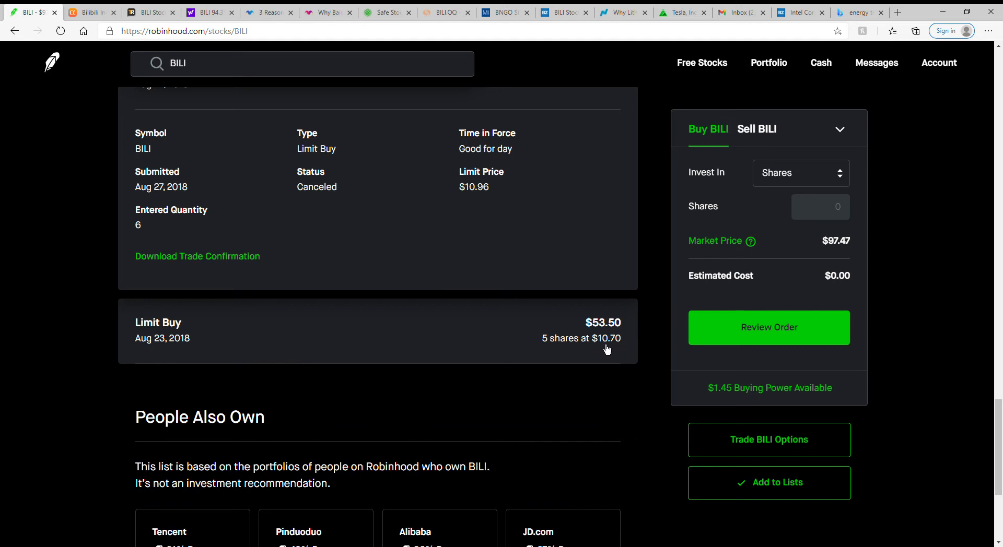
scroll("up", 3)
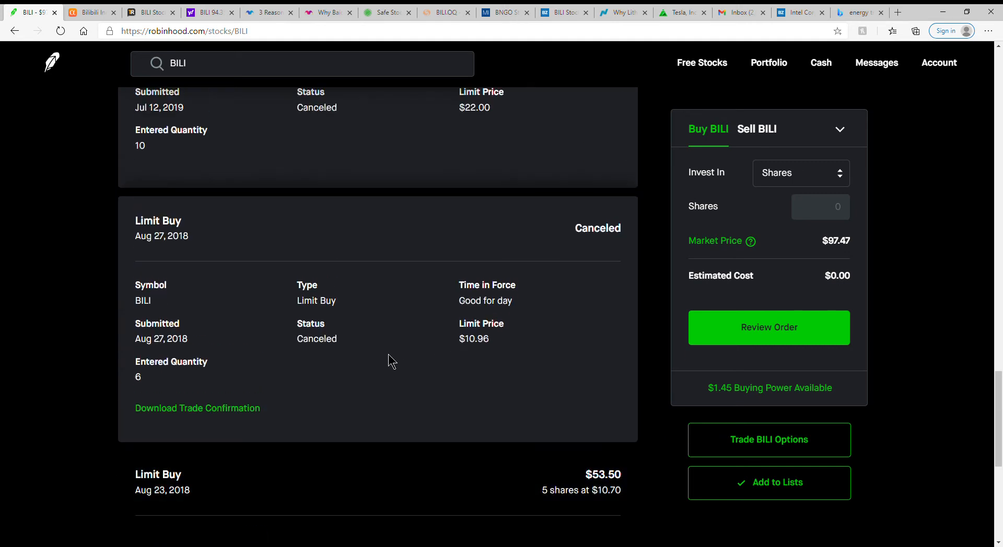
mouse_move(224, 276)
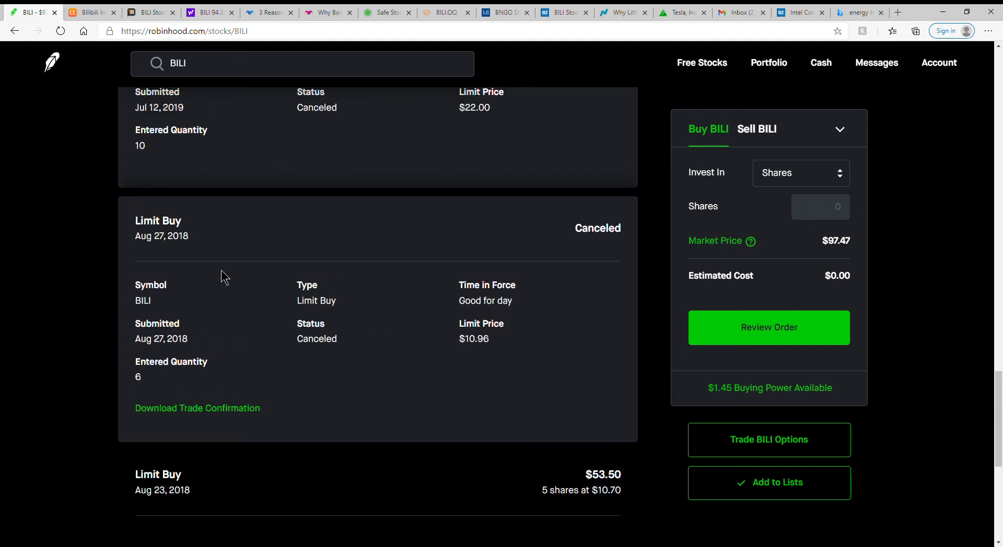
mouse_move(244, 386)
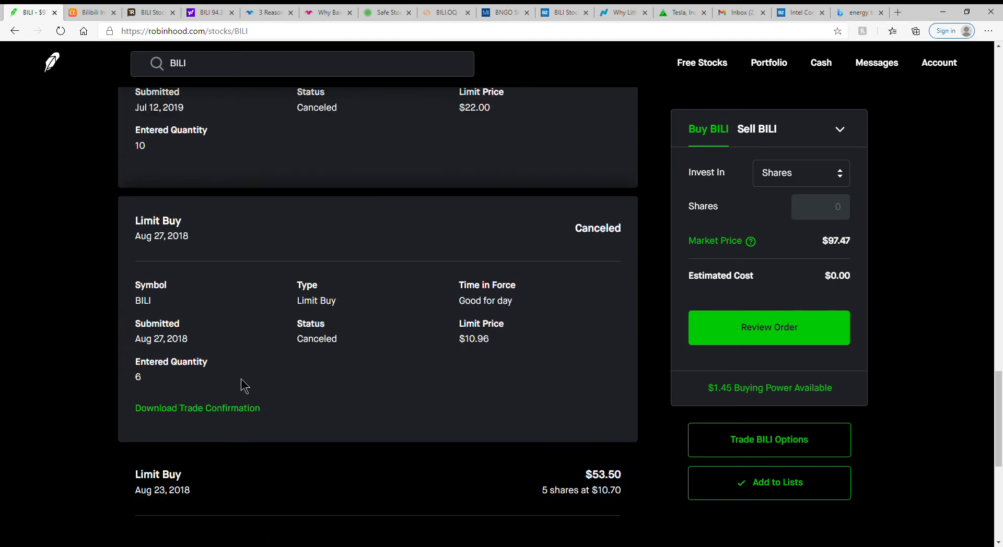
mouse_move(482, 356)
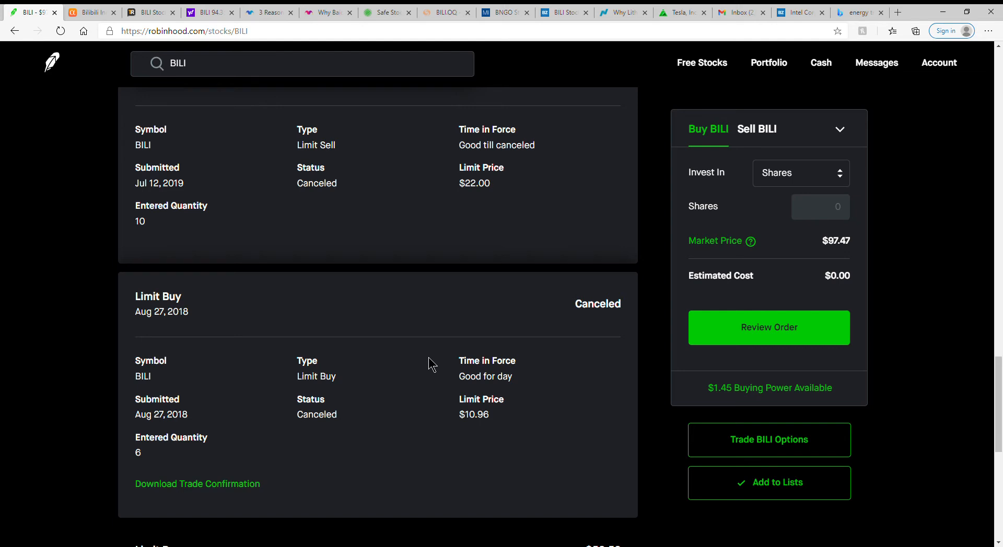
scroll("up", 3)
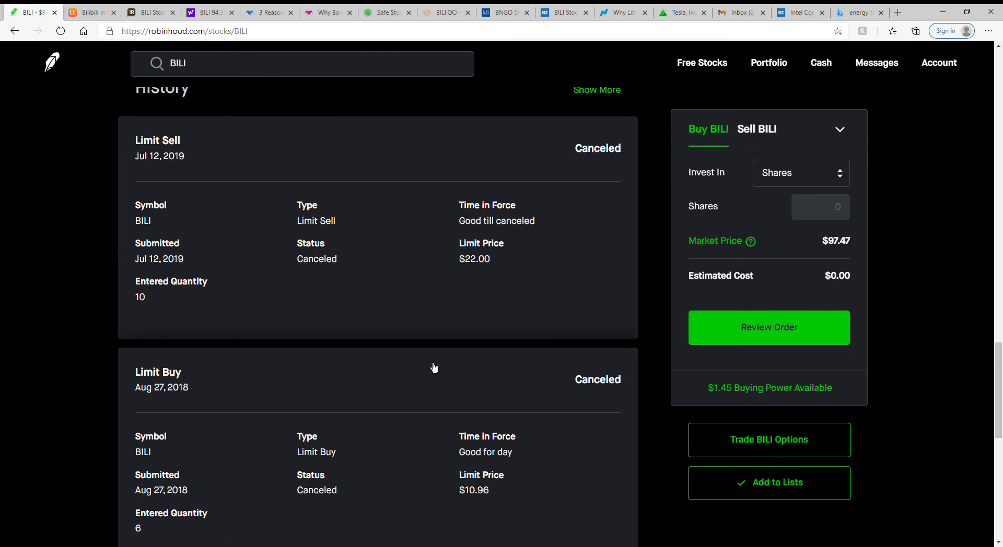
mouse_move(238, 295)
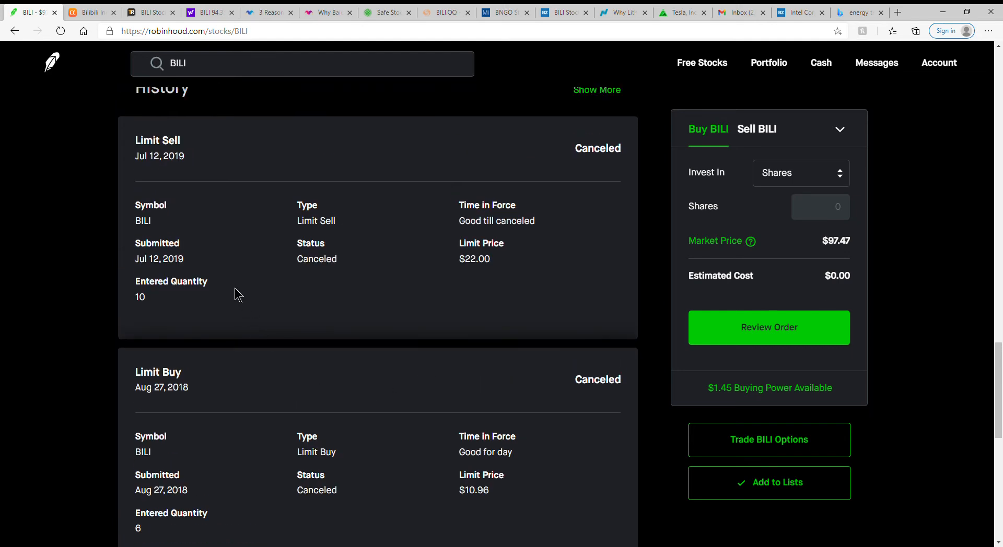
mouse_move(480, 503)
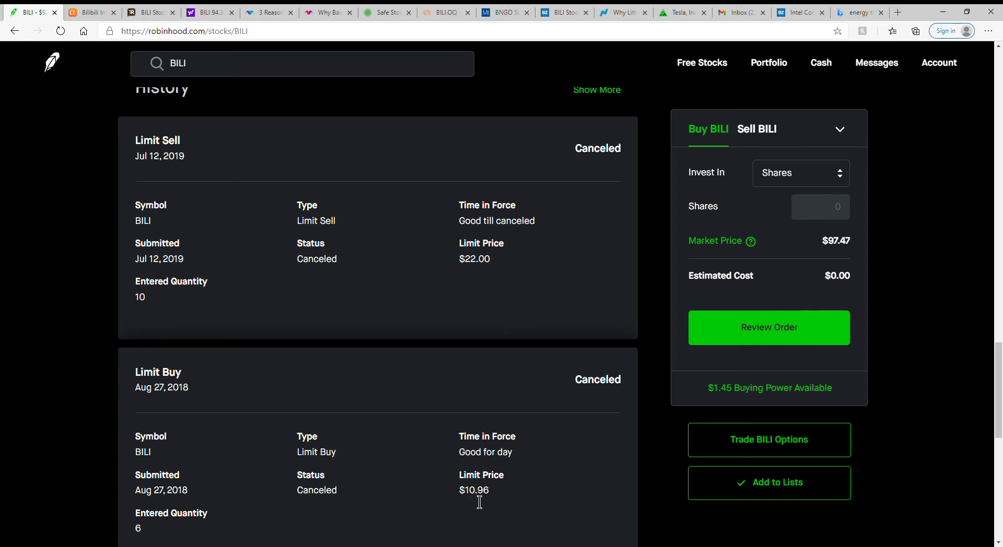
mouse_move(463, 274)
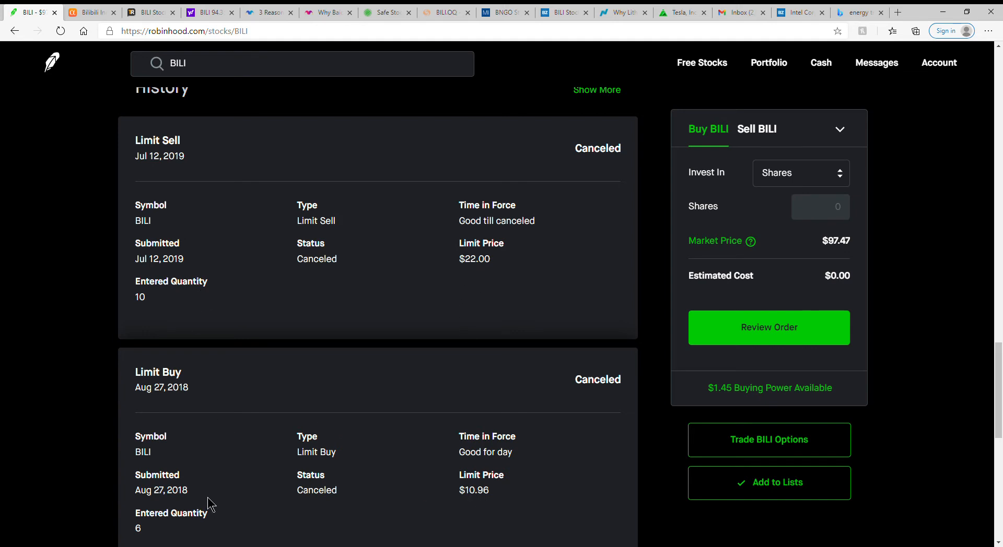
mouse_move(237, 516)
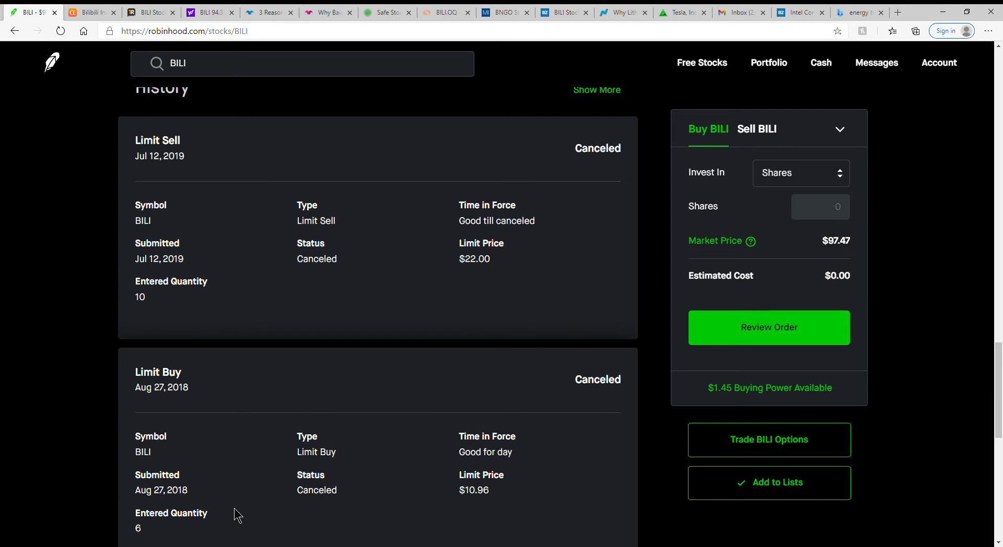
mouse_move(211, 284)
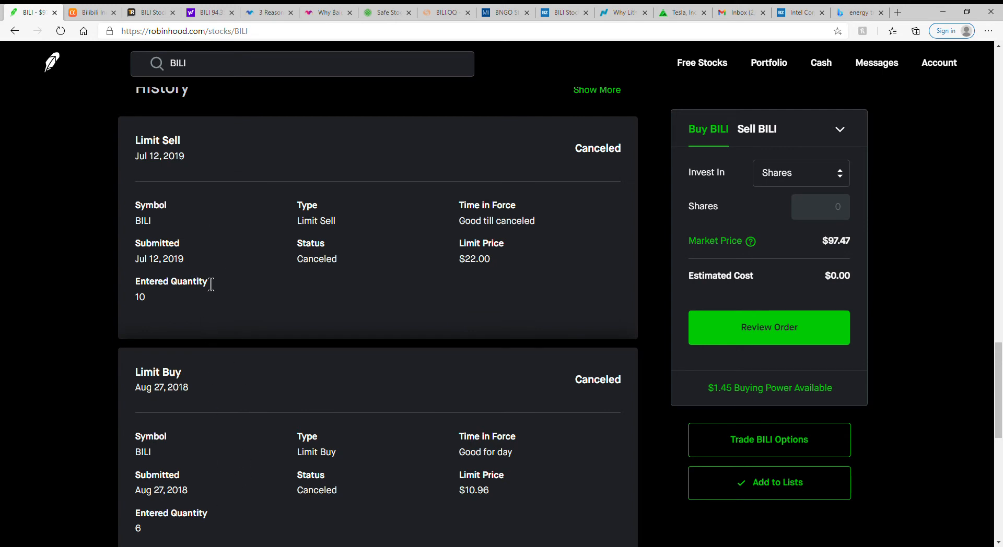
mouse_move(401, 332)
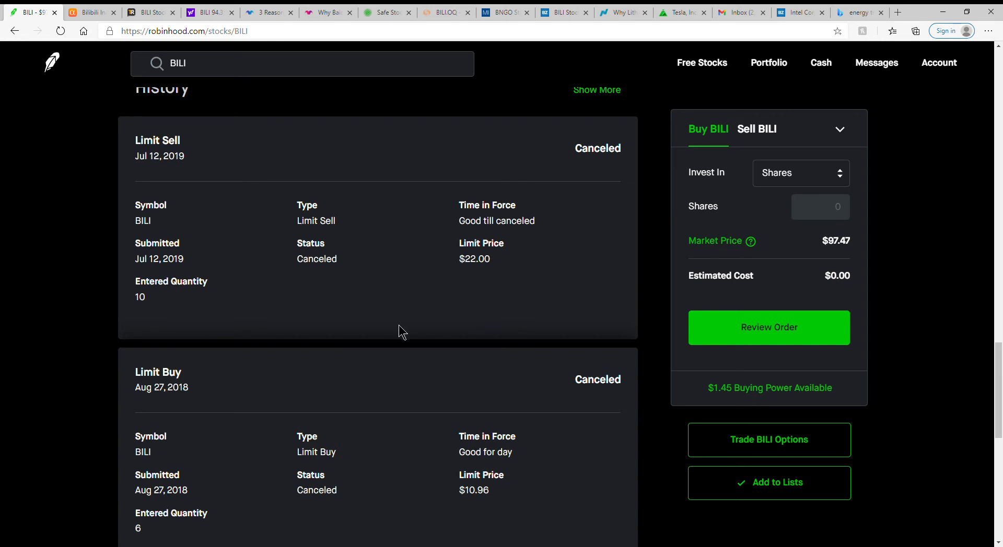
scroll("up", 3)
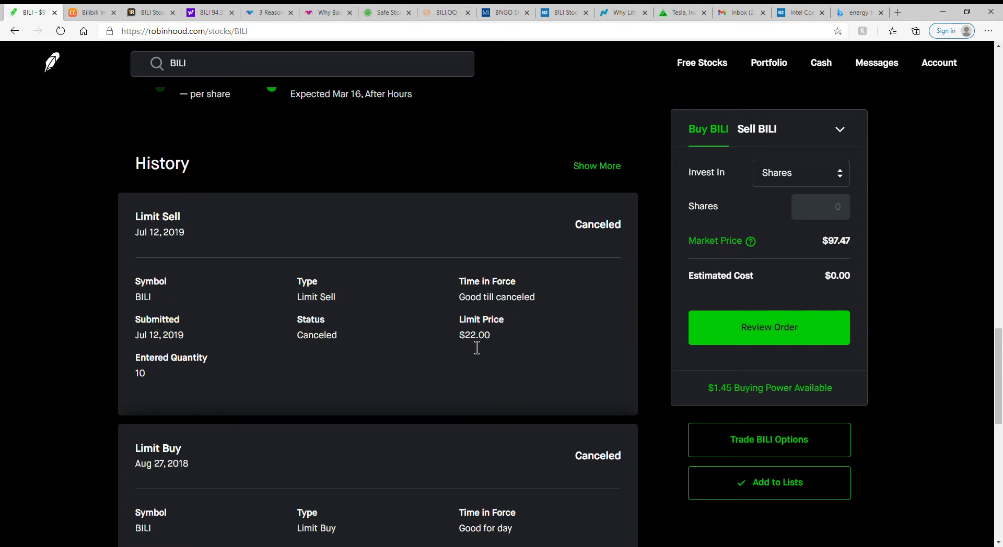
mouse_move(478, 350)
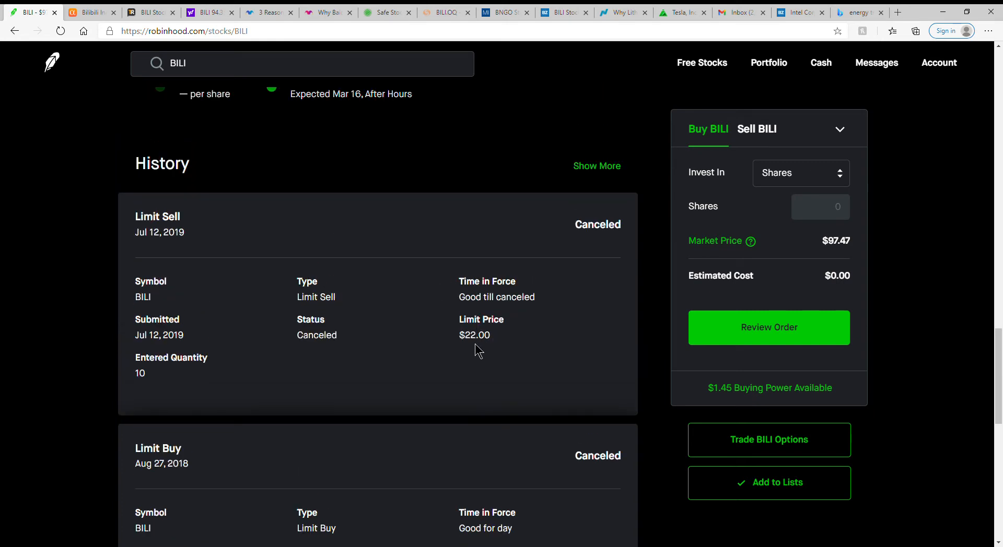
scroll("up", 3)
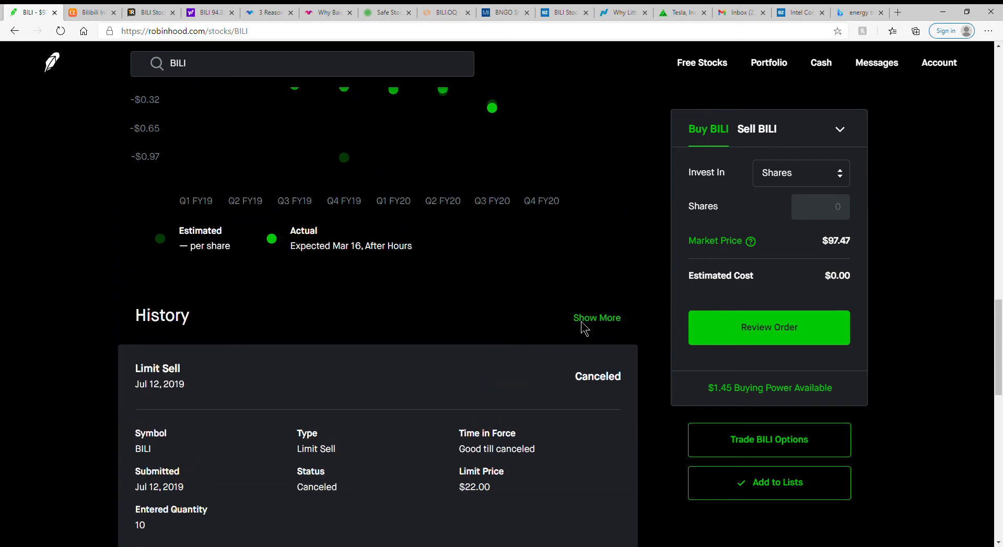
mouse_move(603, 330)
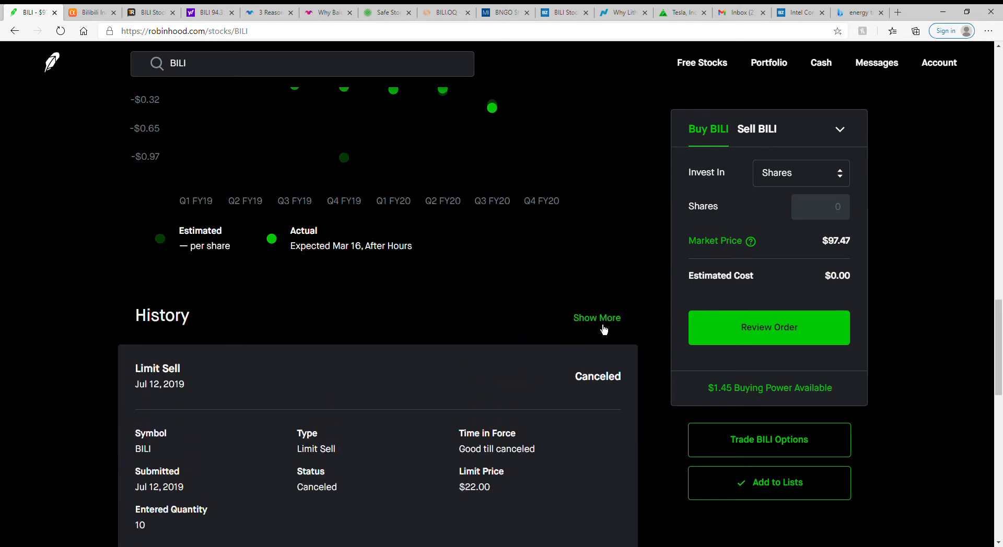
scroll("up", 3)
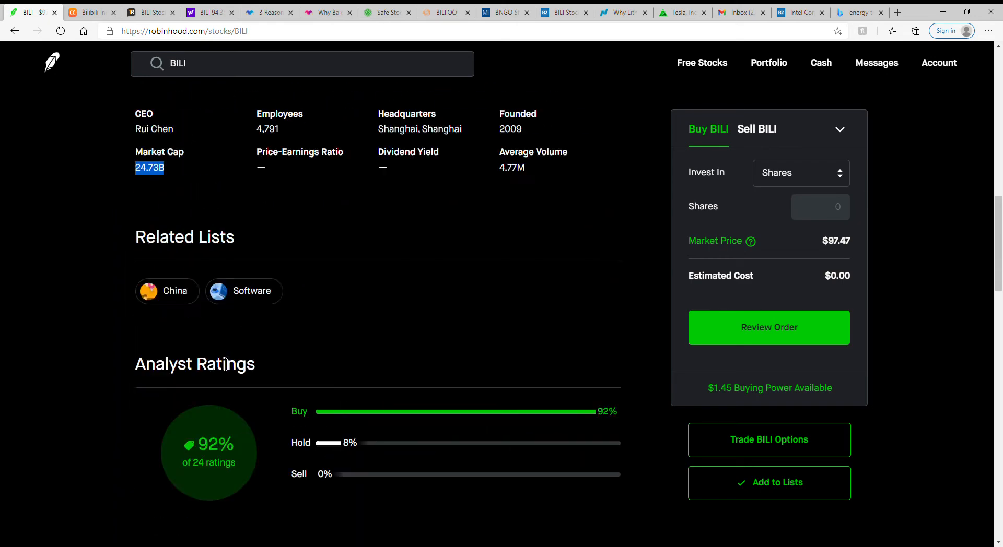
scroll("up", 3)
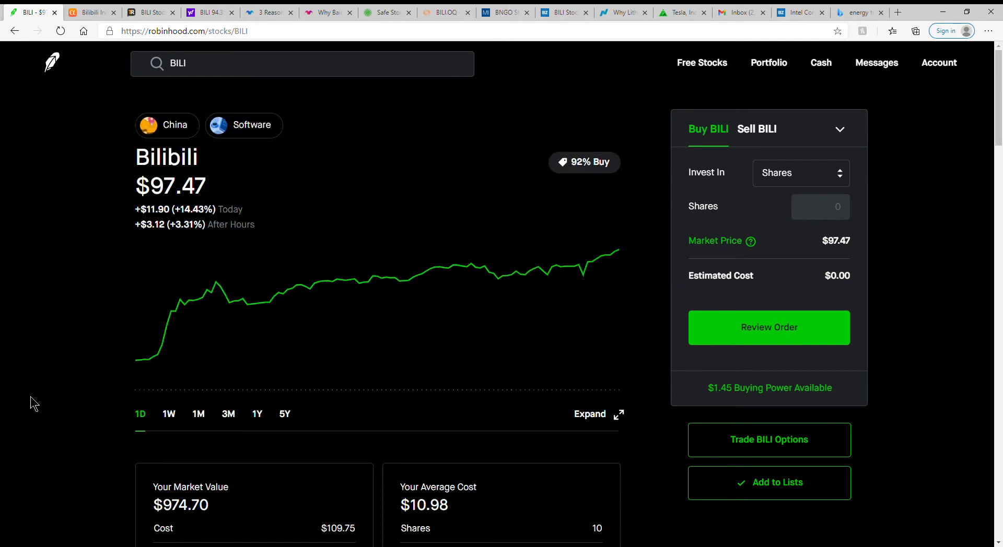
left_click(228, 414)
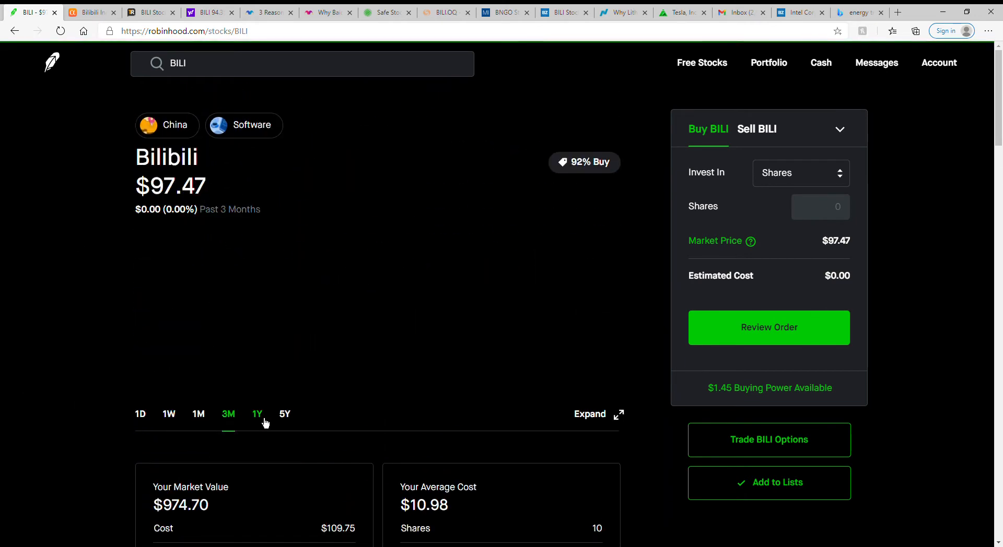
left_click(257, 414)
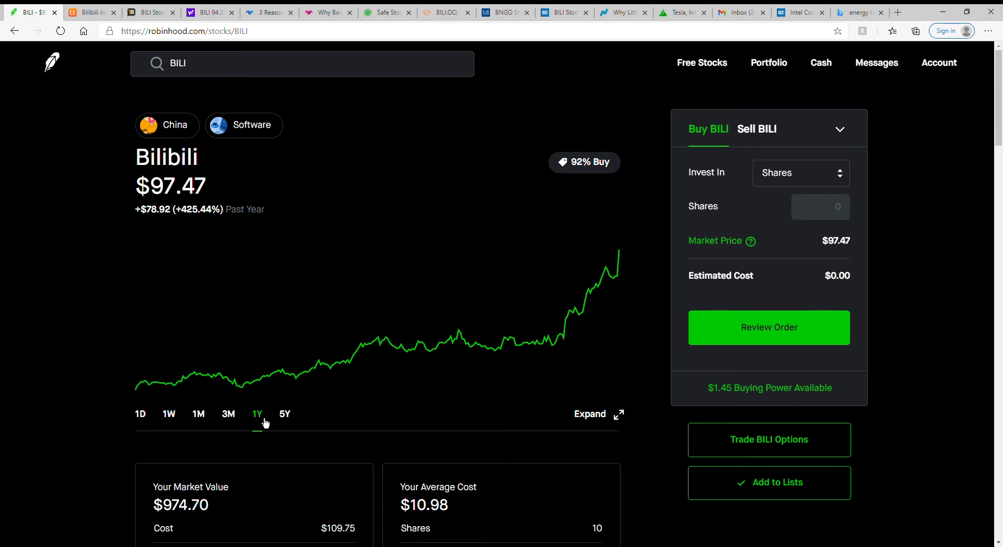
mouse_move(137, 388)
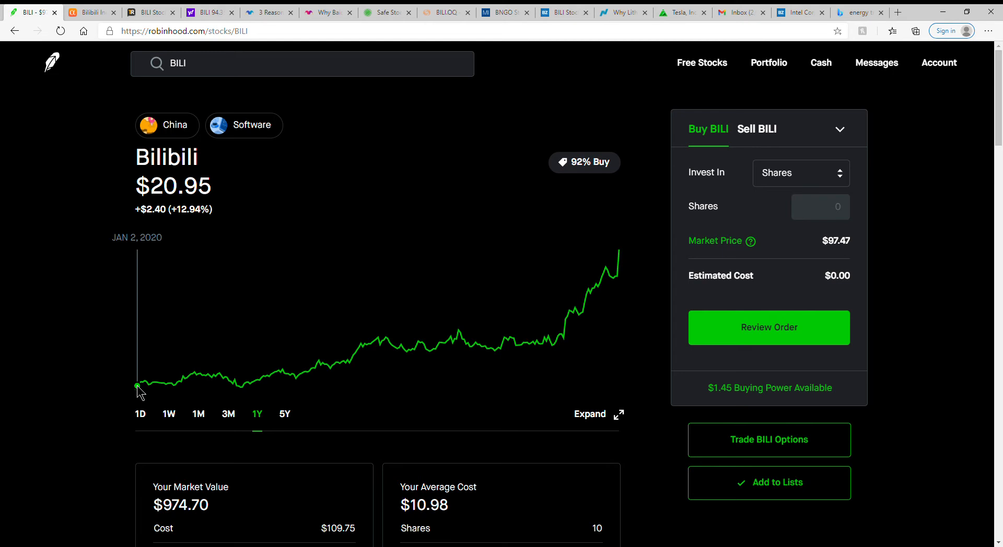
mouse_move(38, 344)
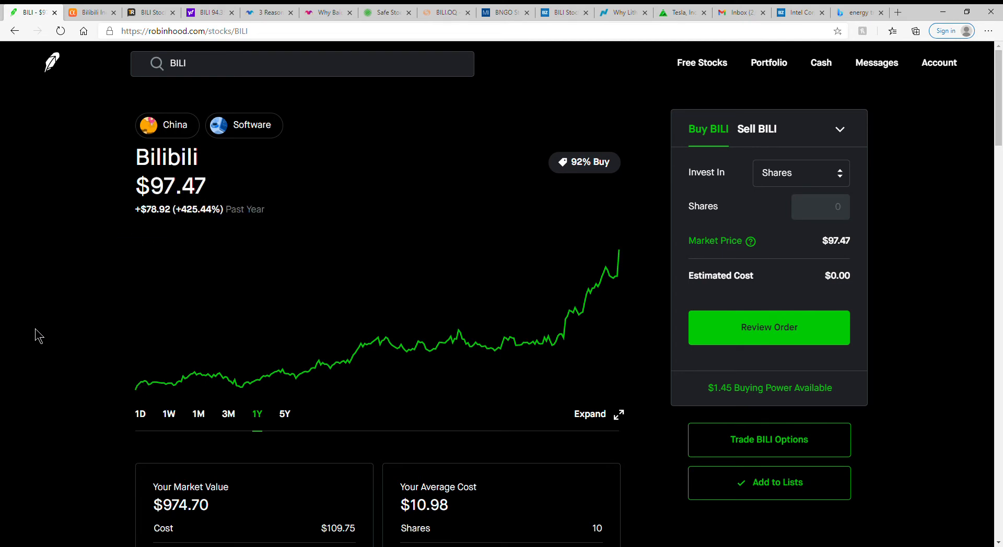
mouse_move(285, 437)
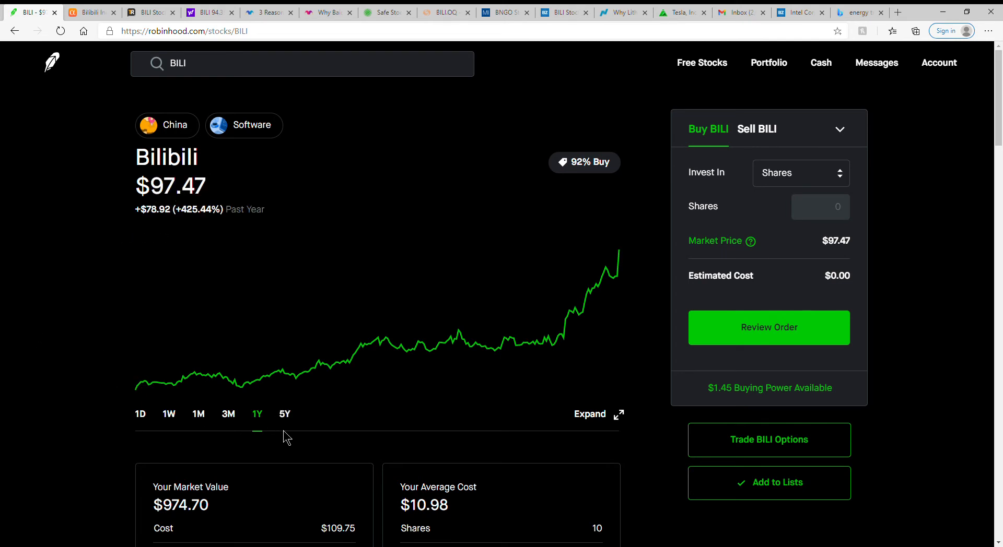
Step: Switch the BILI chart to the 5Y range (+894.59%), then go to Seeking Alpha's BILI page
left_click(284, 414)
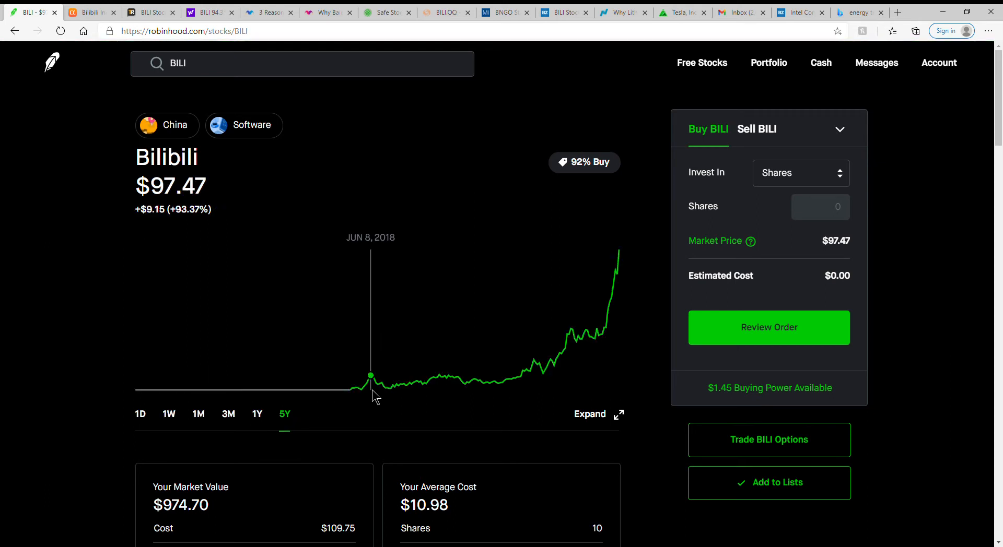
mouse_move(356, 389)
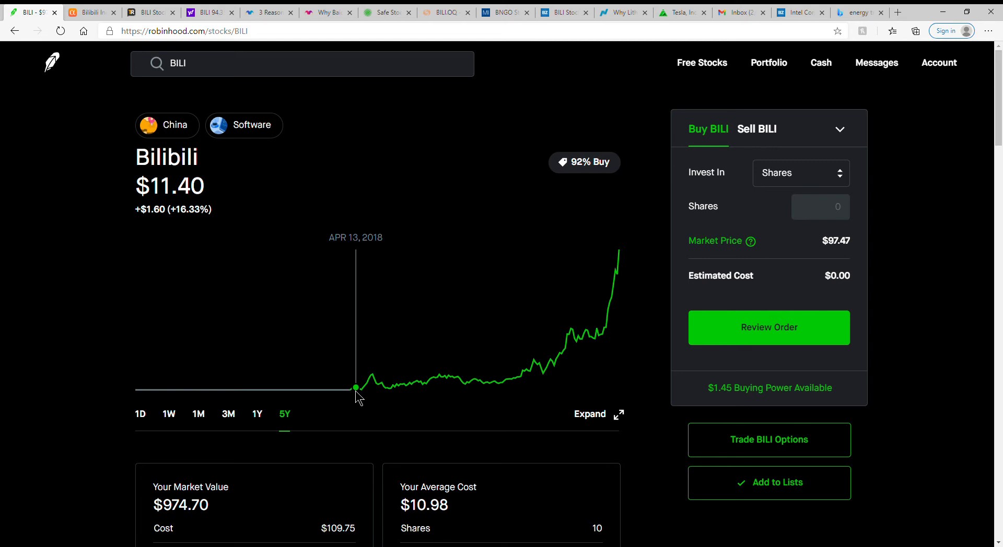
mouse_move(402, 384)
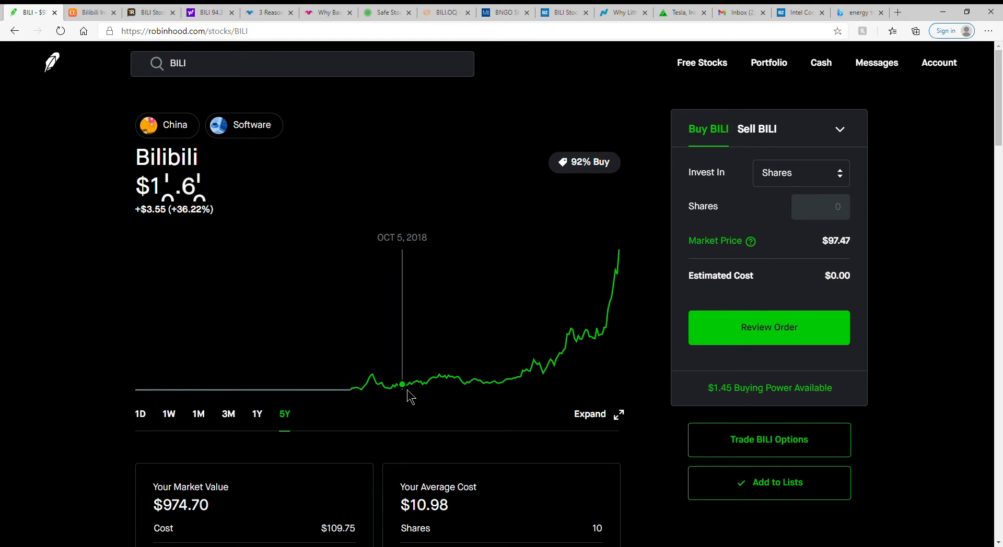
mouse_move(486, 384)
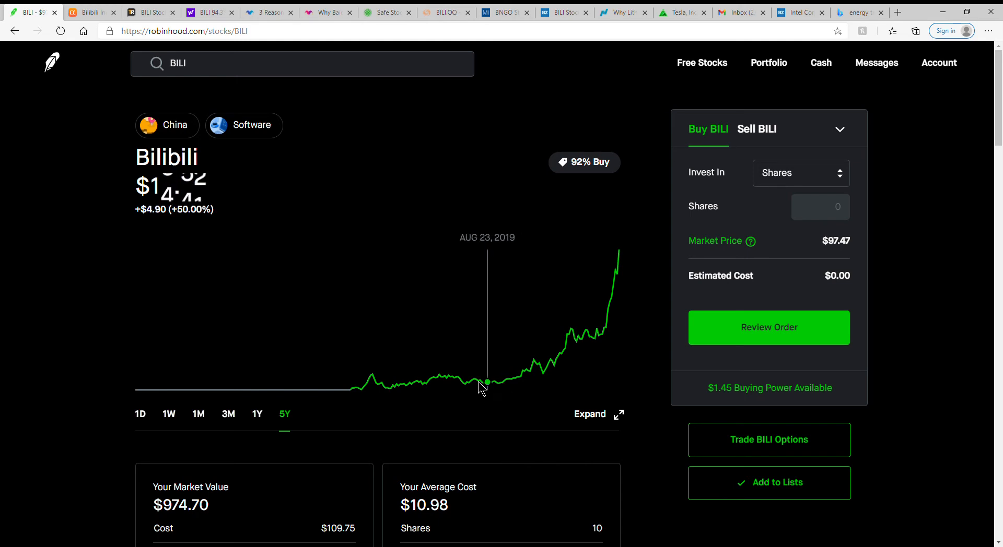
mouse_move(62, 358)
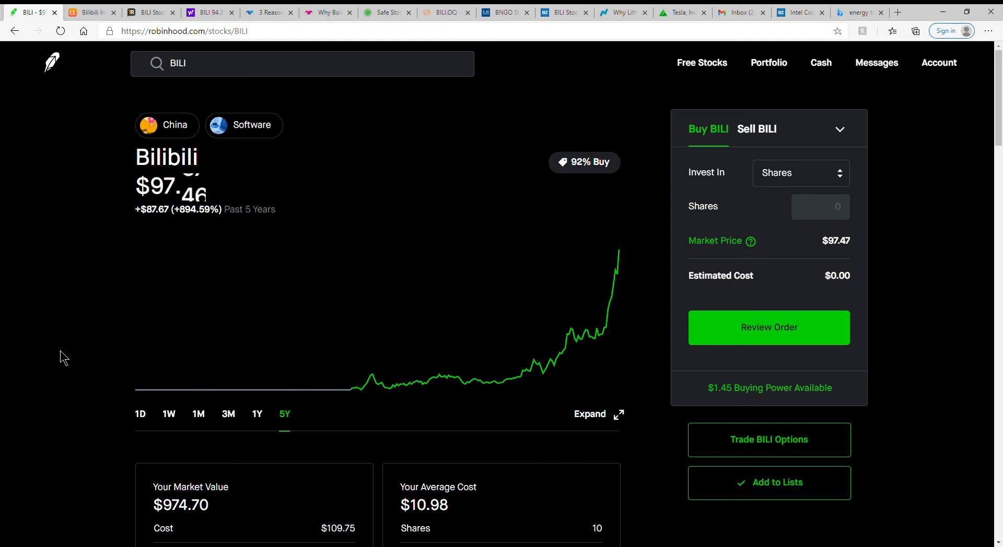
mouse_move(532, 368)
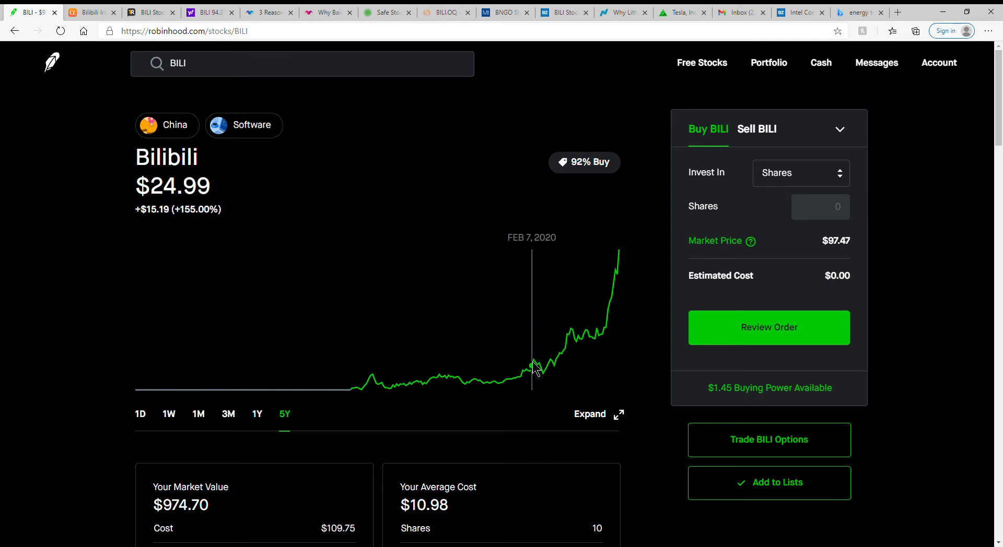
mouse_move(517, 380)
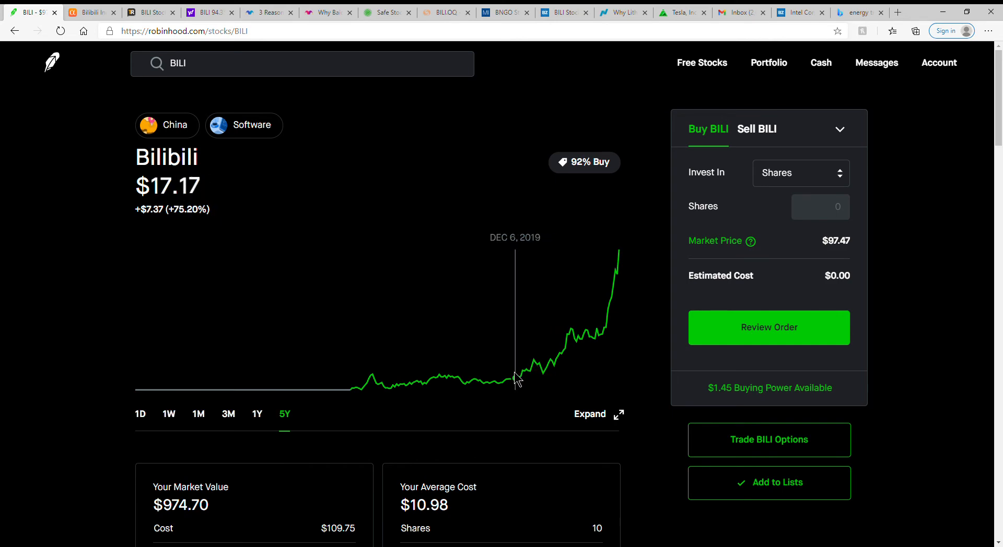
left_click(89, 12)
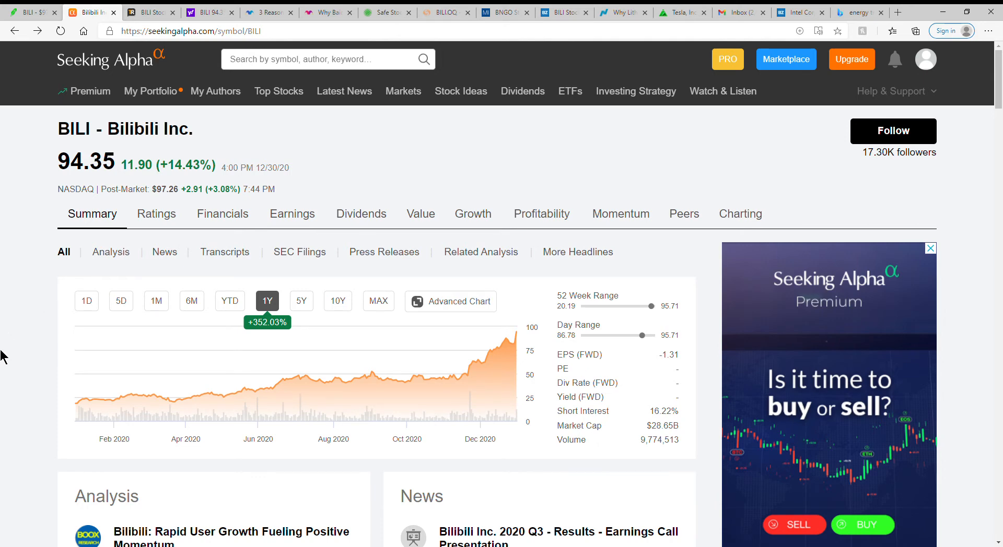
scroll("down", 3)
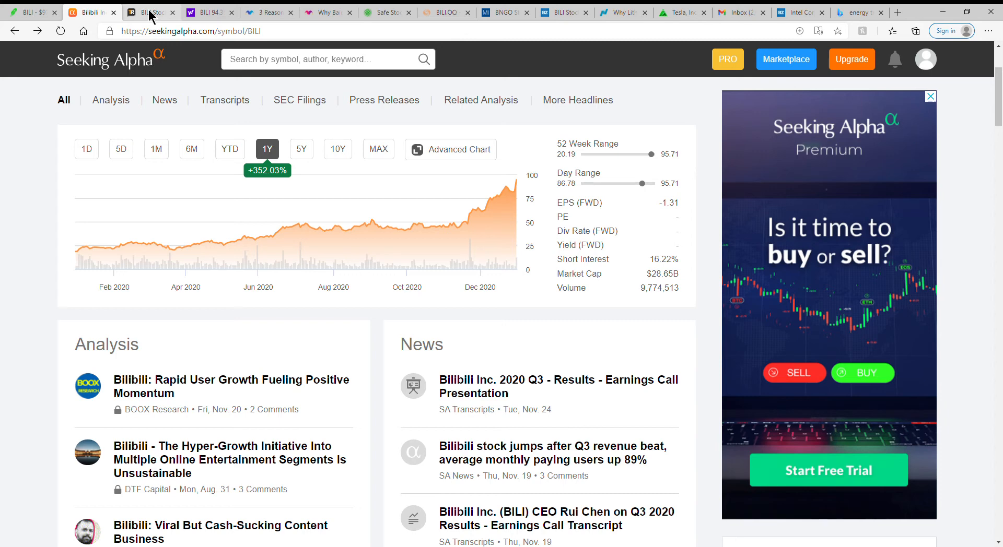
mouse_move(186, 360)
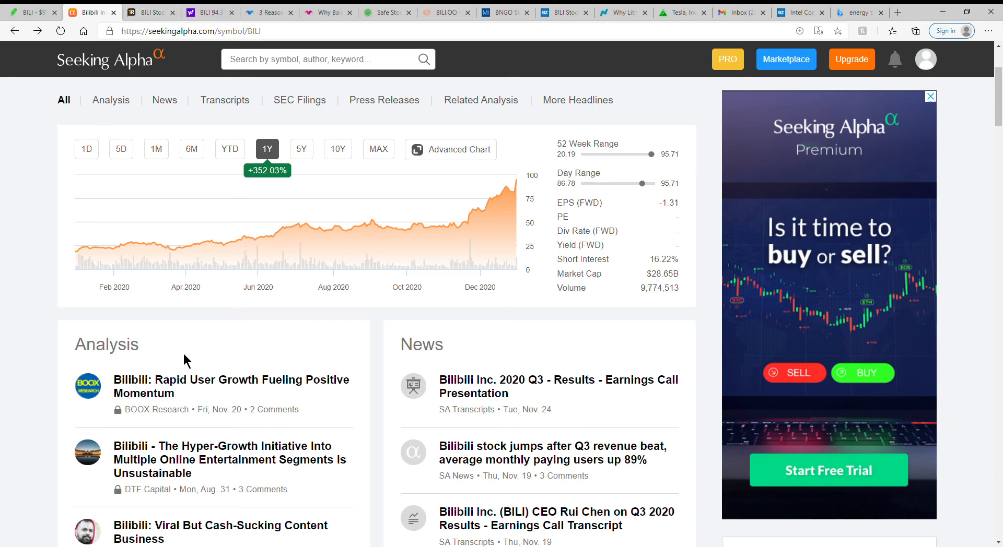
mouse_move(222, 364)
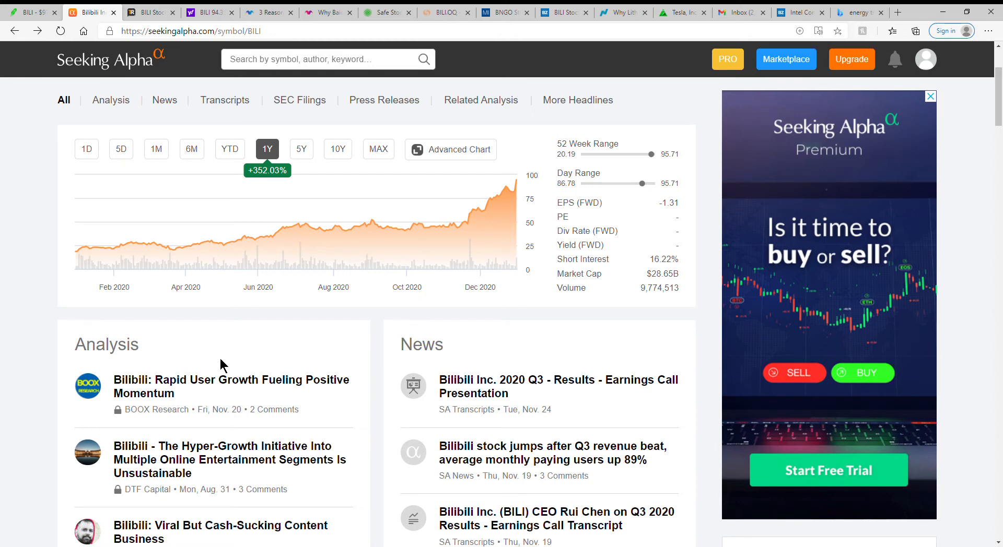
Step: Review TipRanks' BILI Strong Buy forecast with $66.50 target, then switch to the Yahoo Finance article
left_click(146, 12)
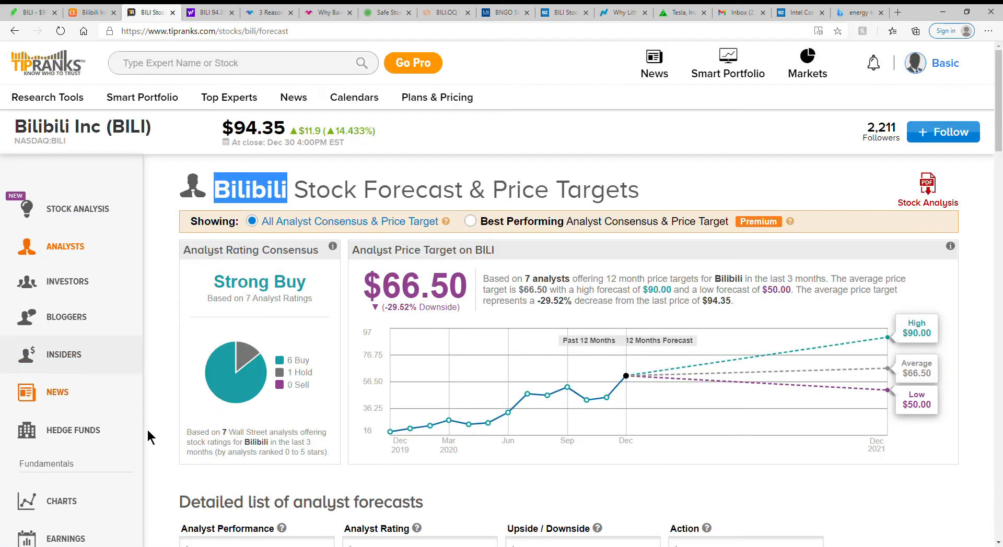
mouse_move(307, 312)
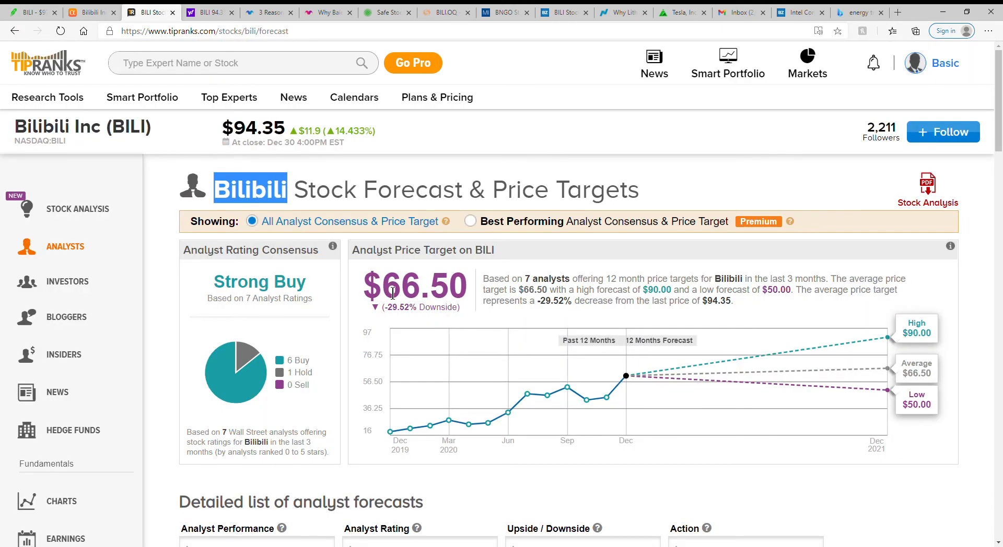
mouse_move(897, 343)
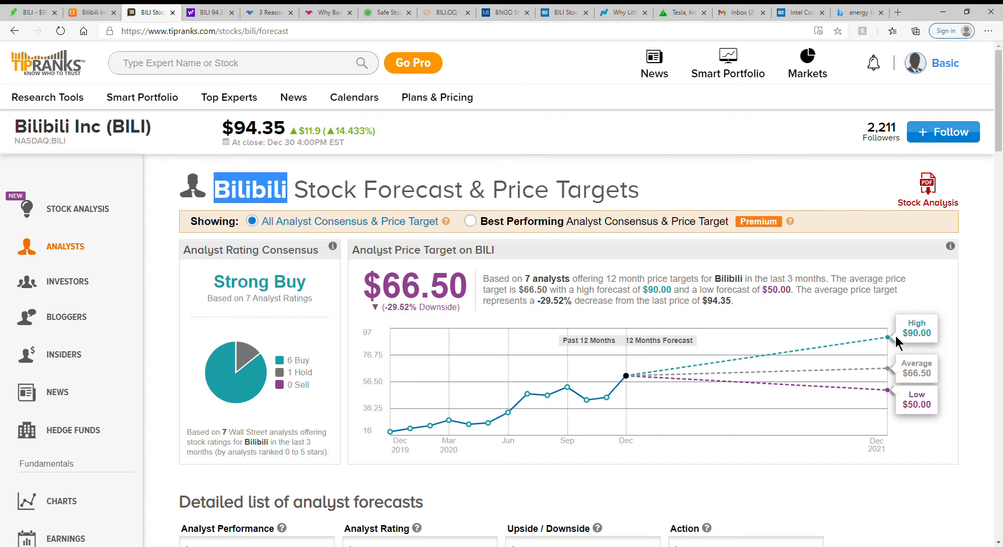
left_click(150, 12)
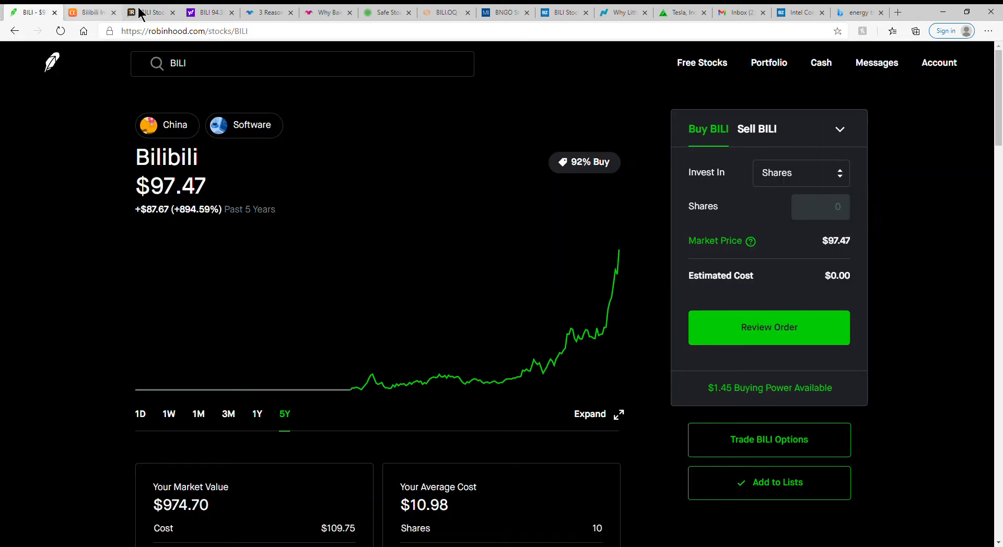
left_click(151, 12)
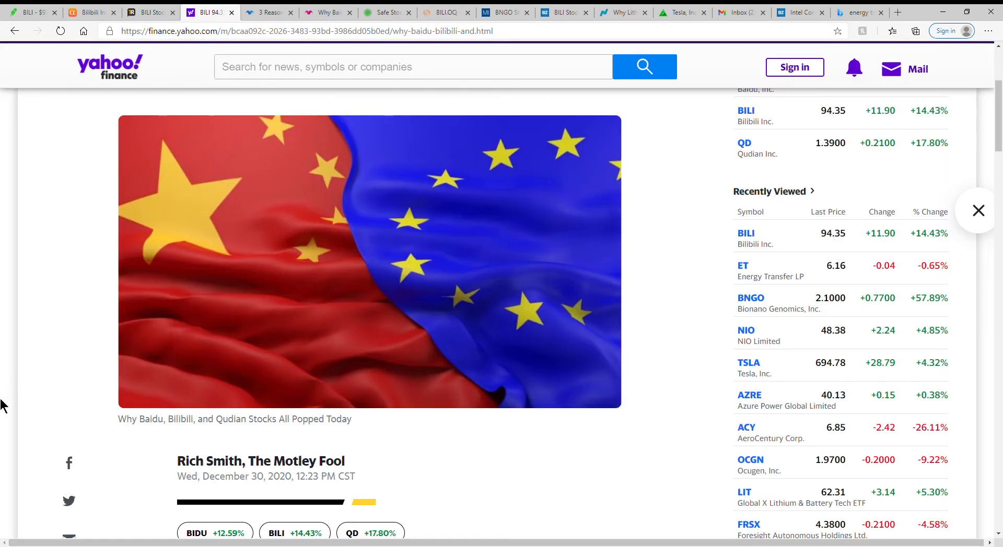
Step: Scroll to the opening paragraph: BIDU up 12.5%, BILI 13.8%, QD 14% after the EU–China deal
scroll("up", 3)
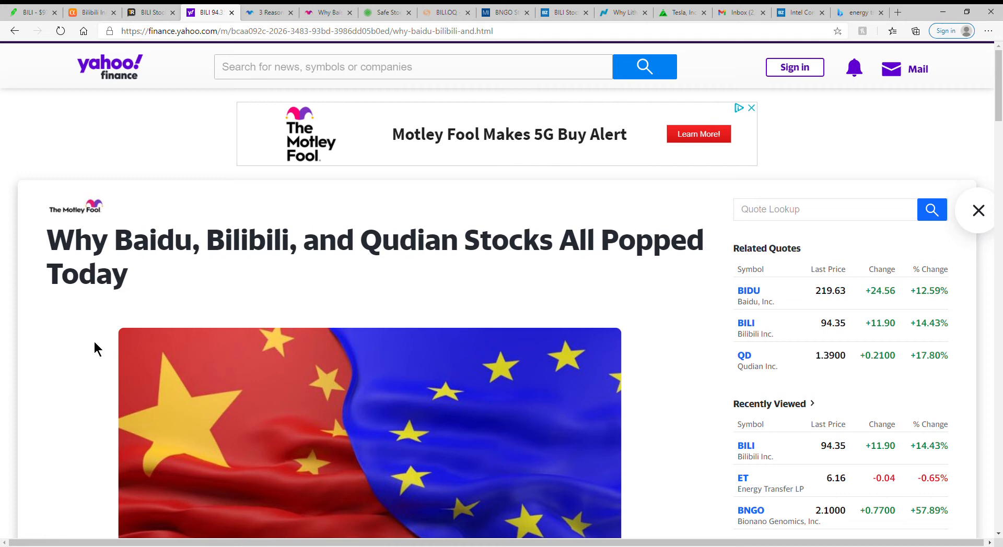
mouse_move(434, 262)
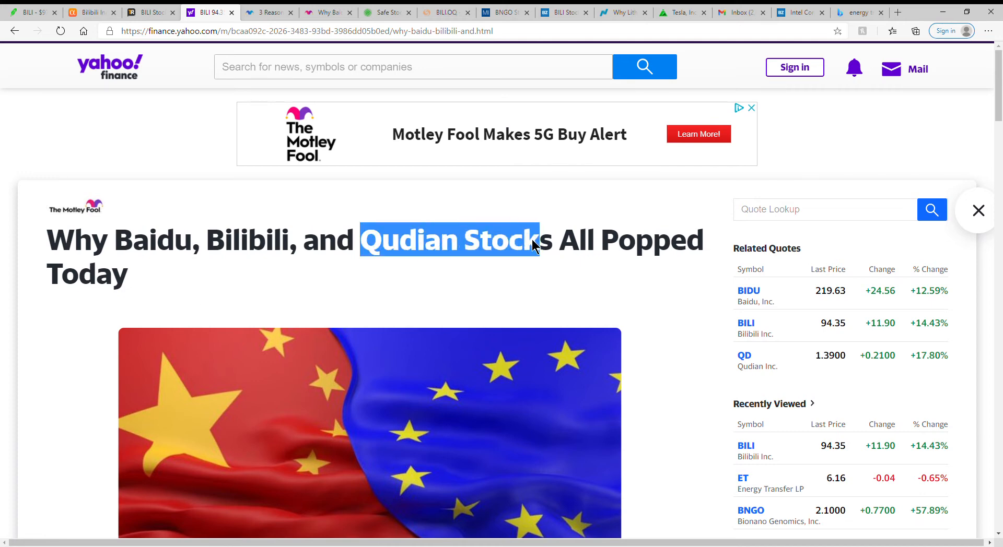
scroll("down", 3)
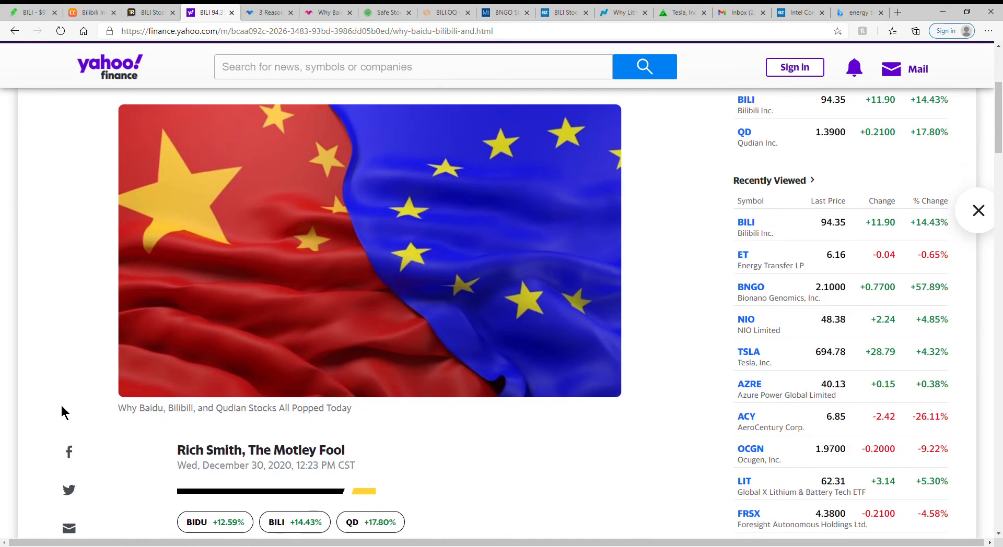
scroll("down", 3)
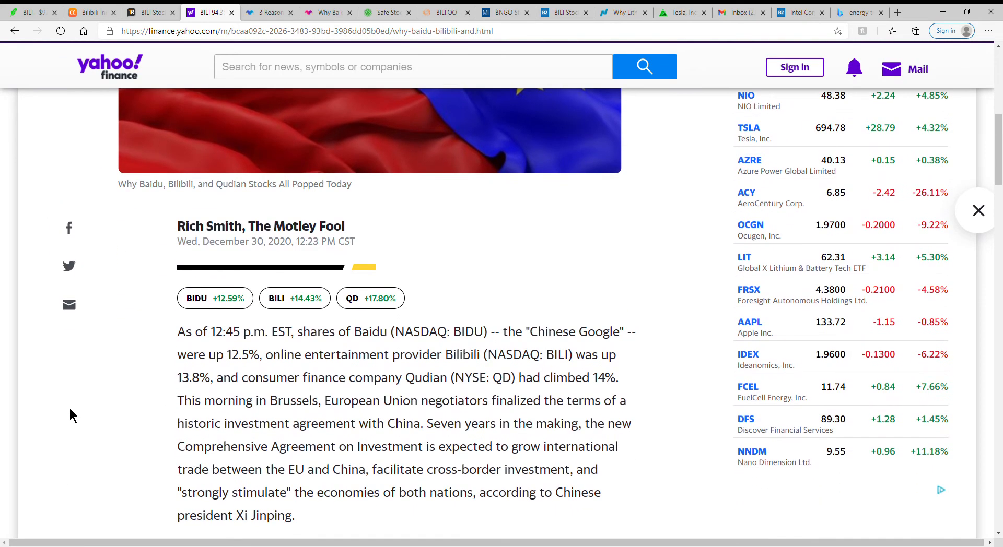
scroll("down", 3)
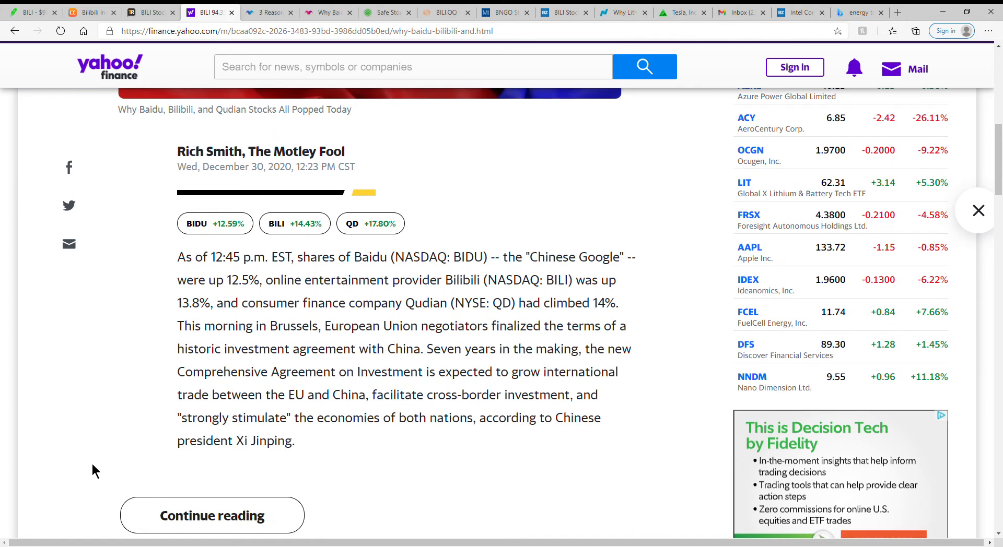
mouse_move(82, 453)
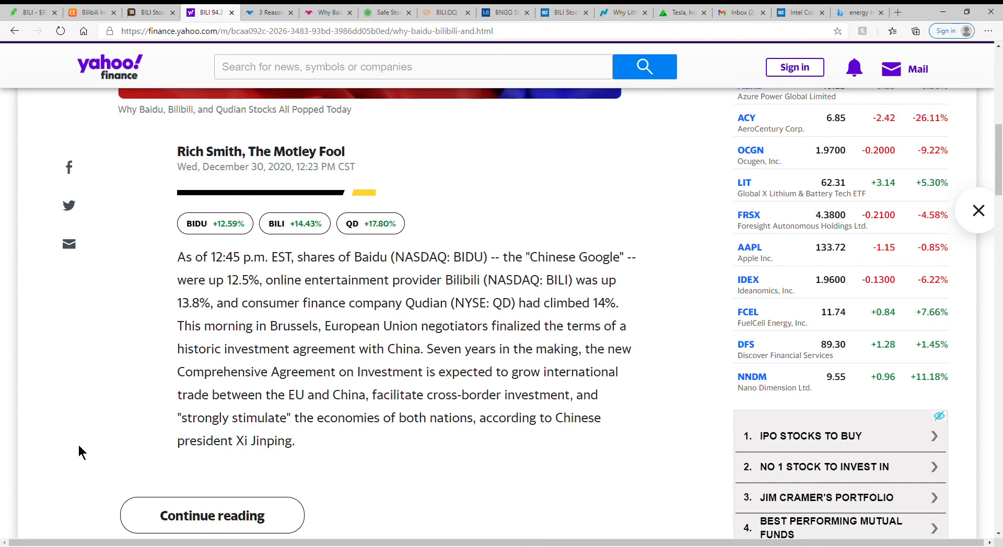
mouse_move(513, 431)
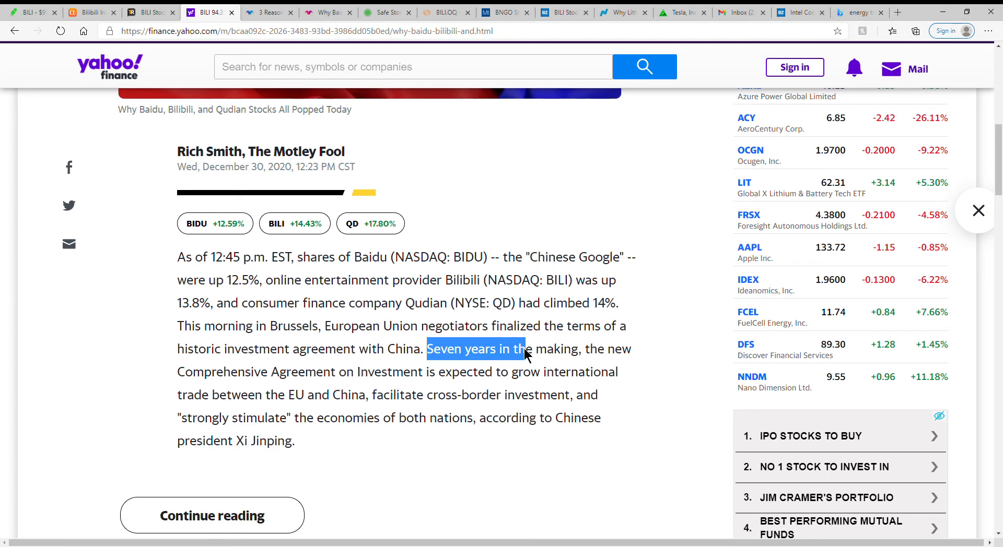
mouse_move(506, 396)
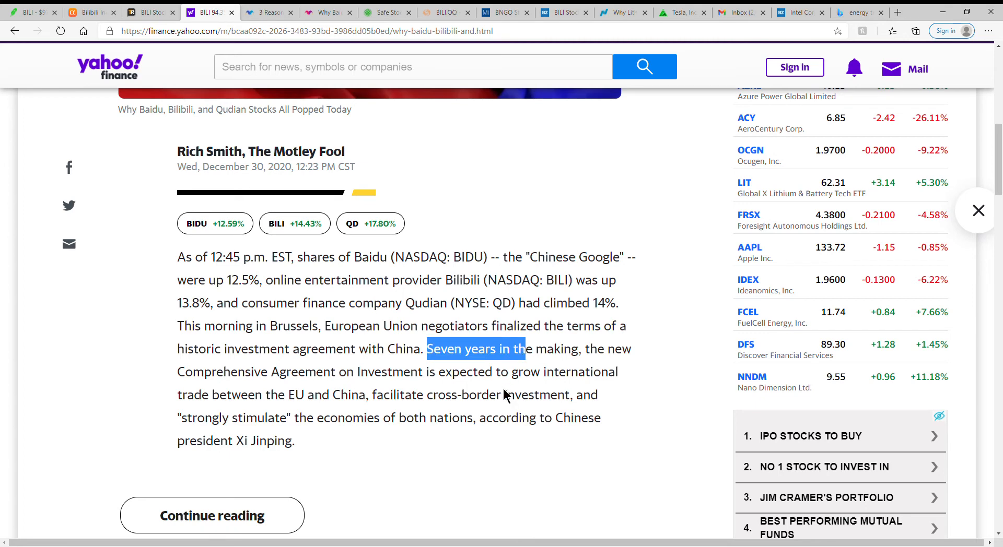
mouse_move(501, 390)
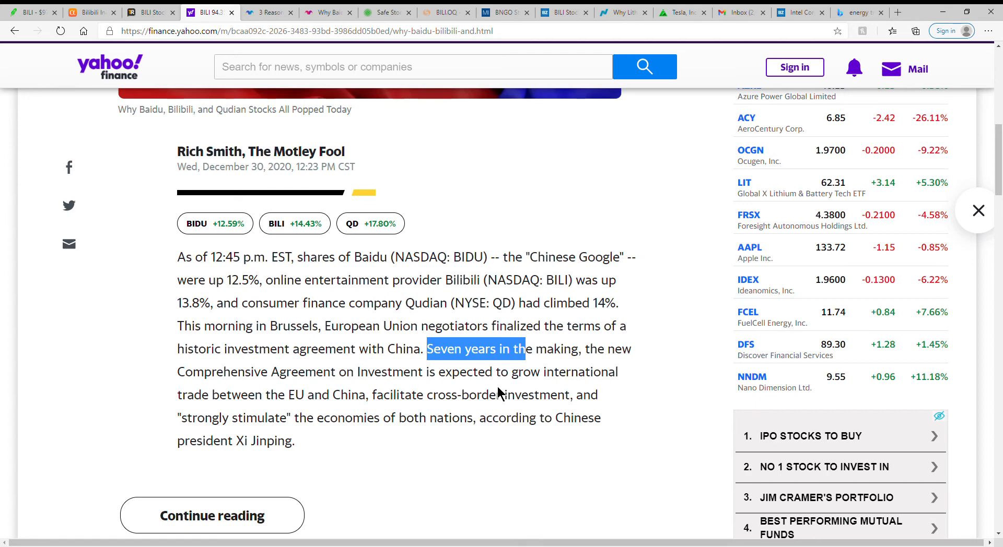
mouse_move(399, 310)
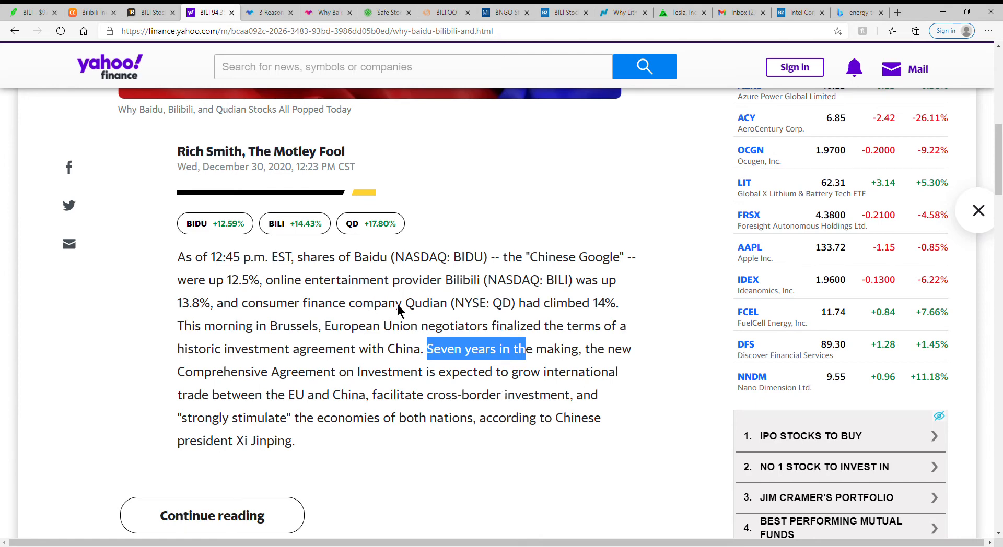
mouse_move(344, 459)
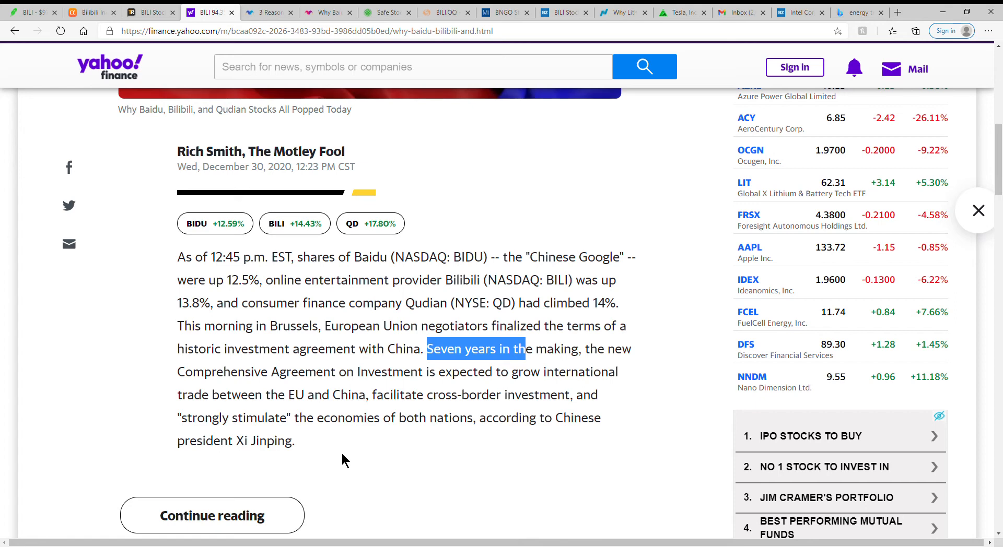
mouse_move(332, 464)
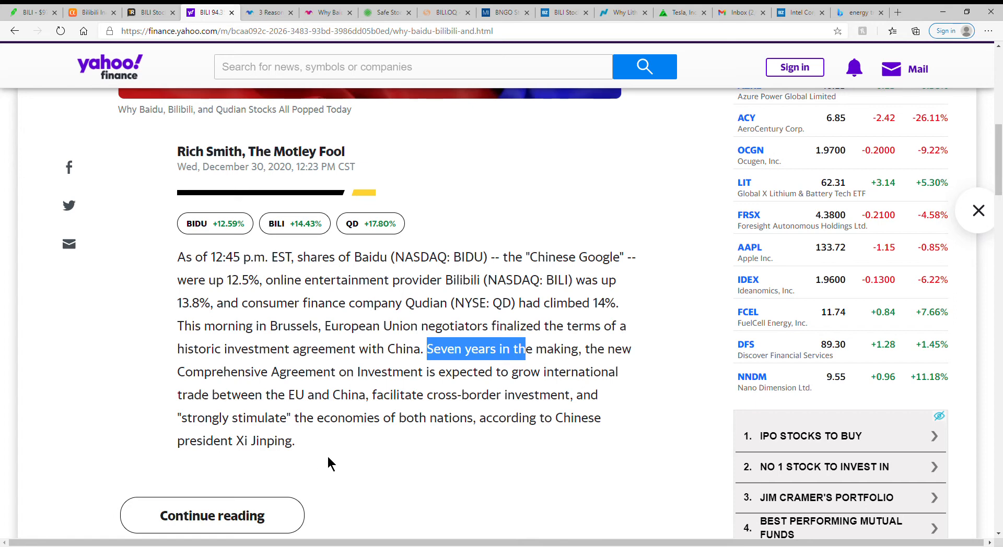
mouse_move(267, 12)
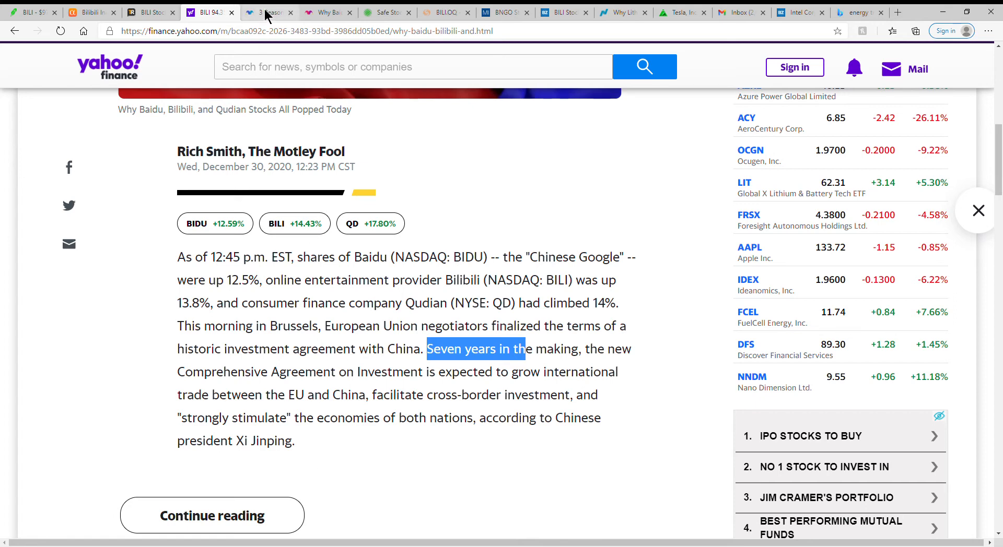
Step: Switch to the Motley Fool '3 Reasons' Bilibili article showing the 168% revenue growth intro
left_click(268, 12)
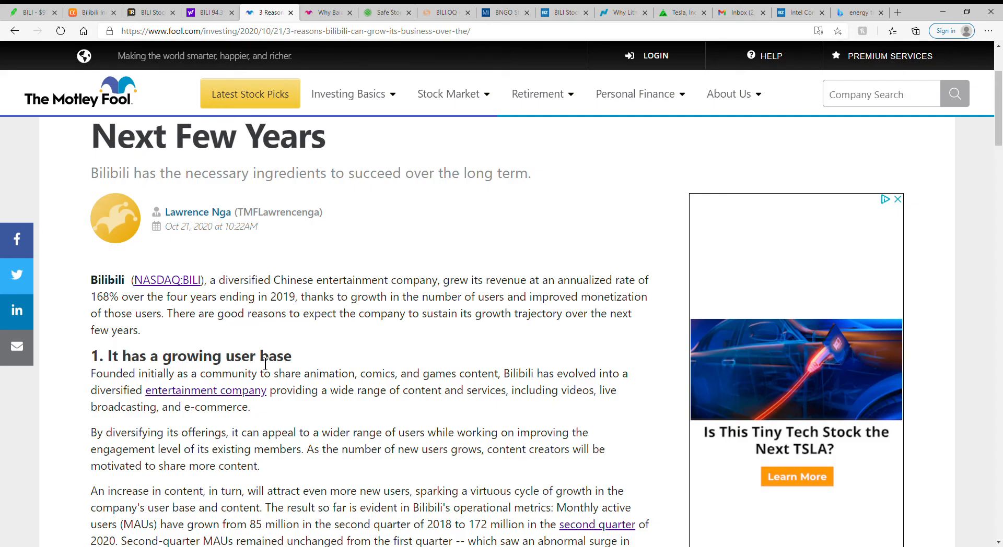
mouse_move(360, 238)
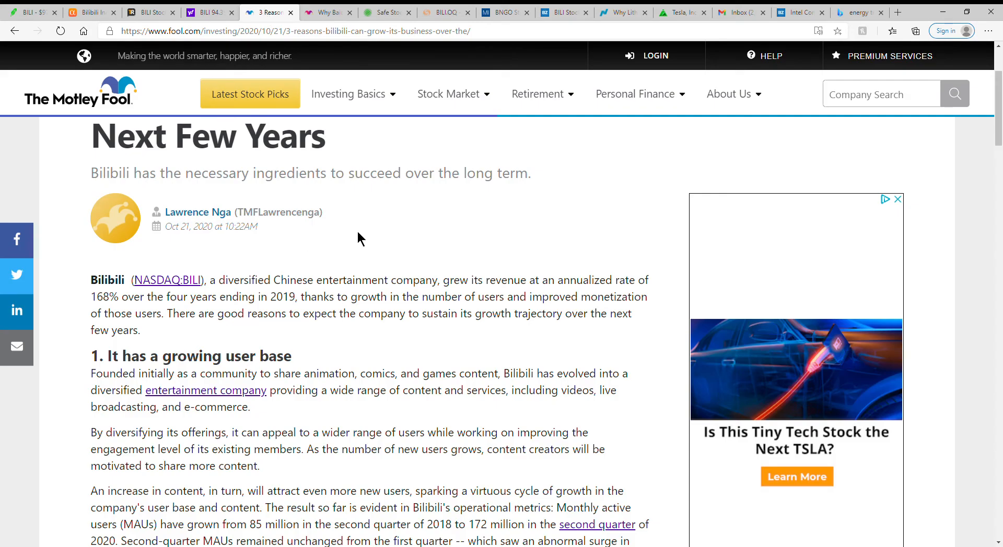
mouse_move(356, 235)
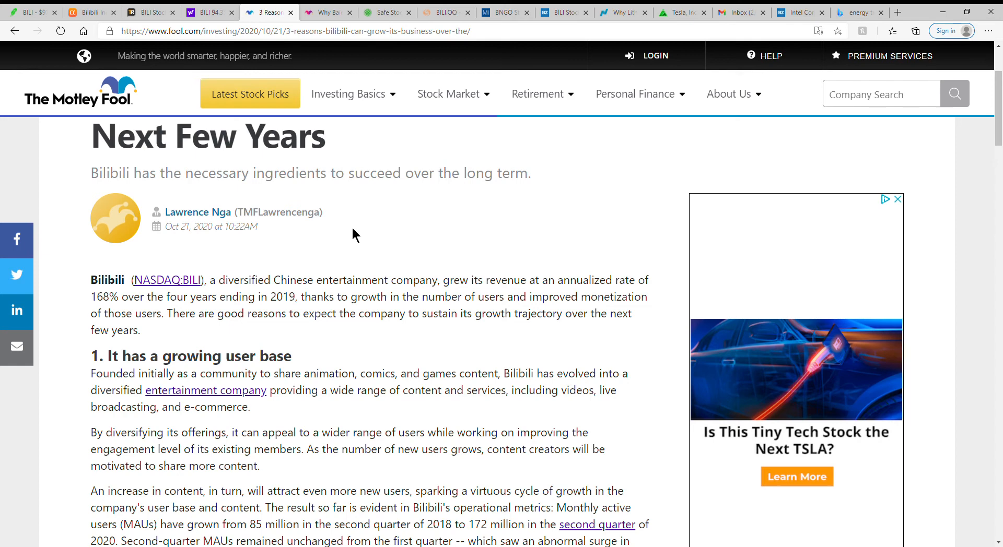
mouse_move(376, 212)
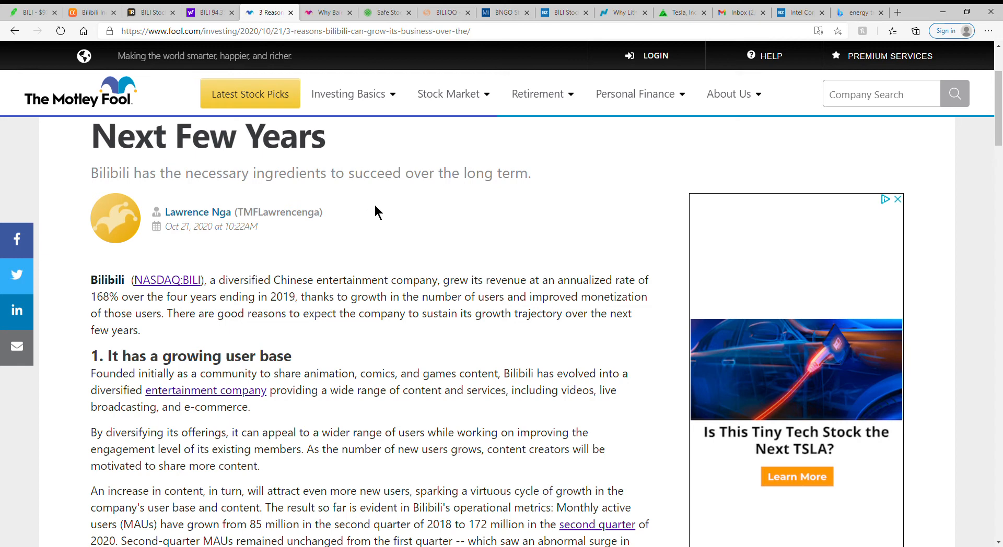
mouse_move(321, 272)
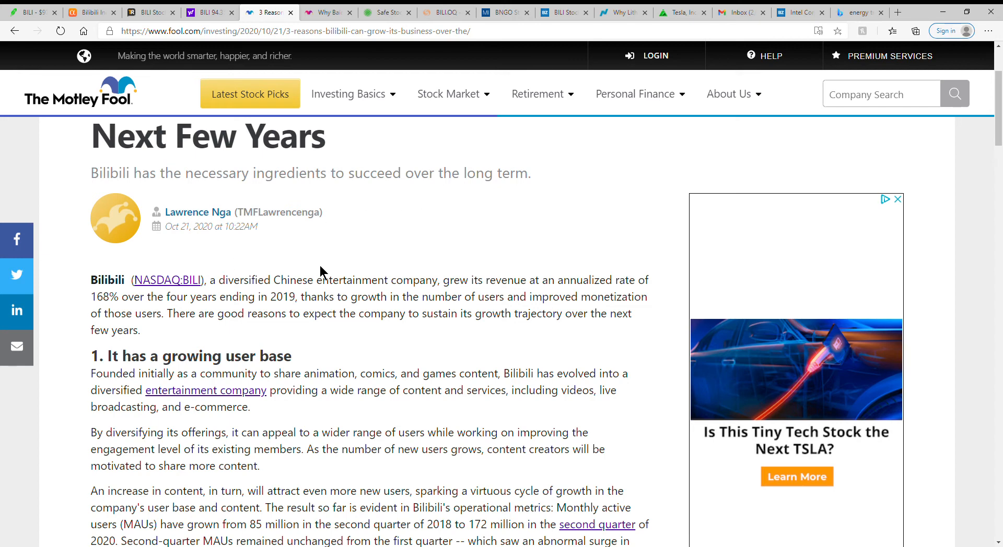
mouse_move(373, 256)
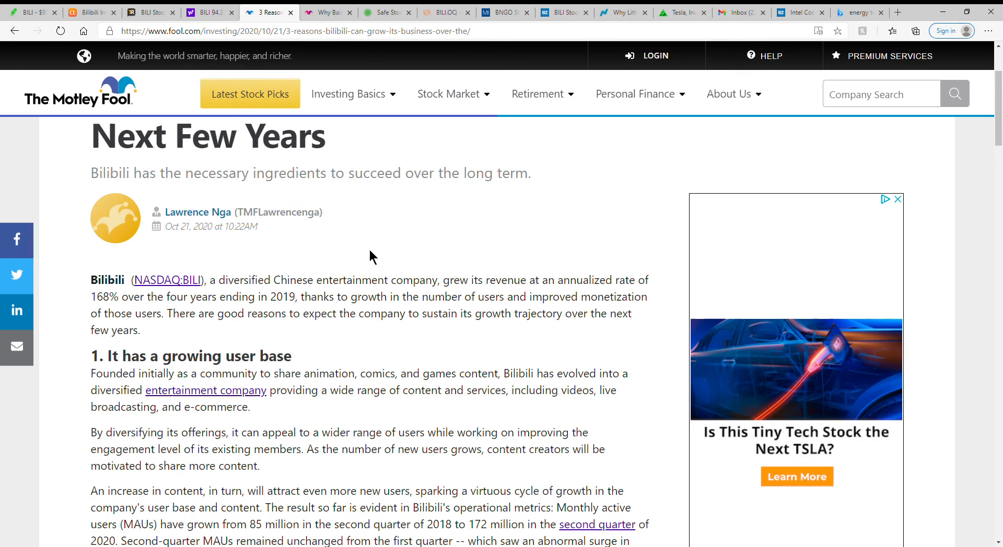
mouse_move(566, 294)
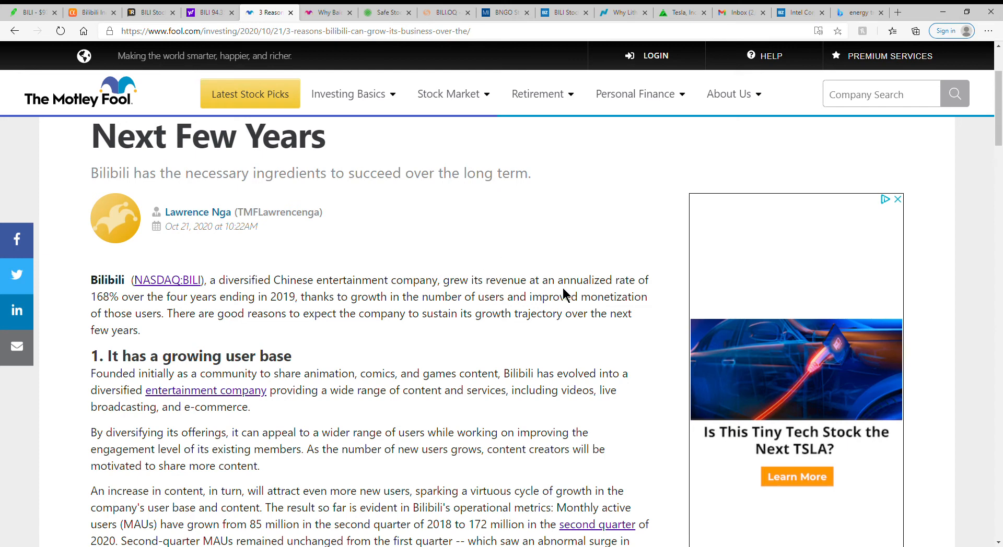
mouse_move(435, 267)
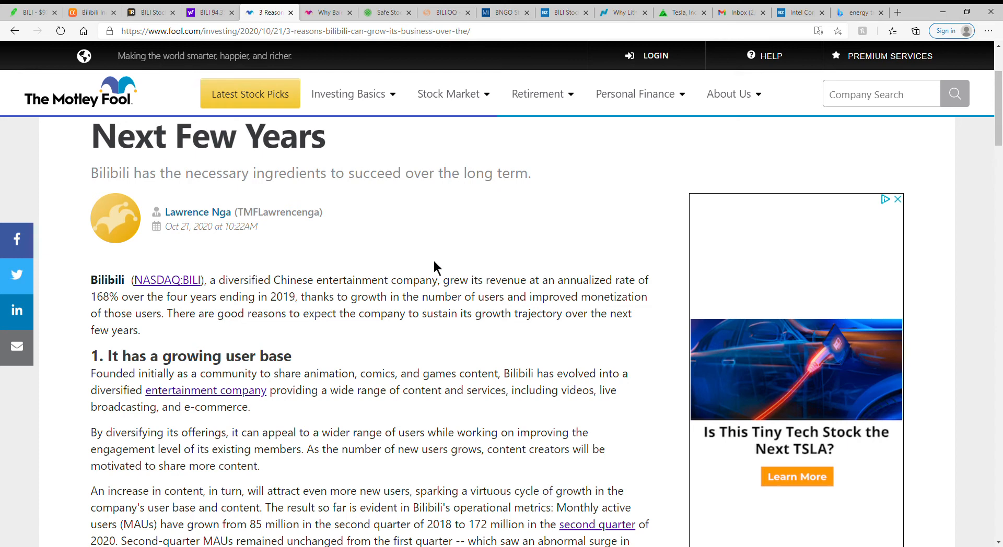
mouse_move(268, 263)
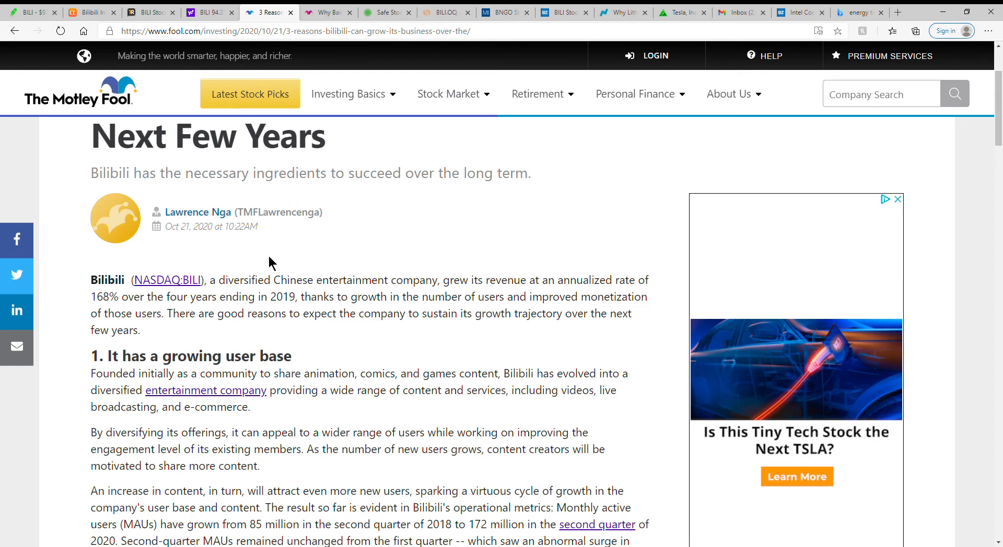
mouse_move(345, 326)
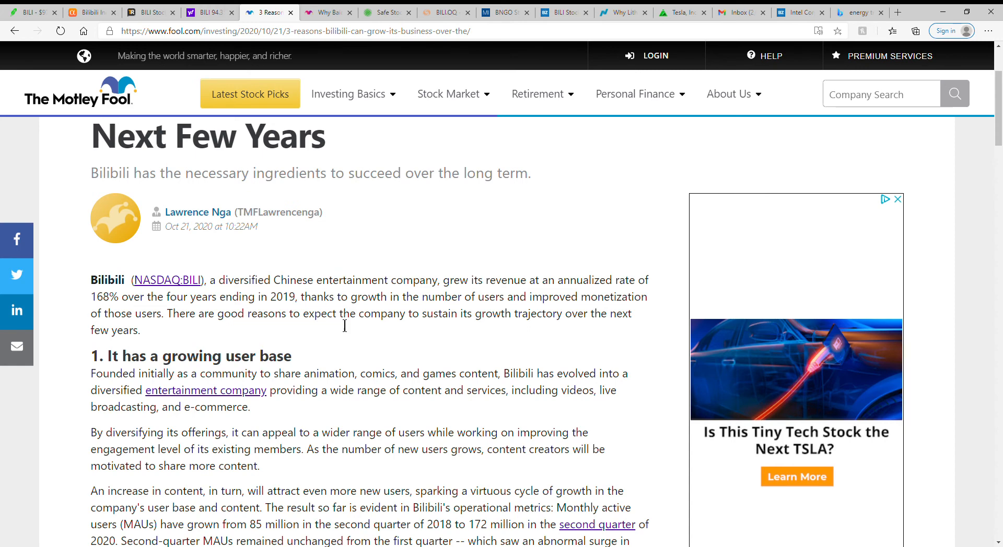
mouse_move(599, 332)
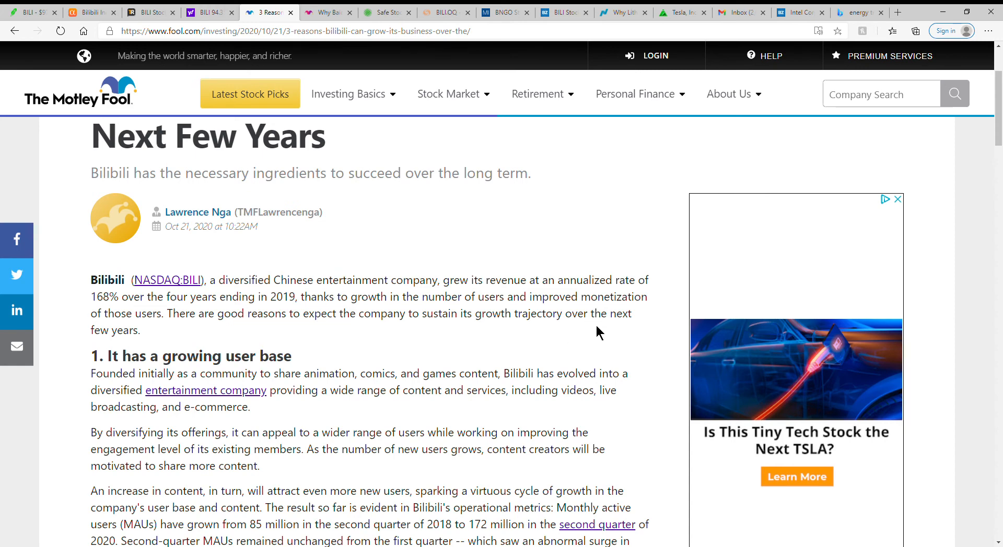
mouse_move(231, 337)
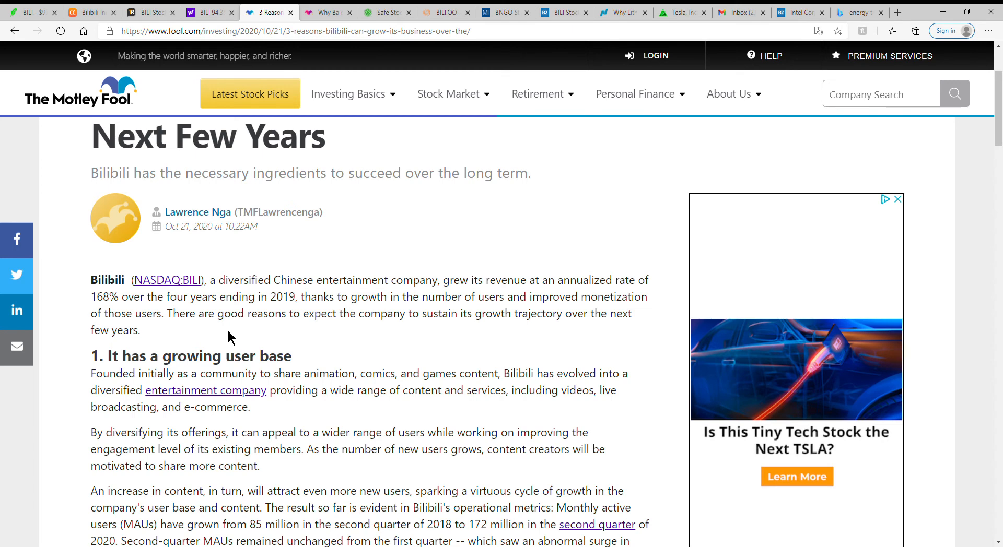
Step: Highlight the growing user base heading and read through that section
scroll("down", 3)
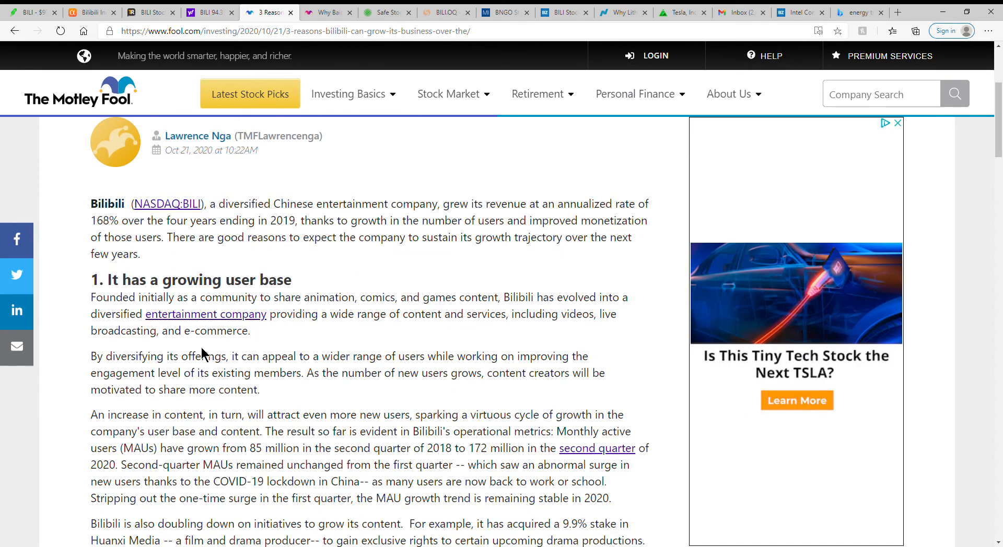
left_click_drag(123, 279, 199, 279)
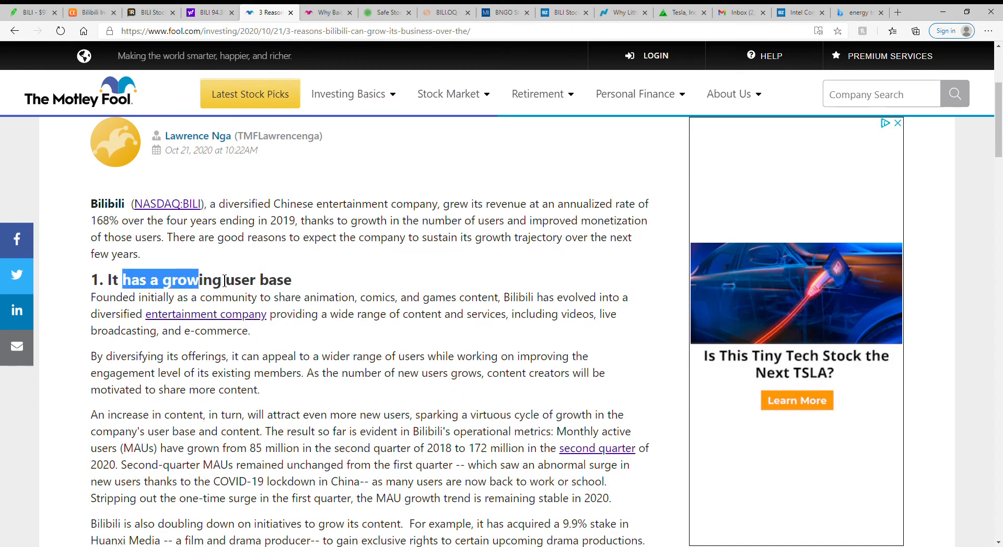
left_click_drag(125, 280, 291, 280)
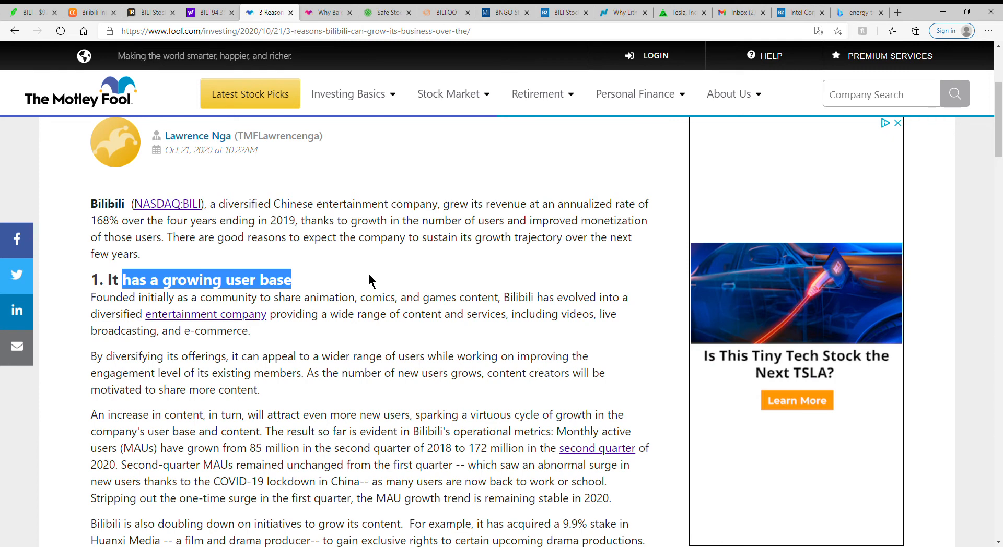
mouse_move(314, 294)
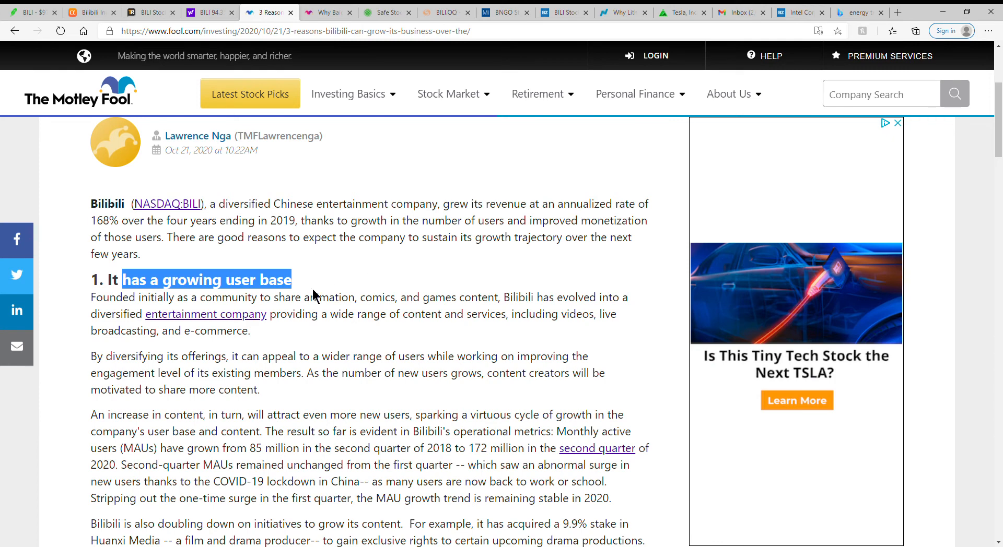
scroll("down", 3)
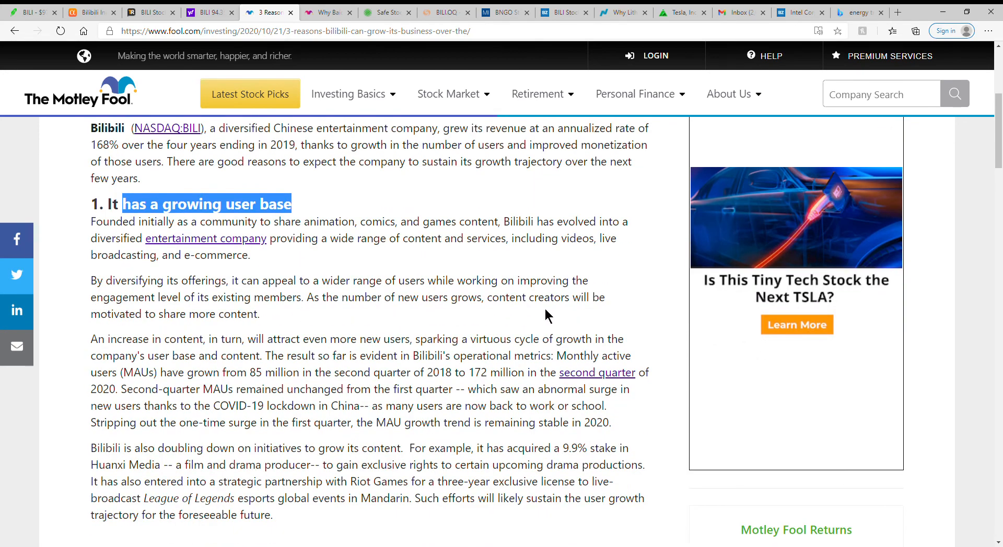
mouse_move(304, 352)
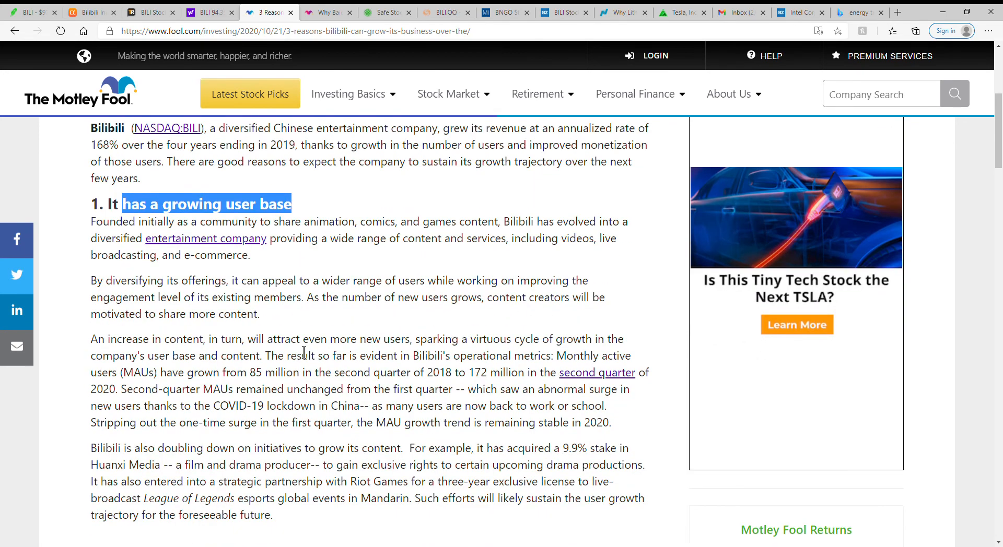
scroll("down", 3)
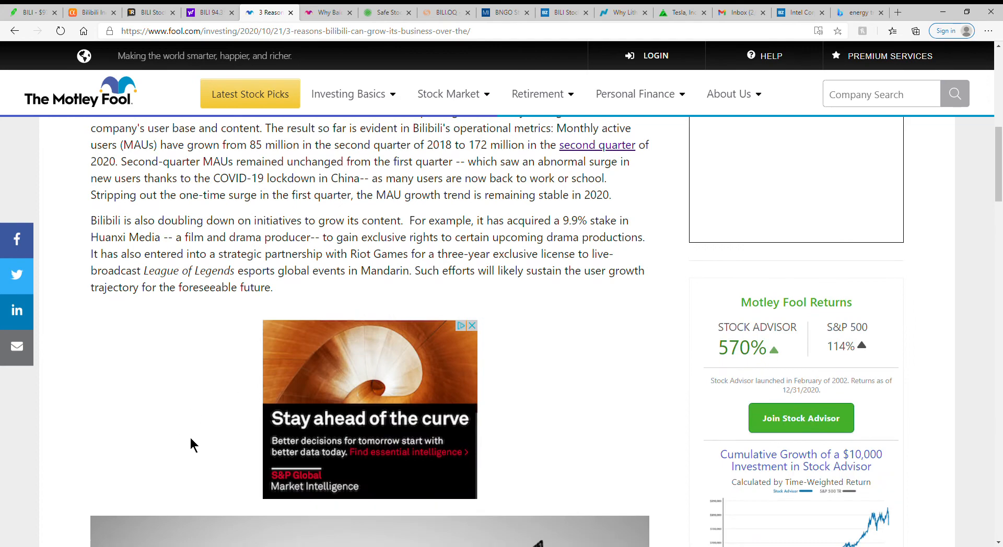
scroll("down", 3)
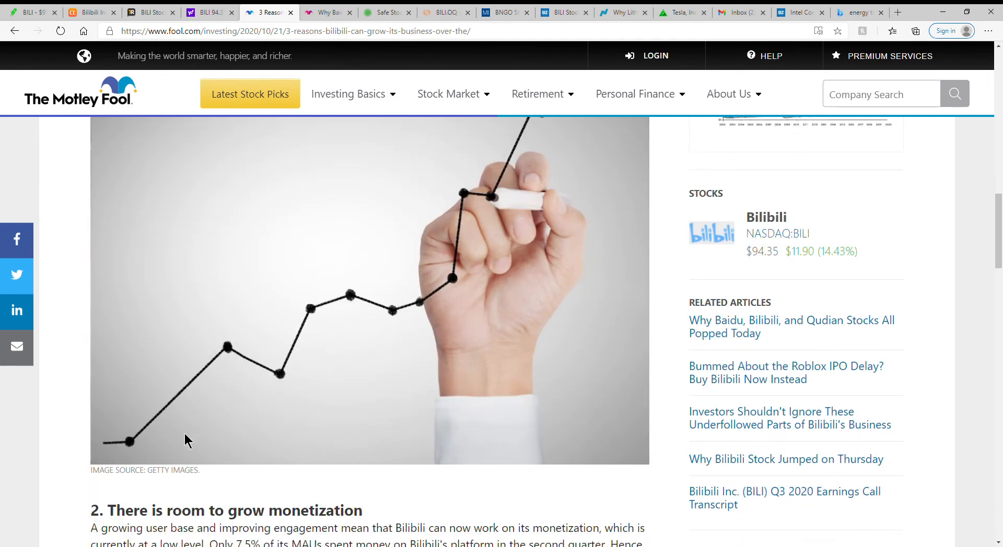
scroll("down", 3)
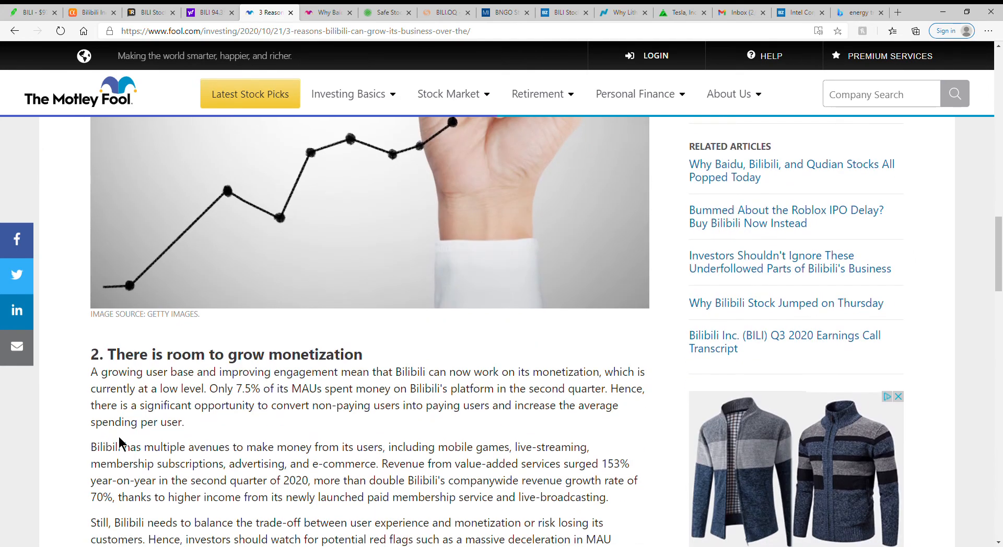
scroll("up", 3)
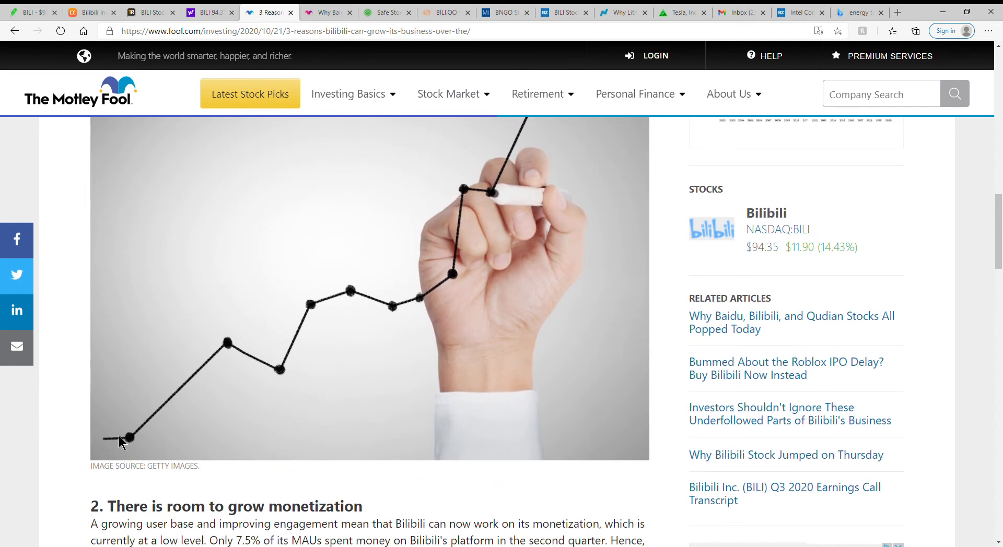
mouse_move(134, 416)
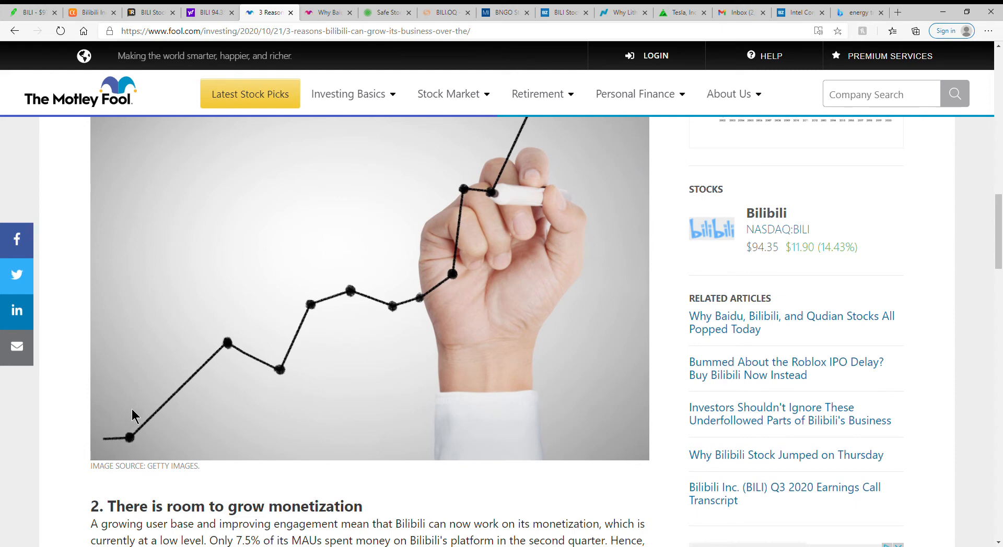
mouse_move(173, 314)
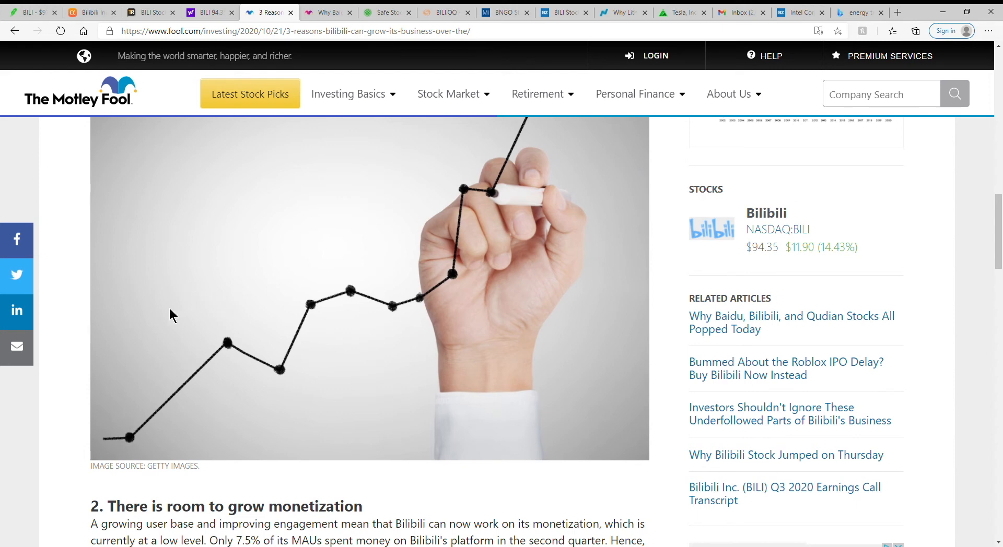
Step: Highlight the new products heading and read on to 'Should you invest $1,000 in Bilibili'
scroll("down", 3)
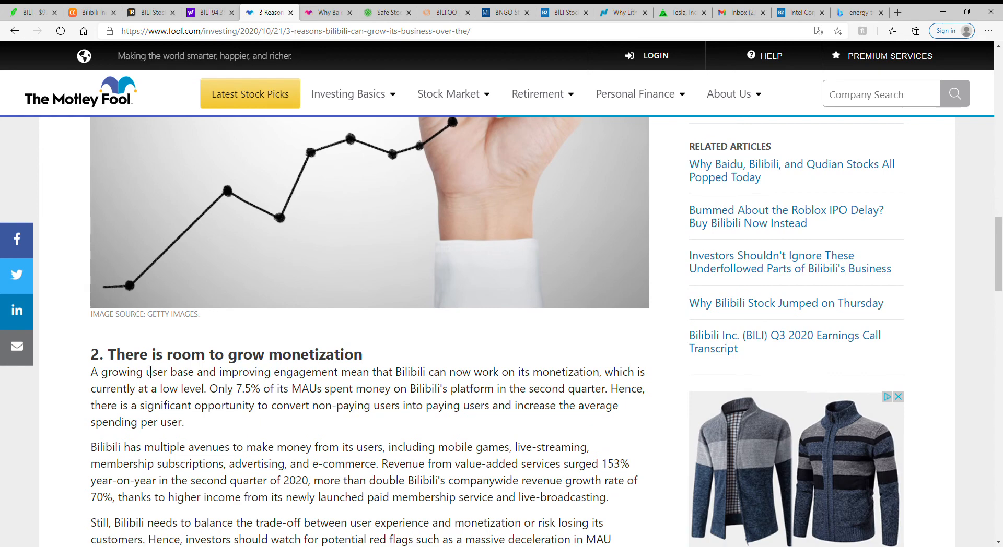
scroll("down", 3)
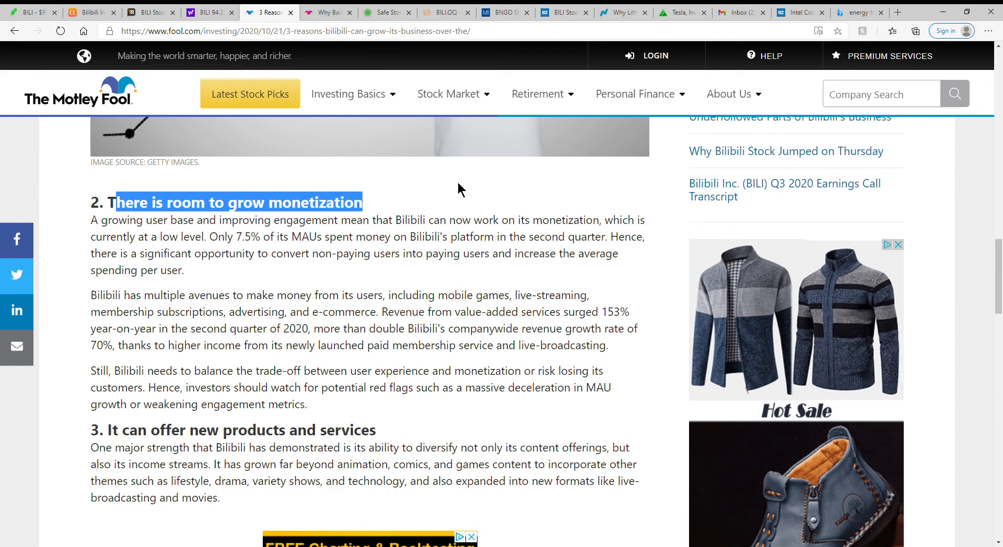
mouse_move(288, 313)
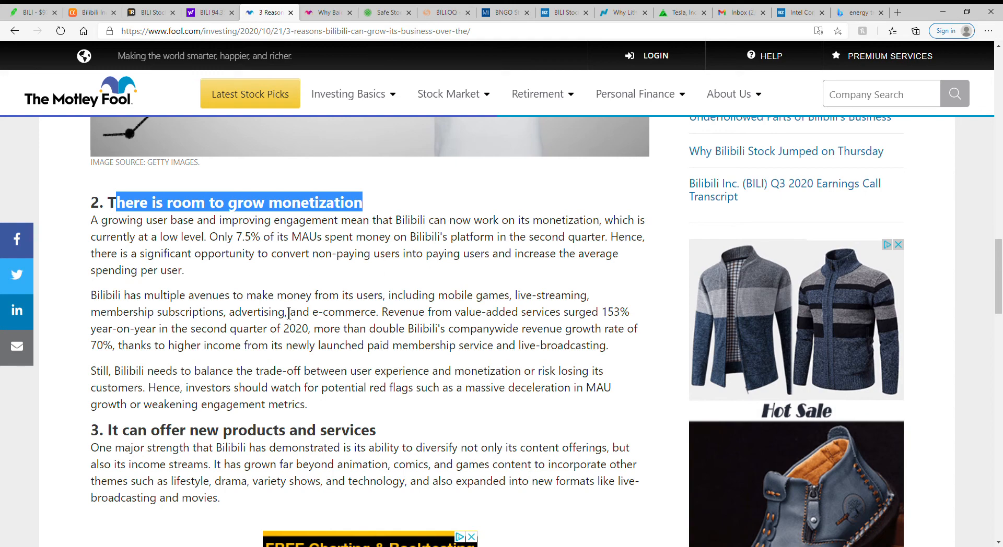
scroll("down", 3)
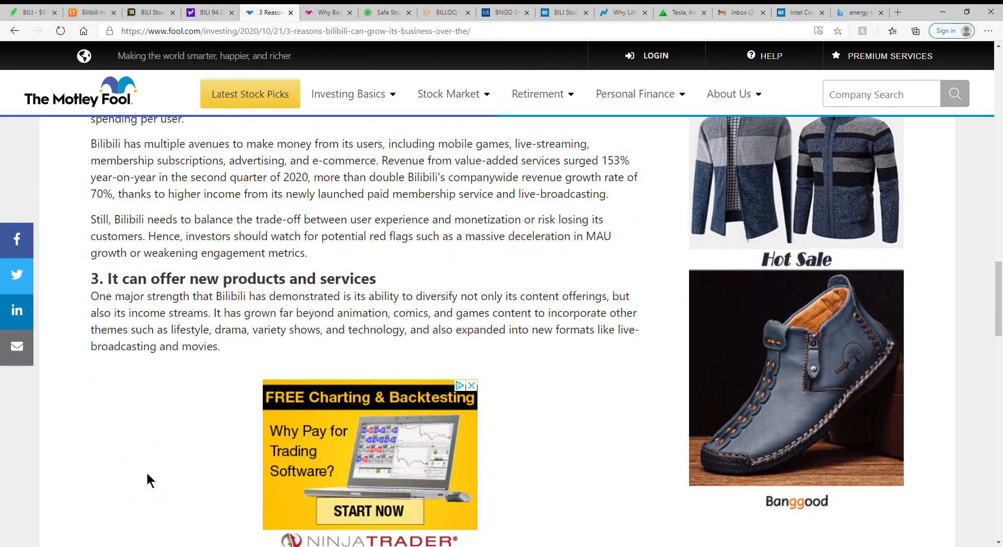
mouse_move(160, 470)
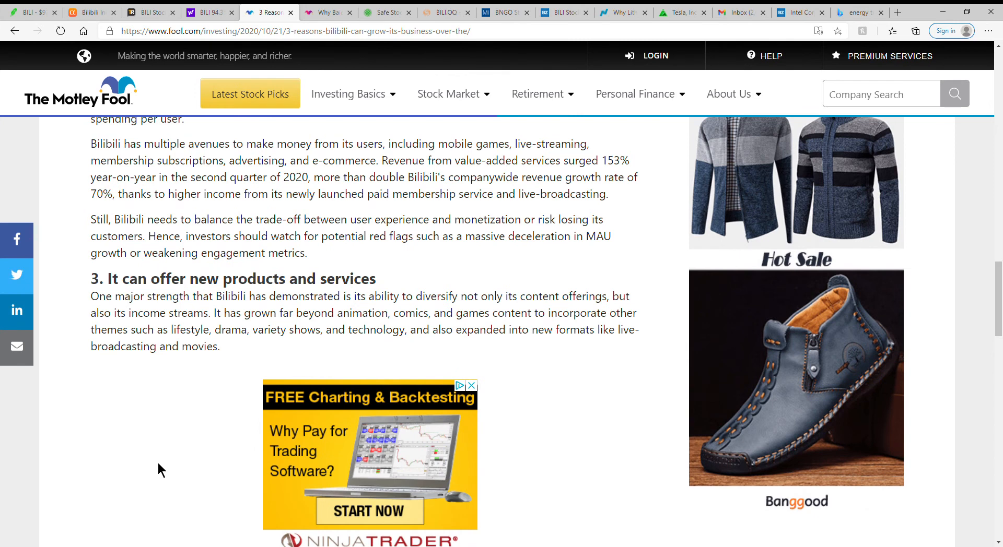
mouse_move(148, 465)
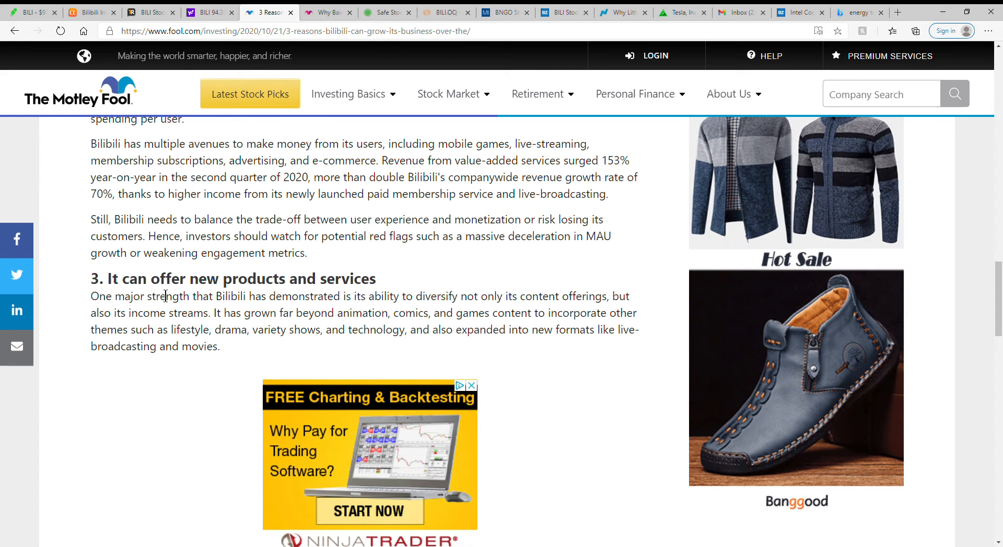
left_click_drag(207, 279, 376, 278)
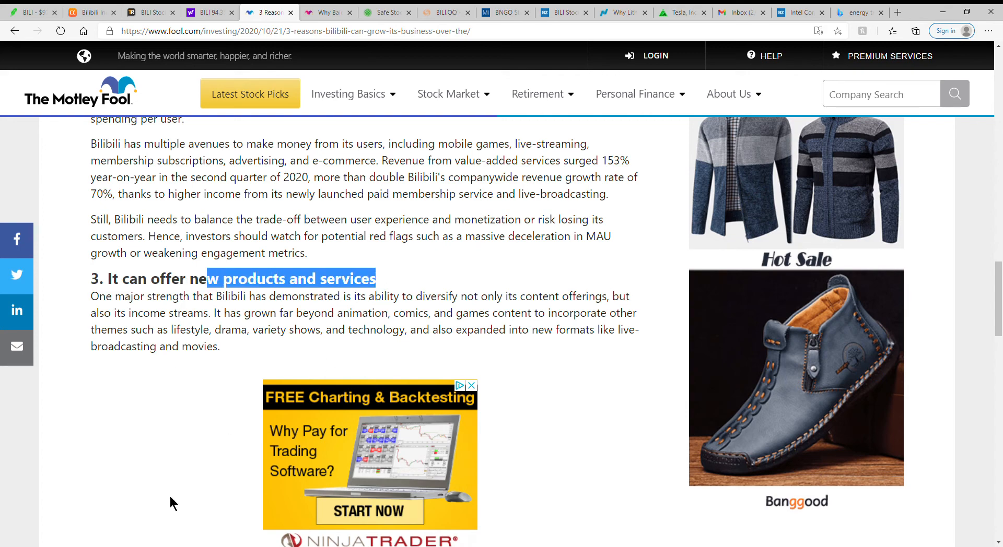
scroll("down", 3)
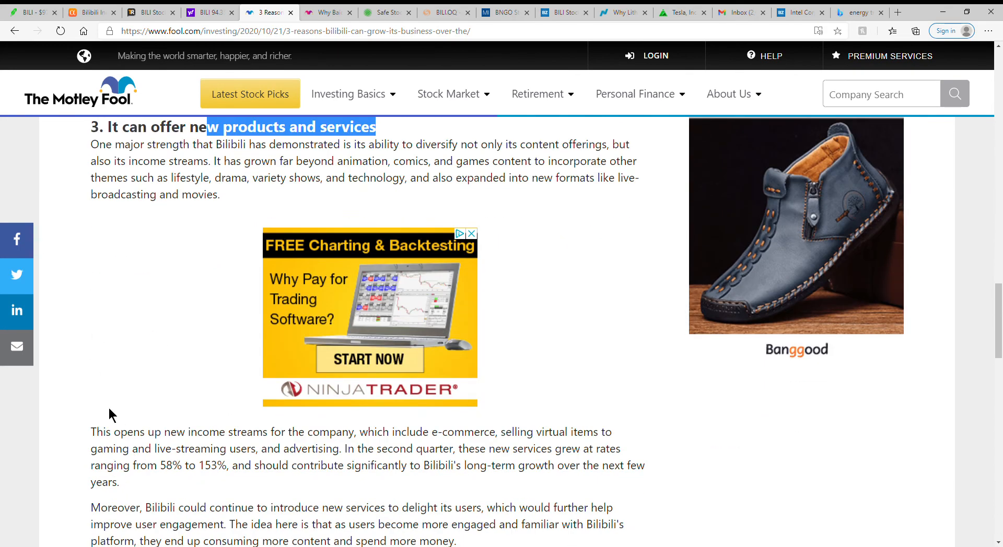
scroll("down", 3)
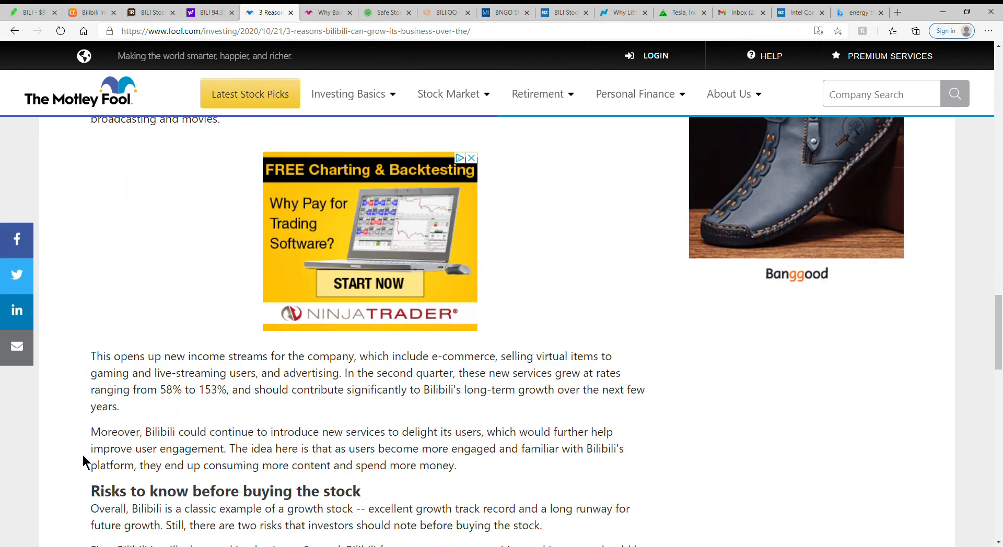
mouse_move(200, 410)
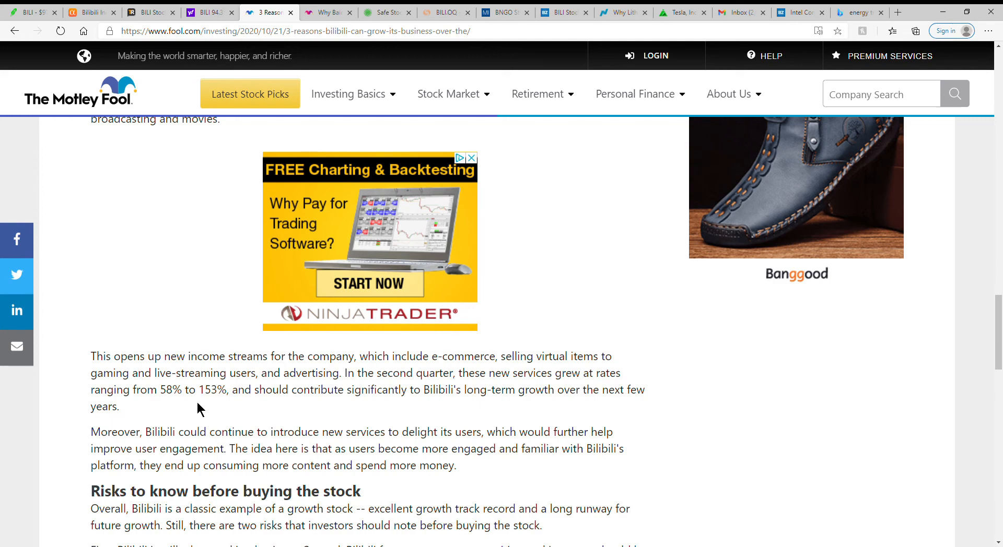
scroll("down", 3)
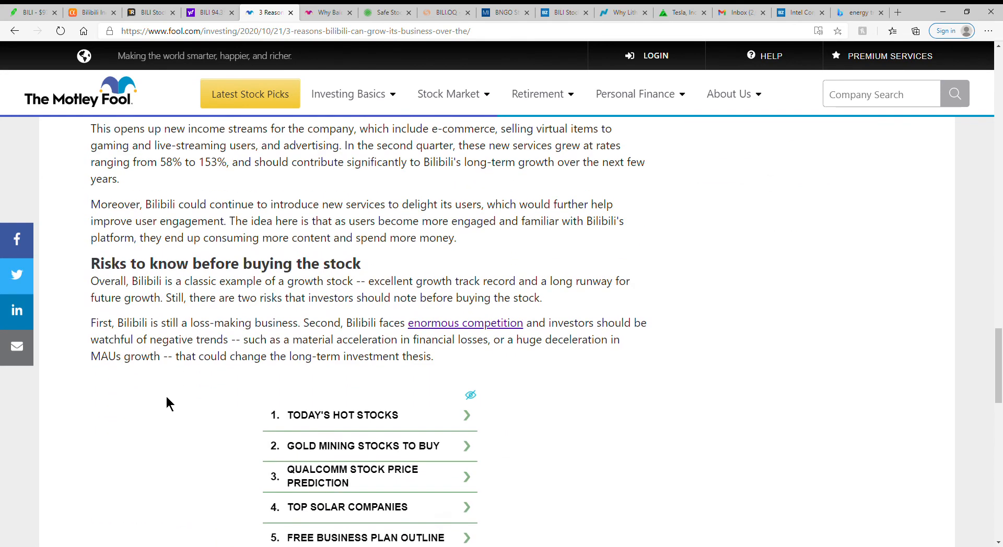
scroll("down", 3)
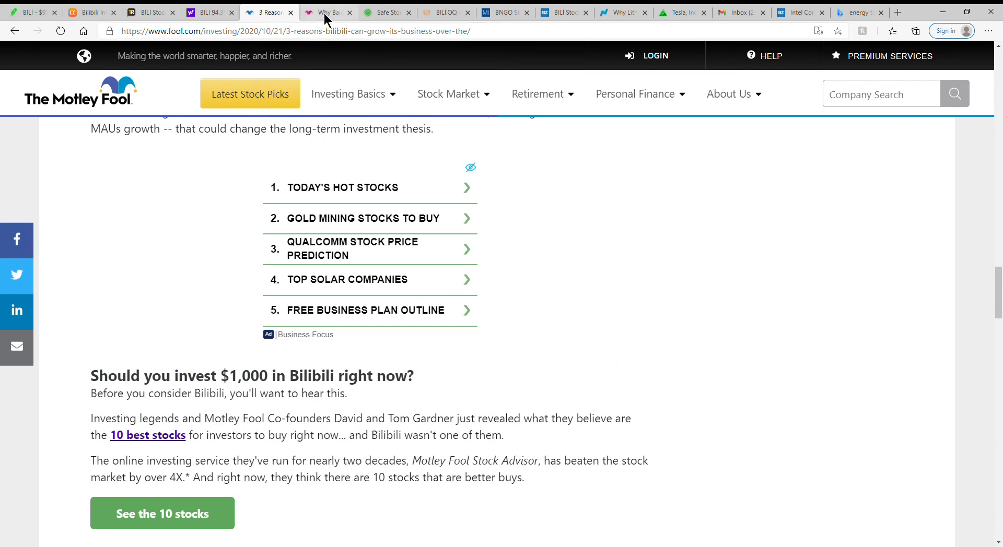
Step: Open the 'Why Baidu, Bilibili, and Qudian Stocks All Popped' article and scroll to 'So what'
left_click(323, 12)
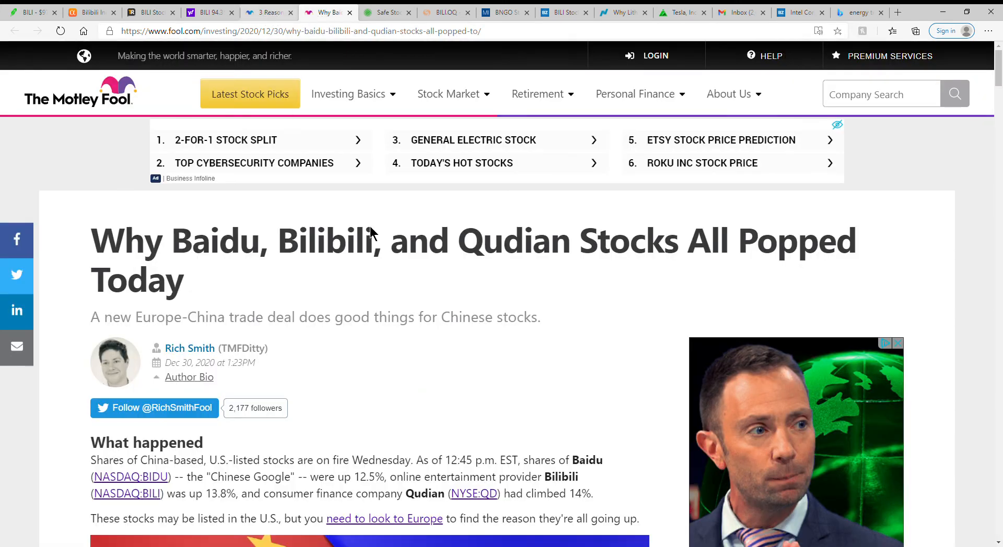
scroll("down", 3)
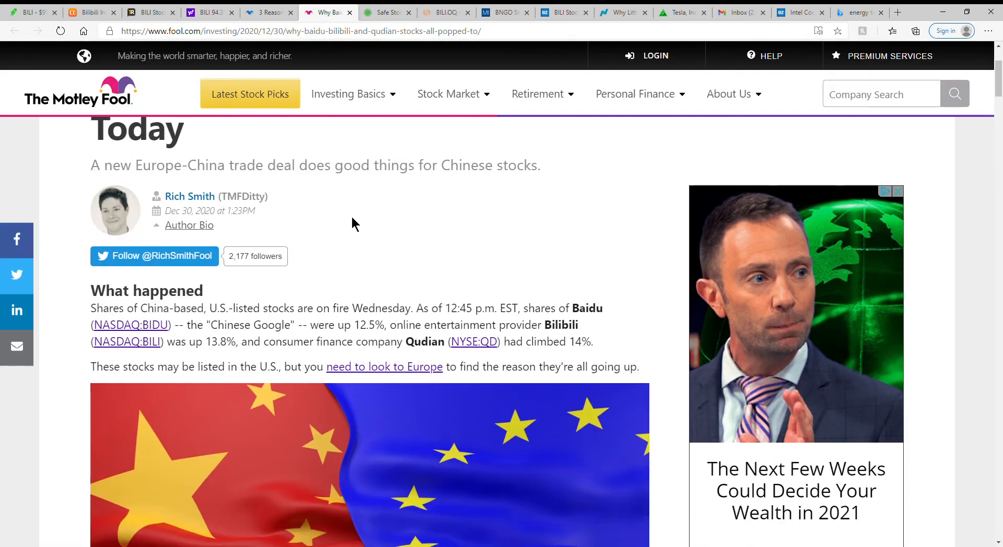
scroll("down", 3)
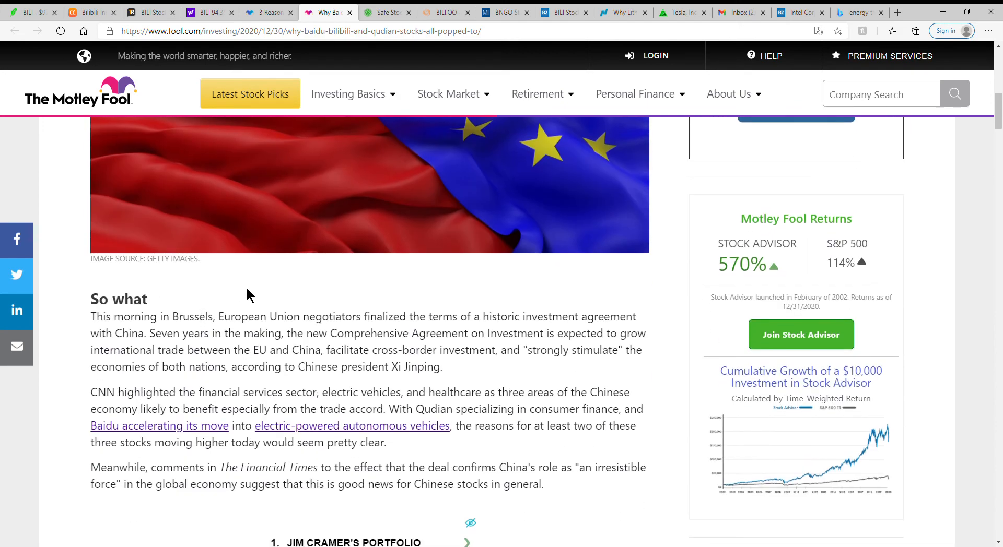
scroll("down", 3)
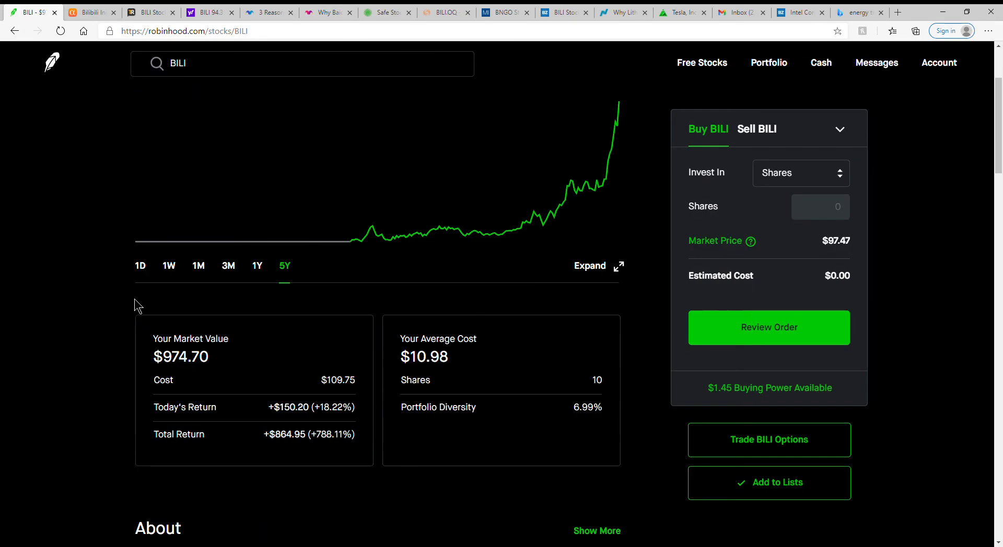
Step: Check analyst ratings and switch the BILI chart to today's 1D view (+14.43%)
scroll("down", 3)
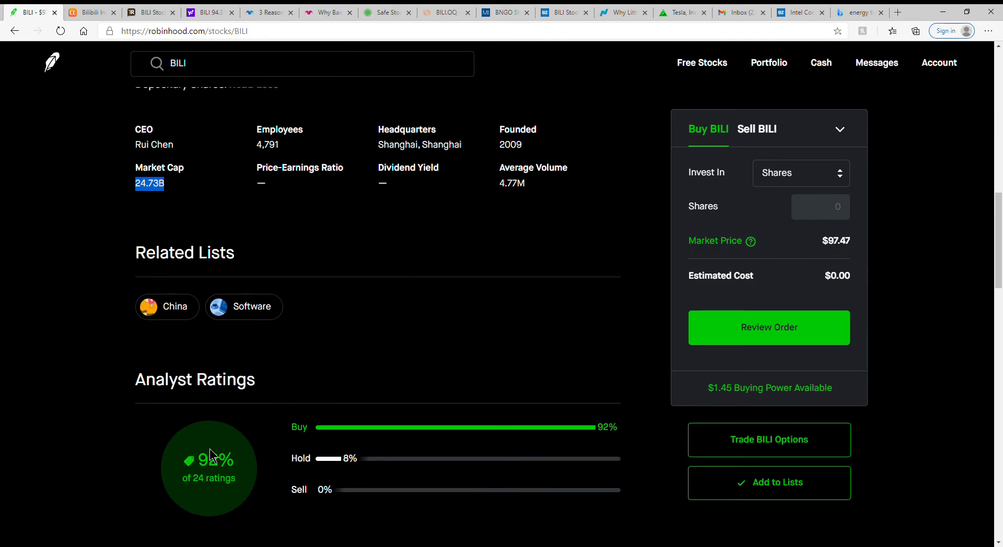
scroll("up", 3)
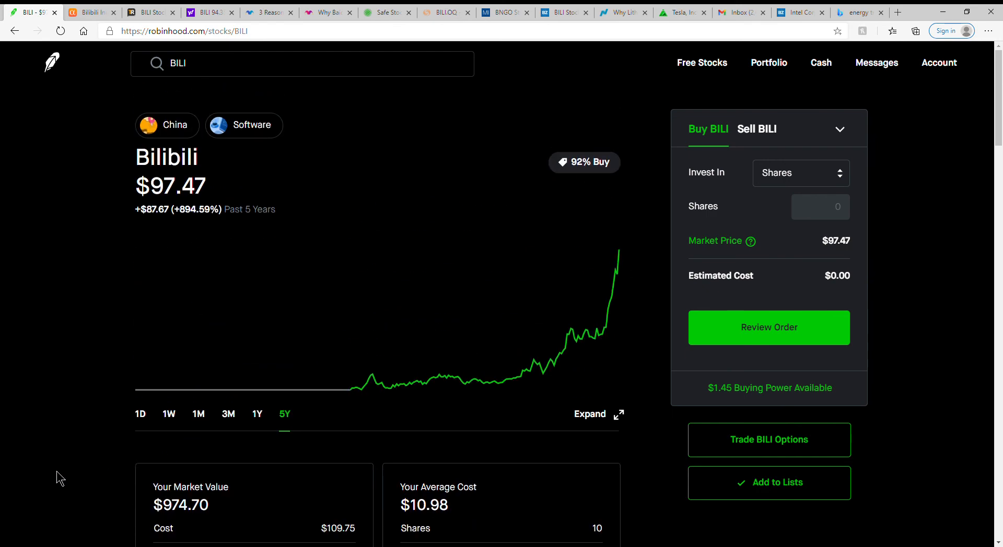
left_click(140, 414)
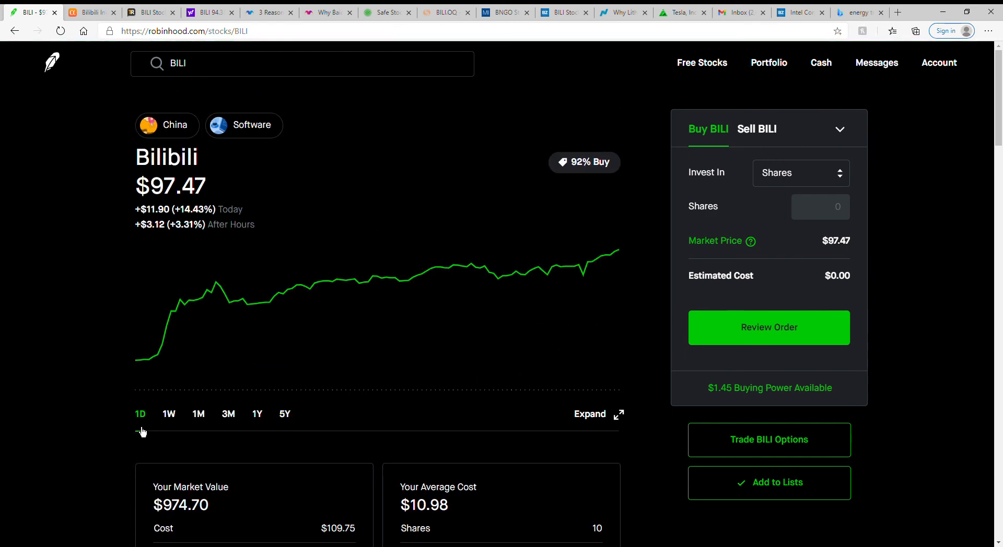
Step: Select the $10.98 average cost and switch the chart to the 1Y range
scroll("down", 3)
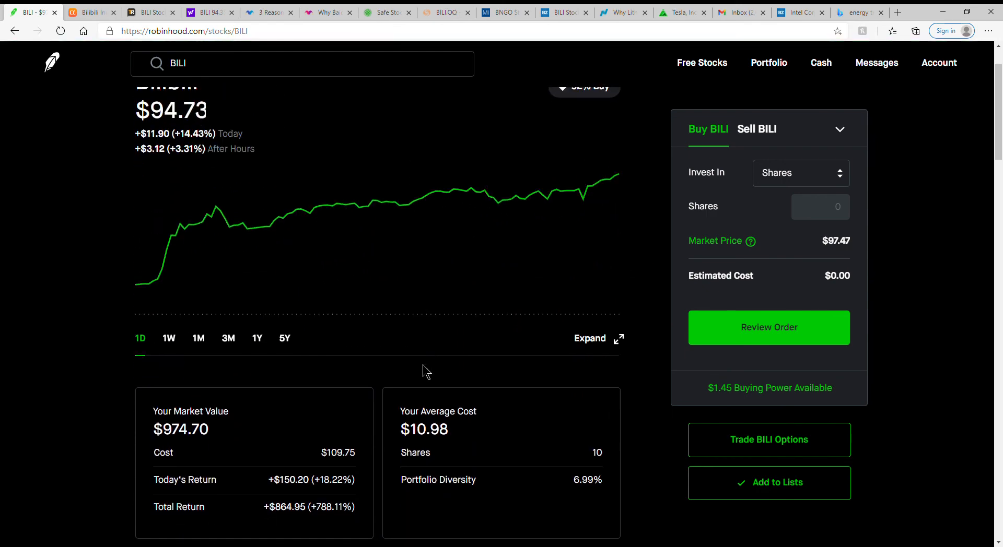
scroll("up", 3)
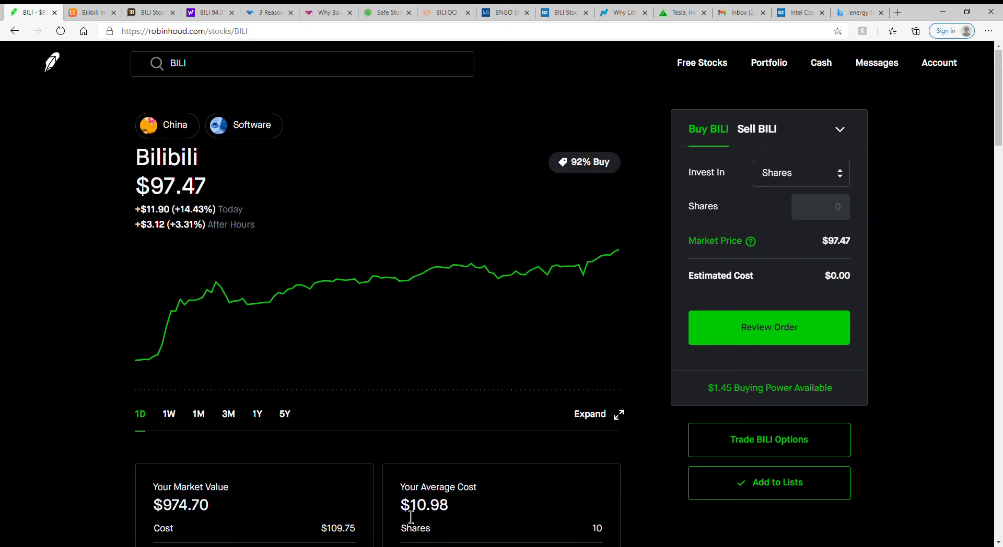
double_click(423, 505)
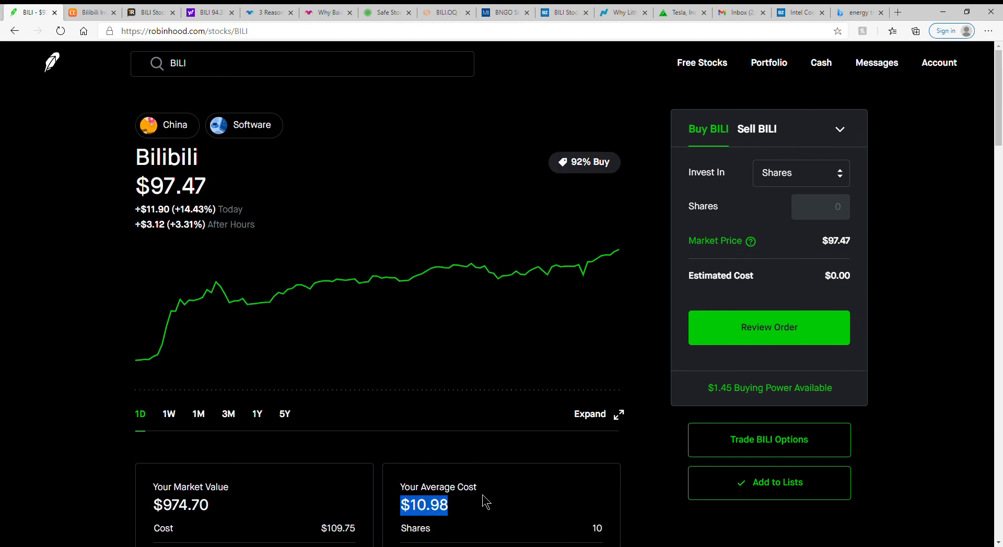
mouse_move(162, 367)
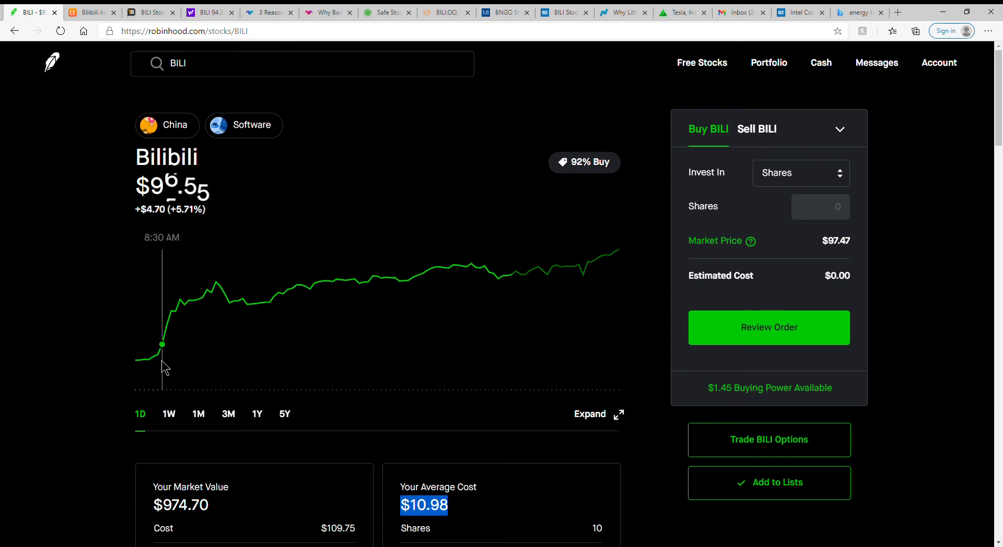
left_click(256, 413)
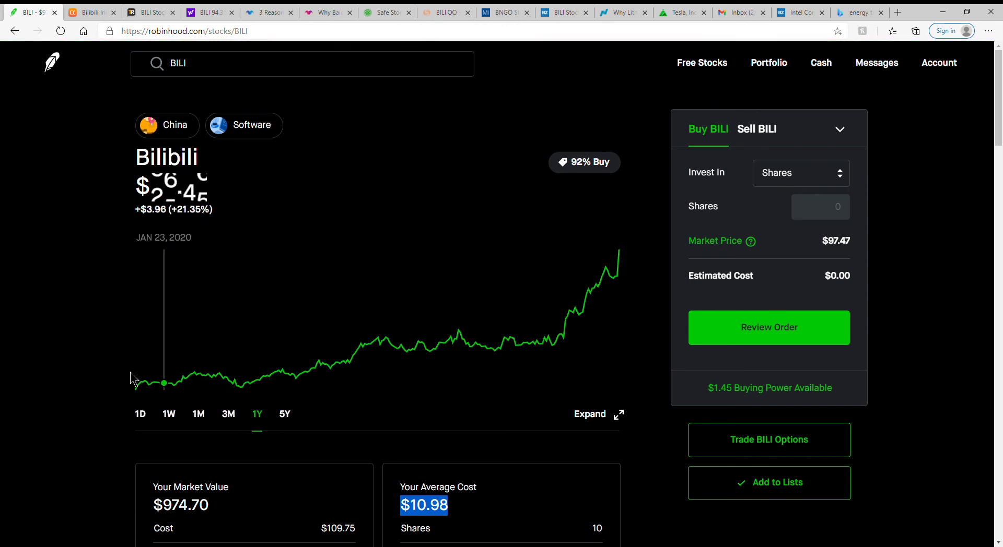
mouse_move(136, 389)
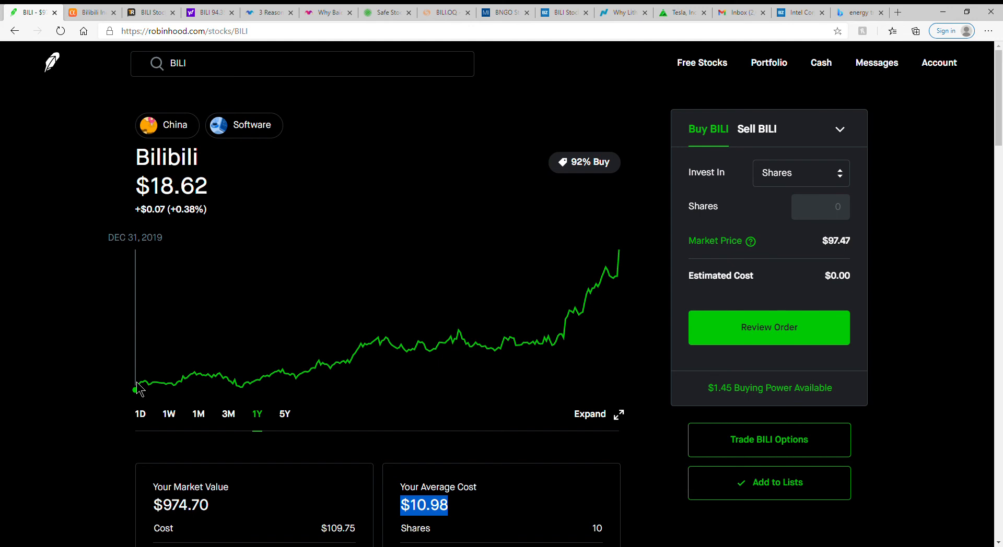
mouse_move(243, 386)
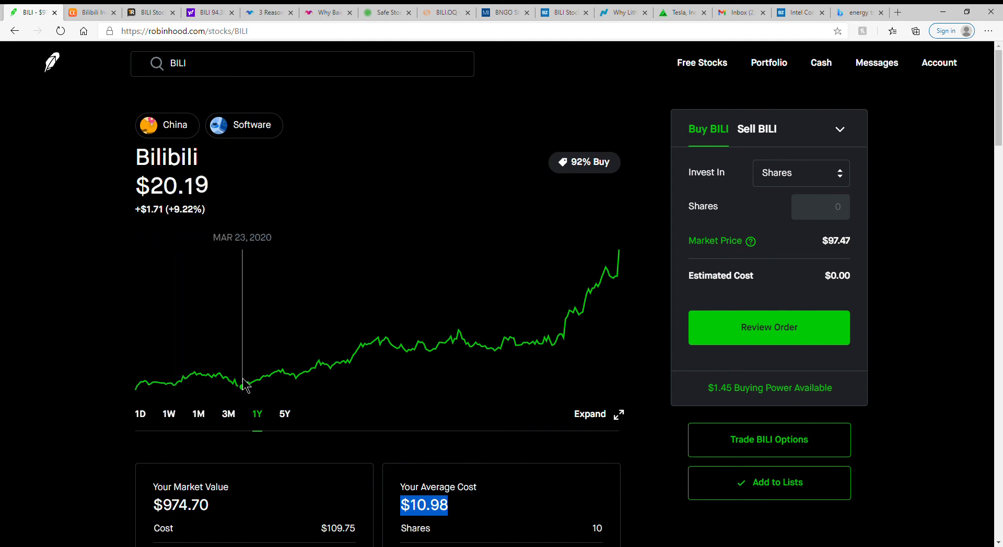
mouse_move(379, 339)
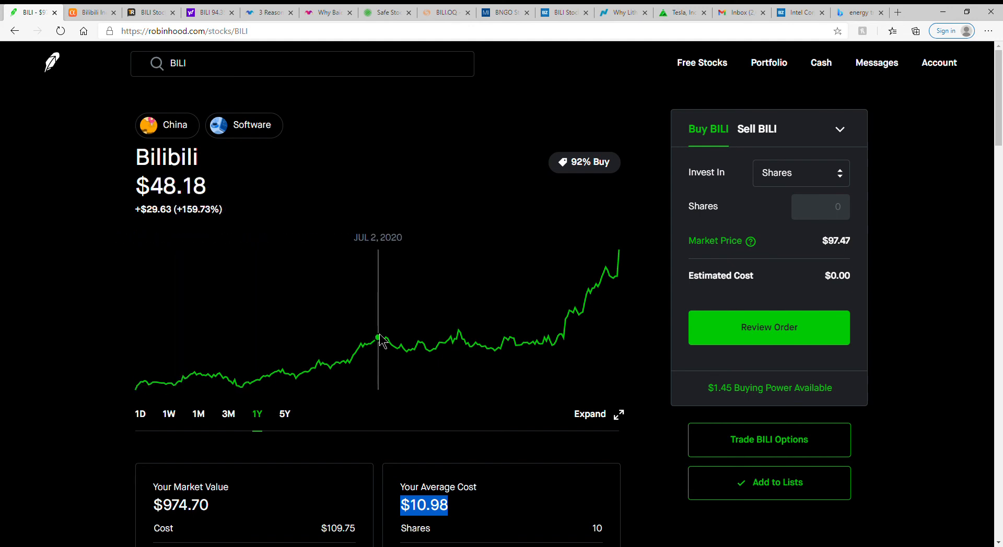
mouse_move(190, 285)
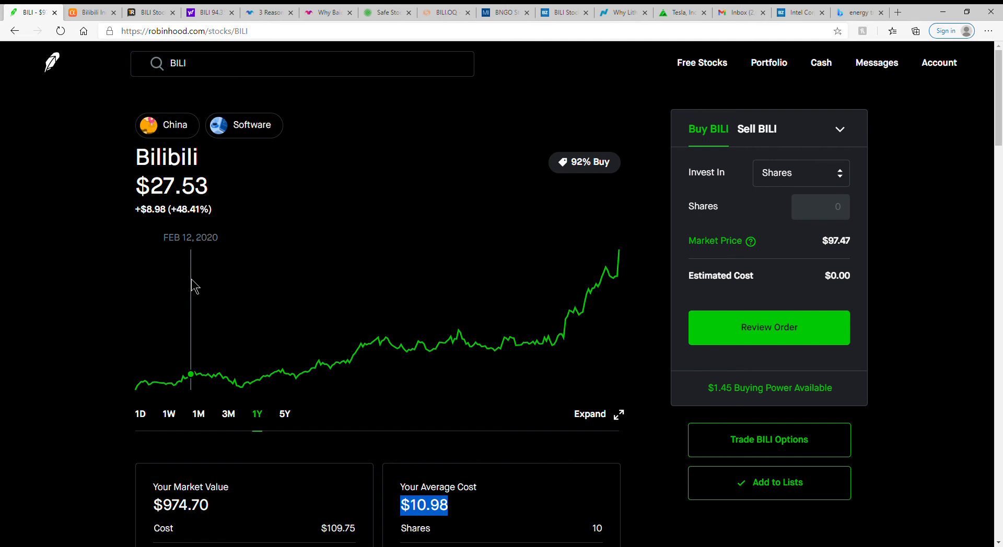
mouse_move(147, 269)
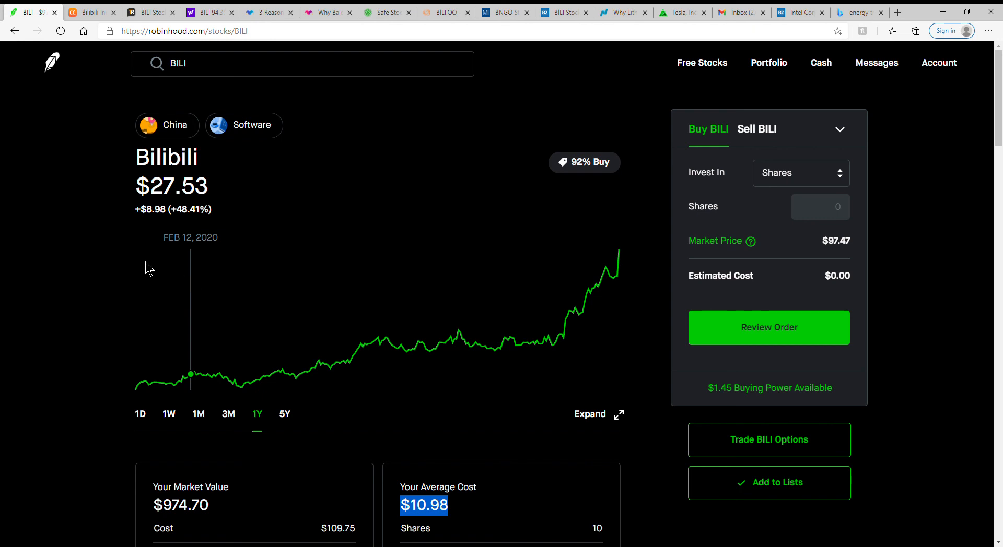
mouse_move(409, 420)
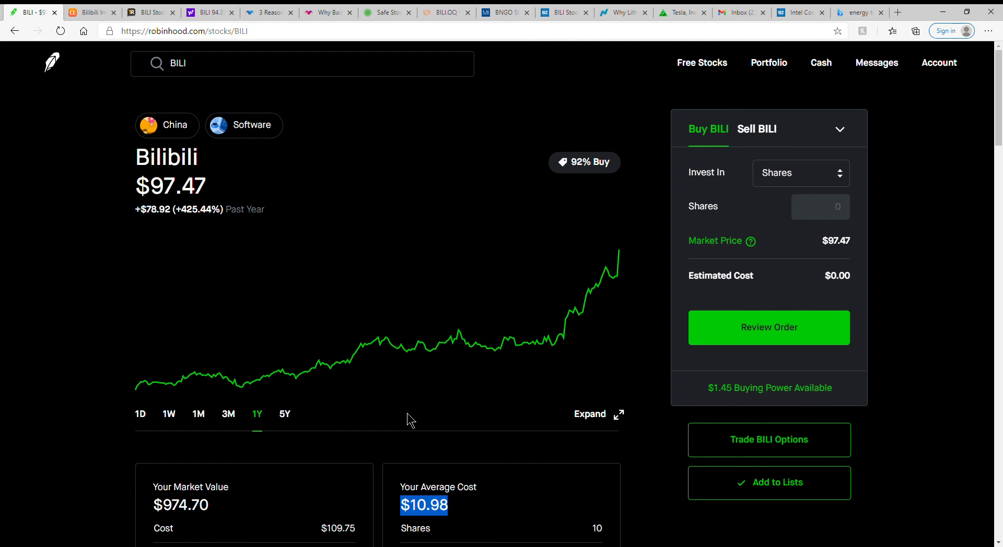
mouse_move(60, 459)
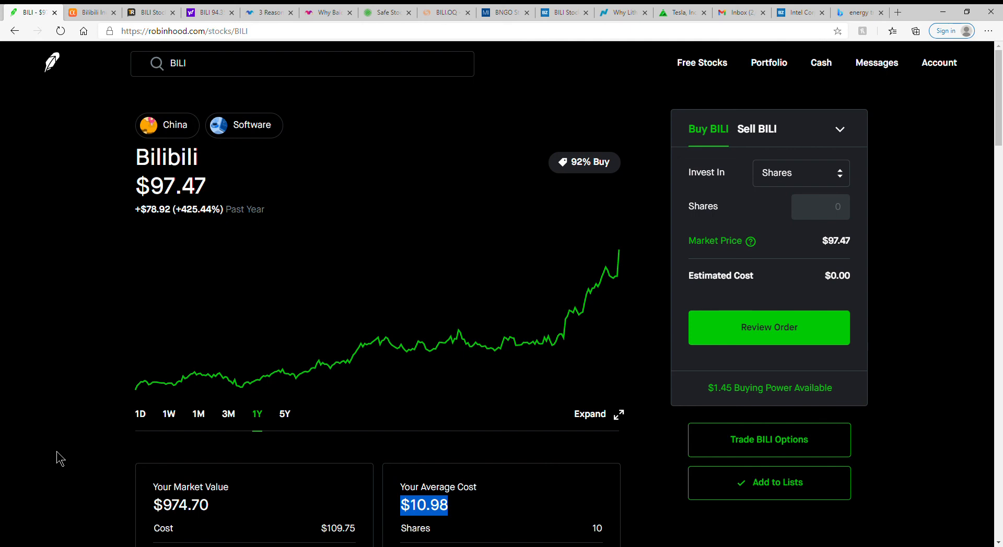
mouse_move(82, 463)
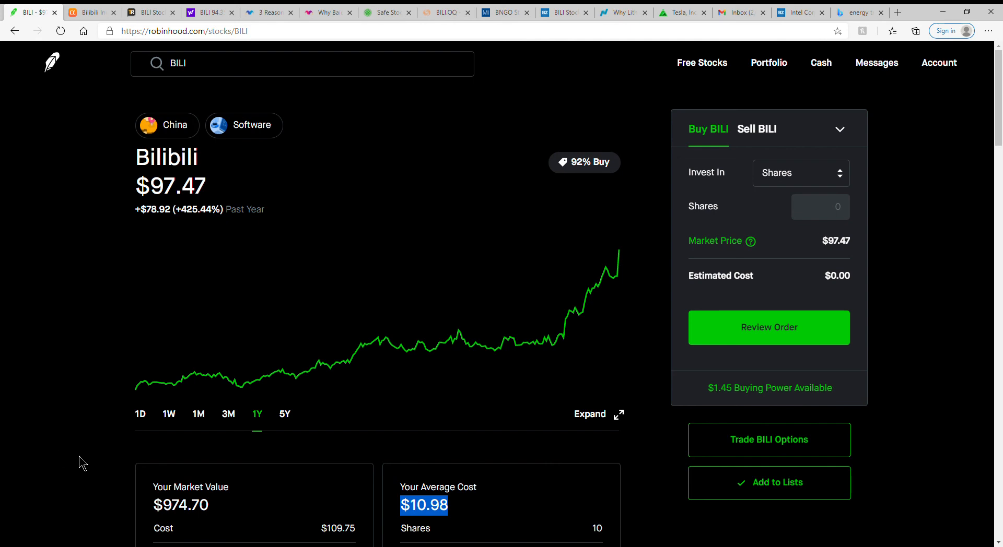
mouse_move(927, 417)
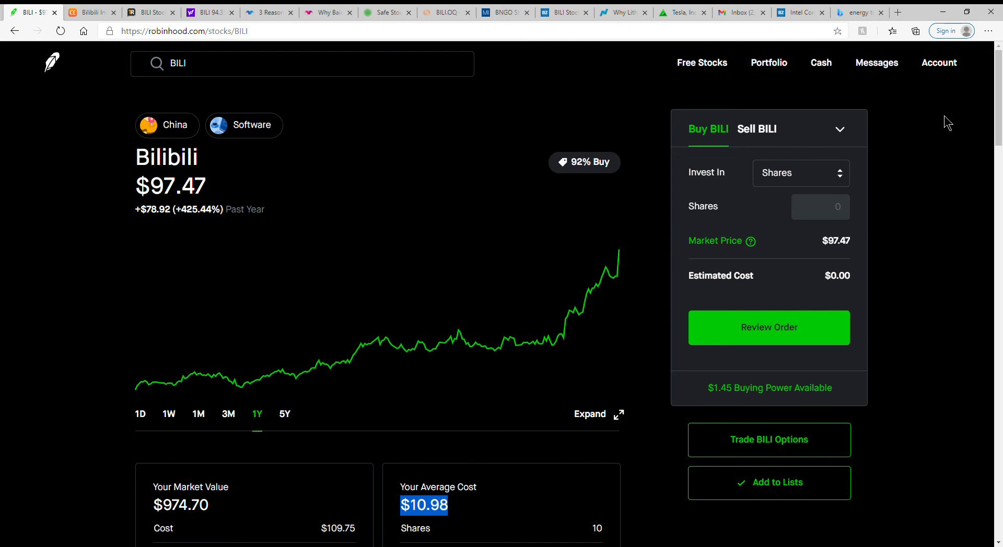
mouse_move(957, 98)
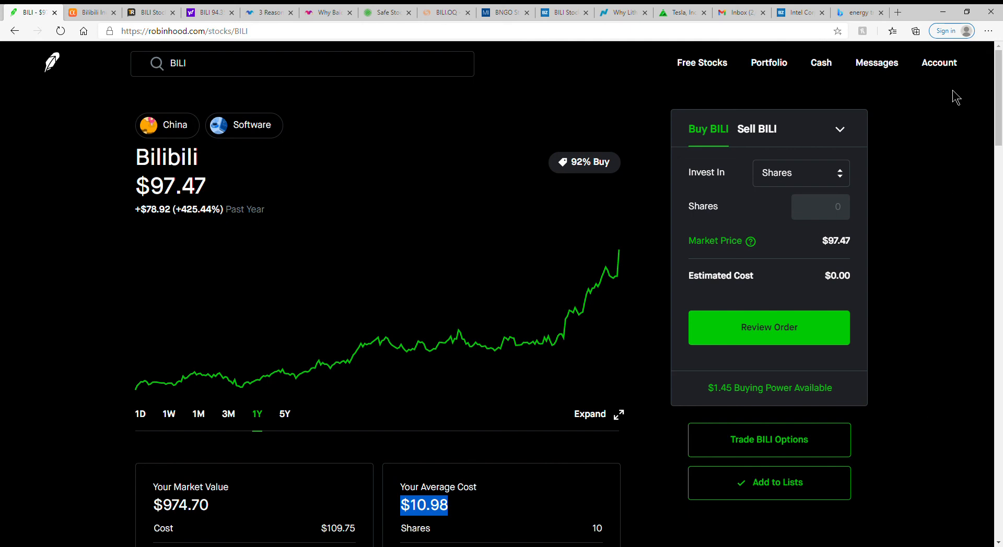